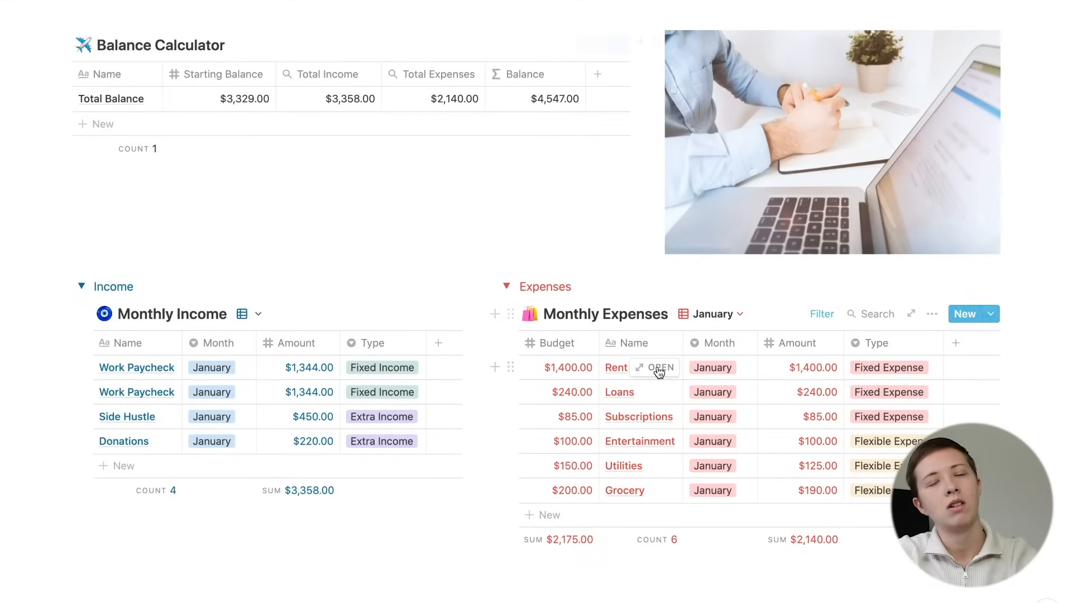
{"action": "mouse_move", "coordinate": [221, 144]}
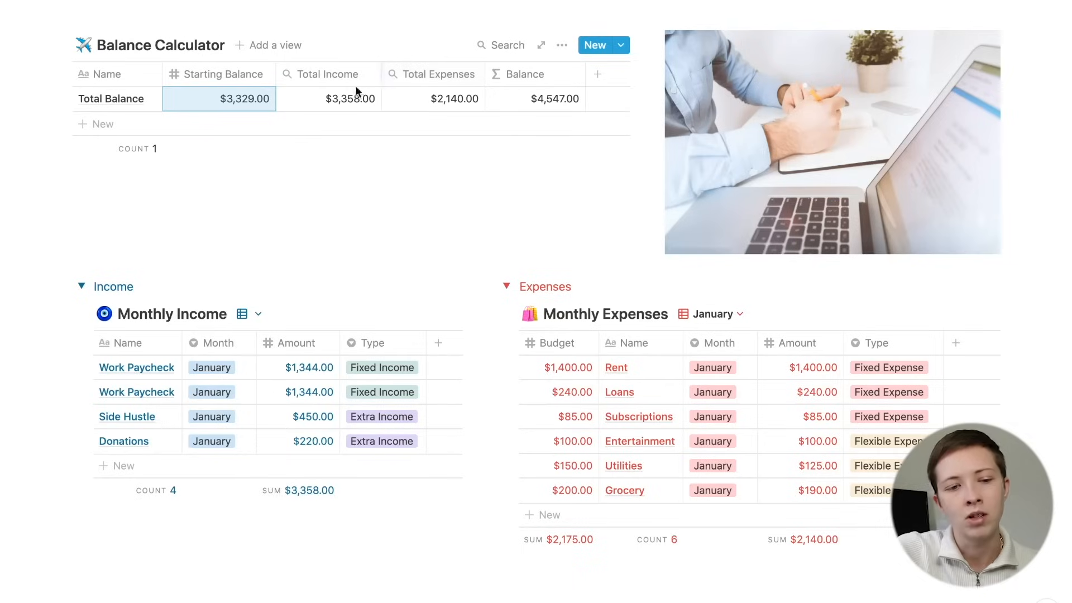
{"action": "mouse_move", "coordinate": [340, 84]}
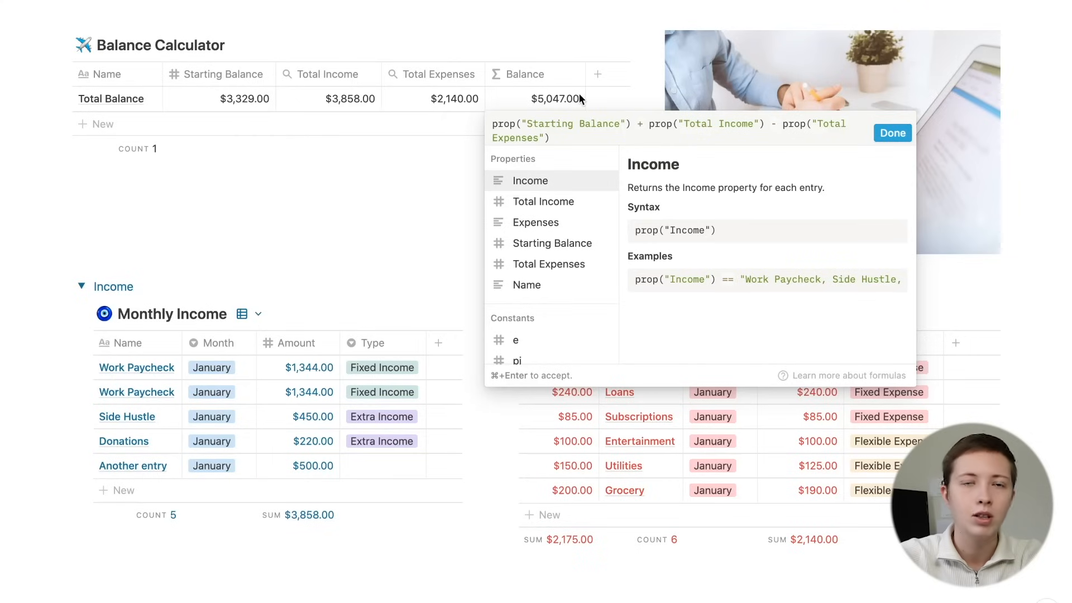
Close the Balance formula after reviewing Starting Balance + Total Income − Total Expenses
{"action": "left_click", "coordinate": [893, 133]}
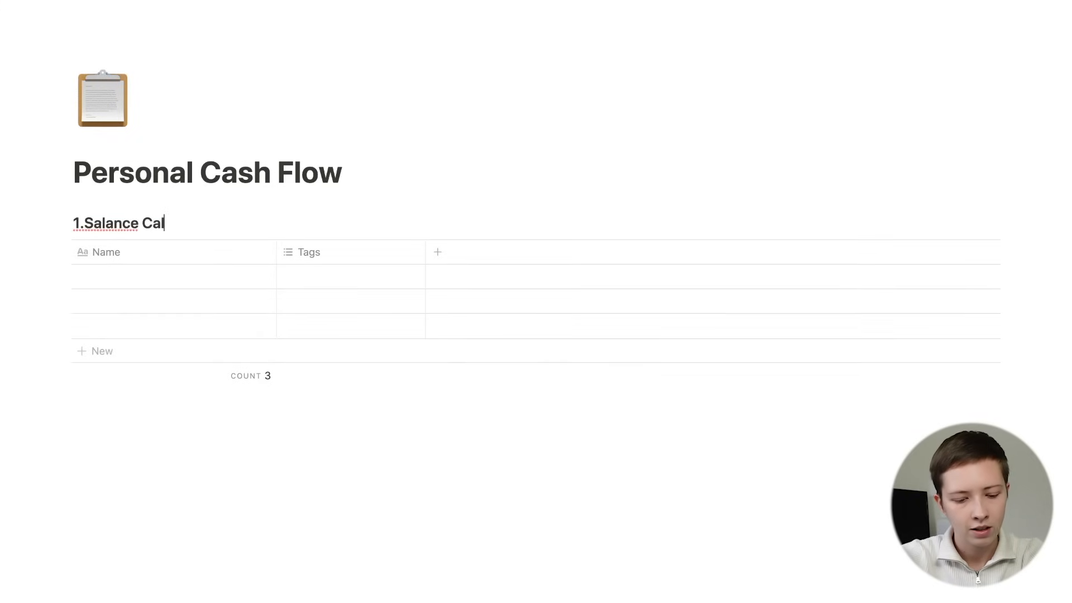
Insert an inline table under the heading using the /inline command
{"action": "type", "text": "/inline ta"}
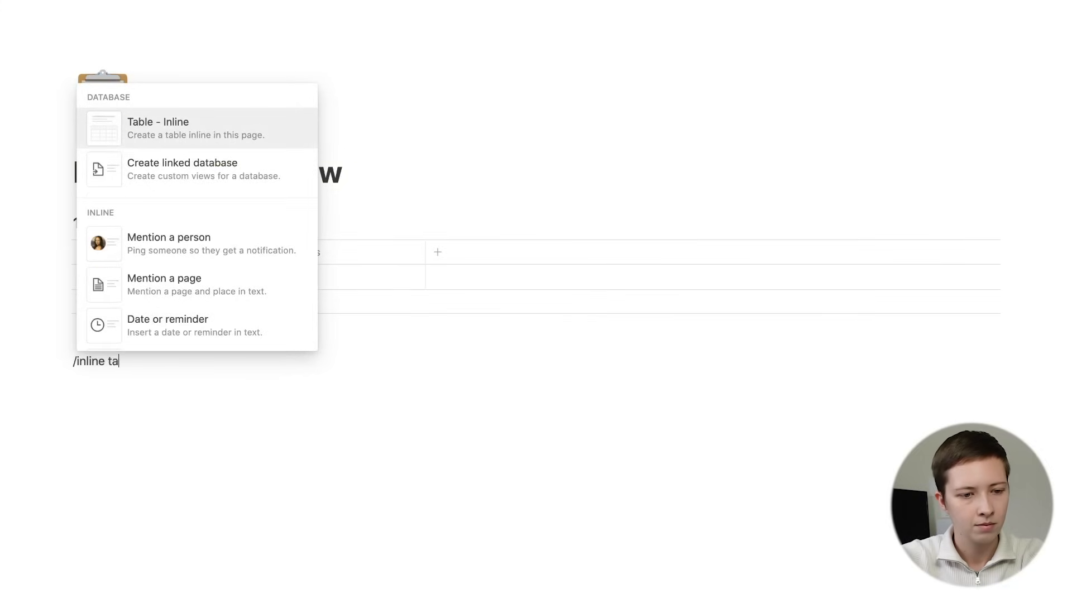
{"action": "key", "text": "Backspace"}
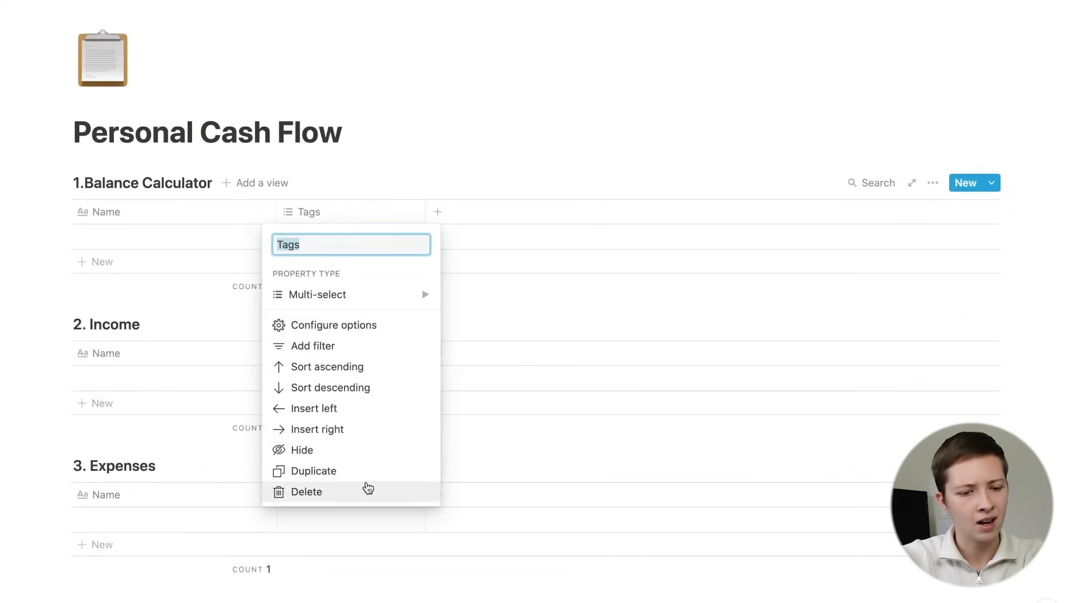
Replace the Tags column with a Starting Balance number column in Dollar format
{"action": "left_click", "coordinate": [307, 492]}
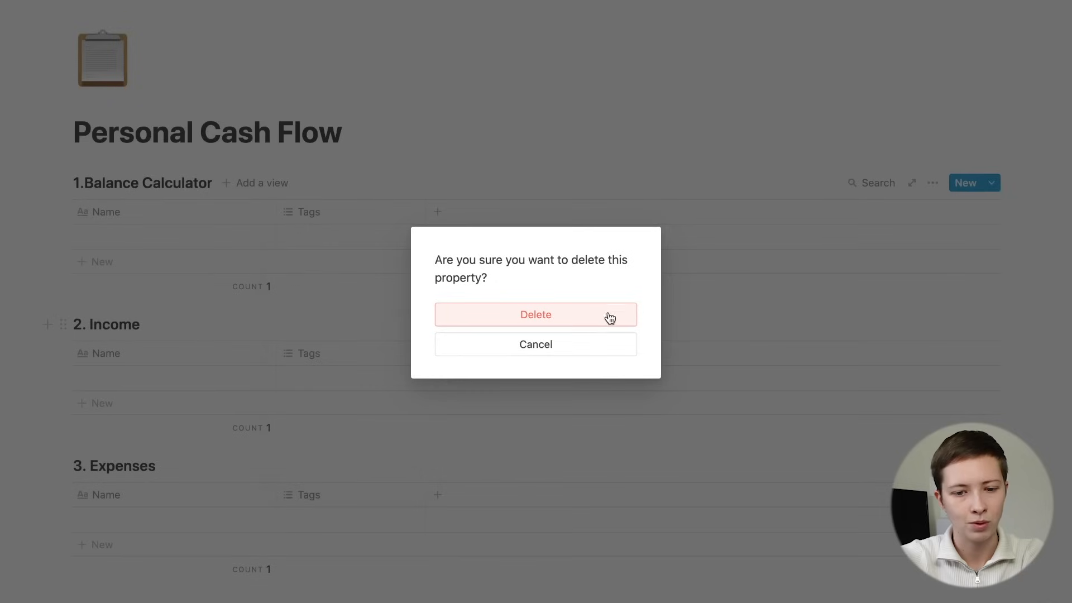
{"action": "left_click", "coordinate": [536, 314]}
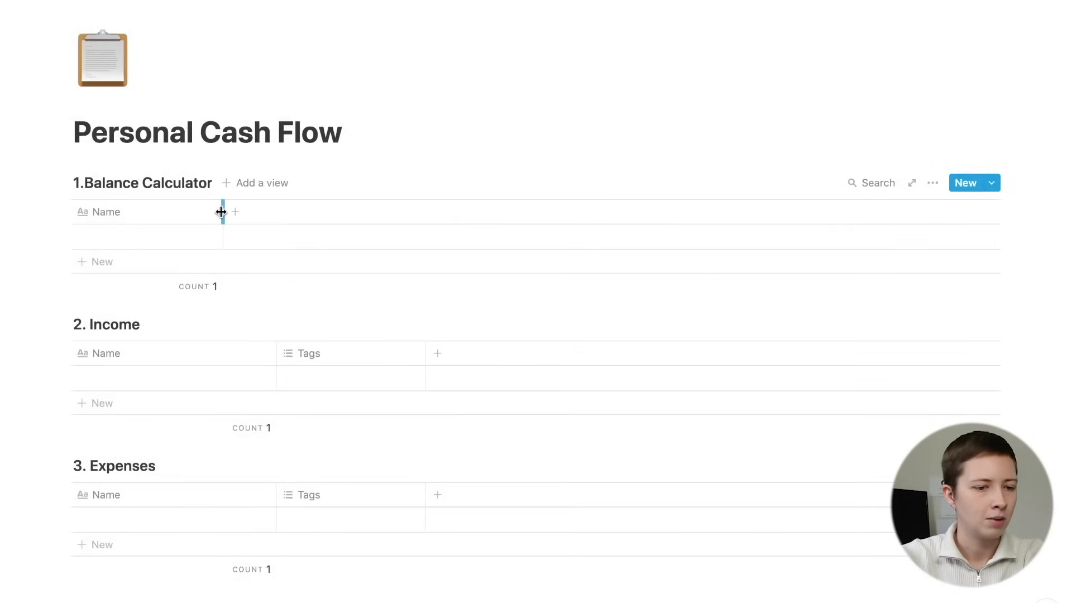
{"action": "left_click", "coordinate": [236, 212]}
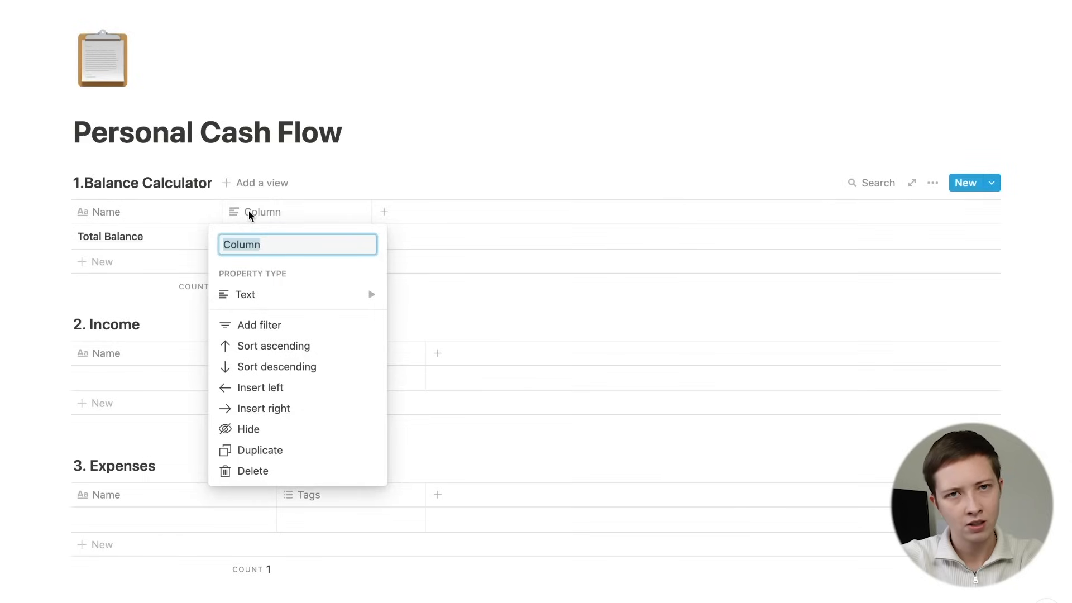
{"action": "type", "text": "Starting Bal"}
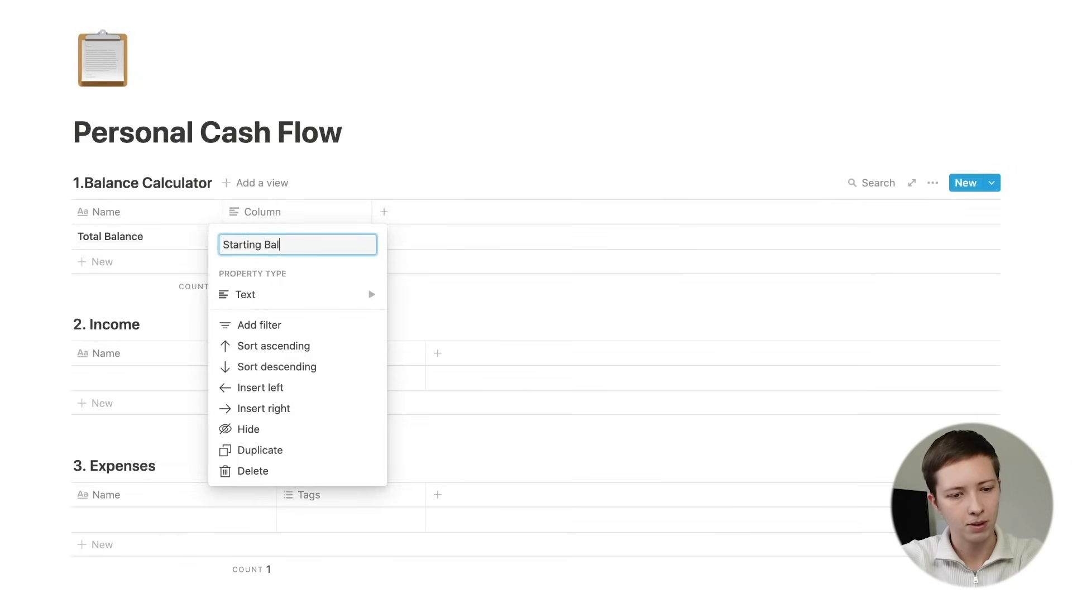
{"action": "left_click", "coordinate": [245, 294]}
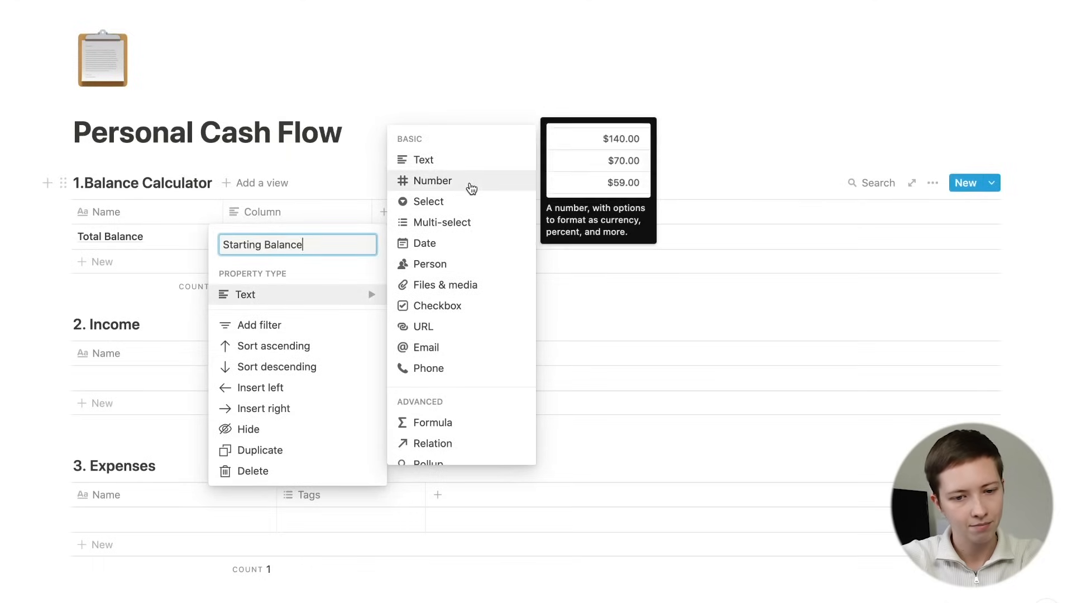
{"action": "left_click", "coordinate": [431, 180]}
{"action": "type", "text": "3400"}
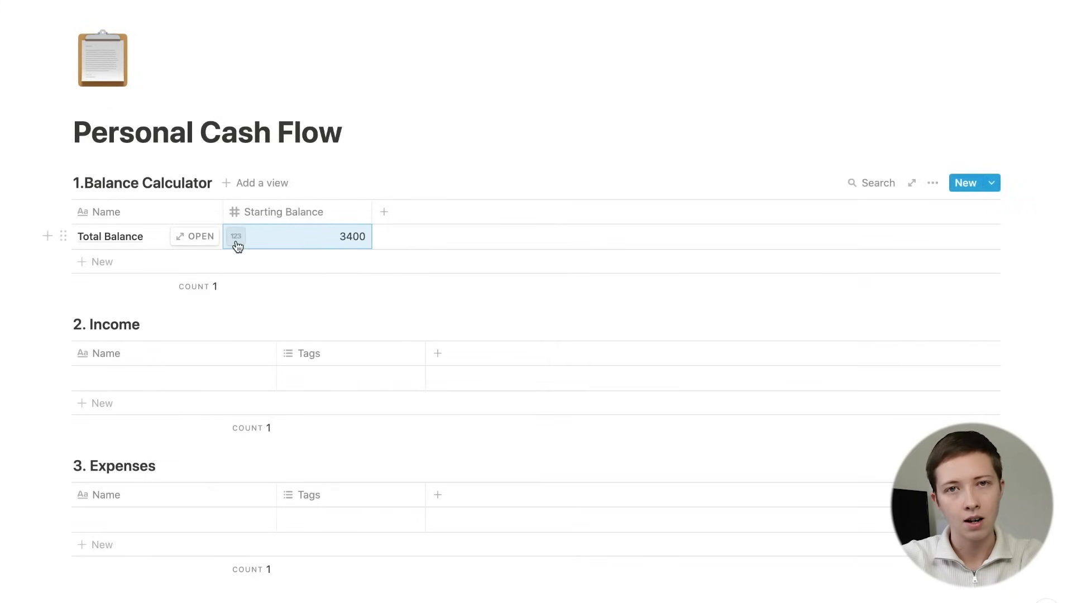
{"action": "left_click", "coordinate": [236, 236]}
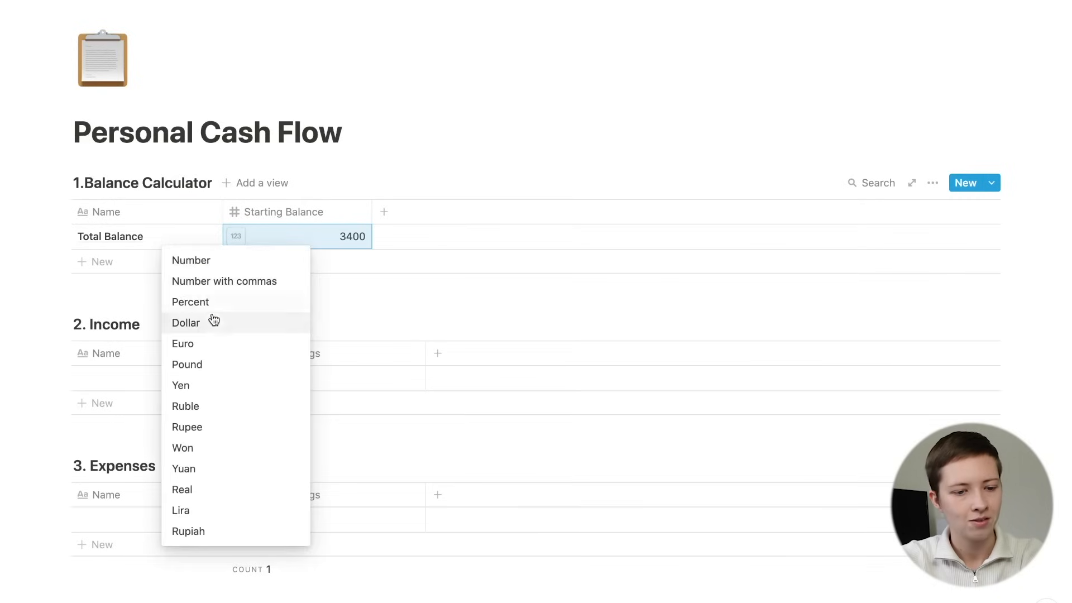
{"action": "left_click", "coordinate": [185, 322]}
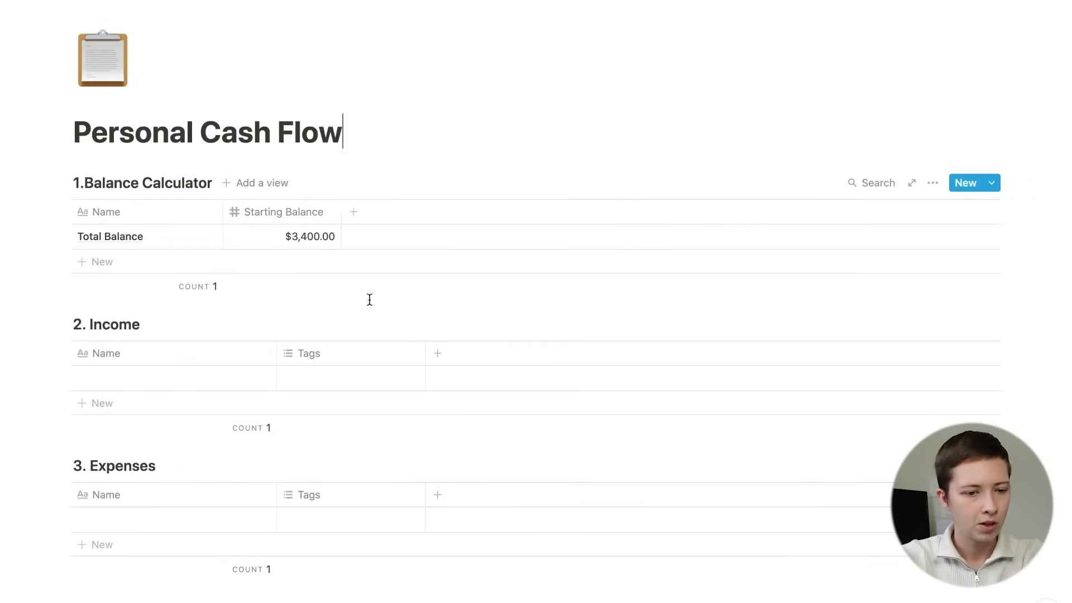
Rename Tags to Month in both tables and type the Jan–Dec month list
{"action": "scroll", "scroll_direction": "down", "scroll_amount": 3}
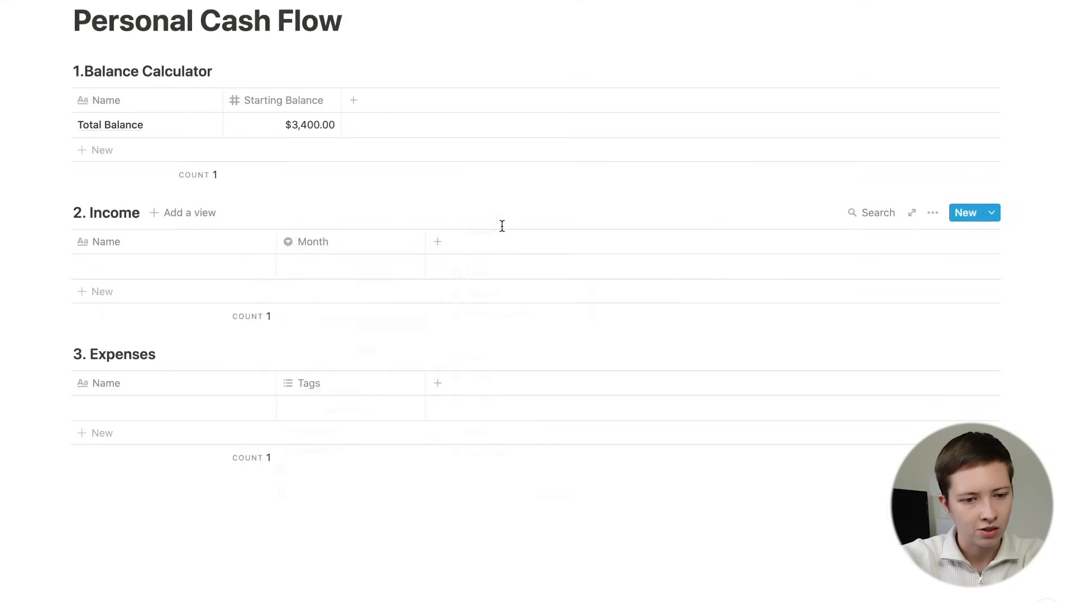
{"action": "left_click", "coordinate": [309, 384]}
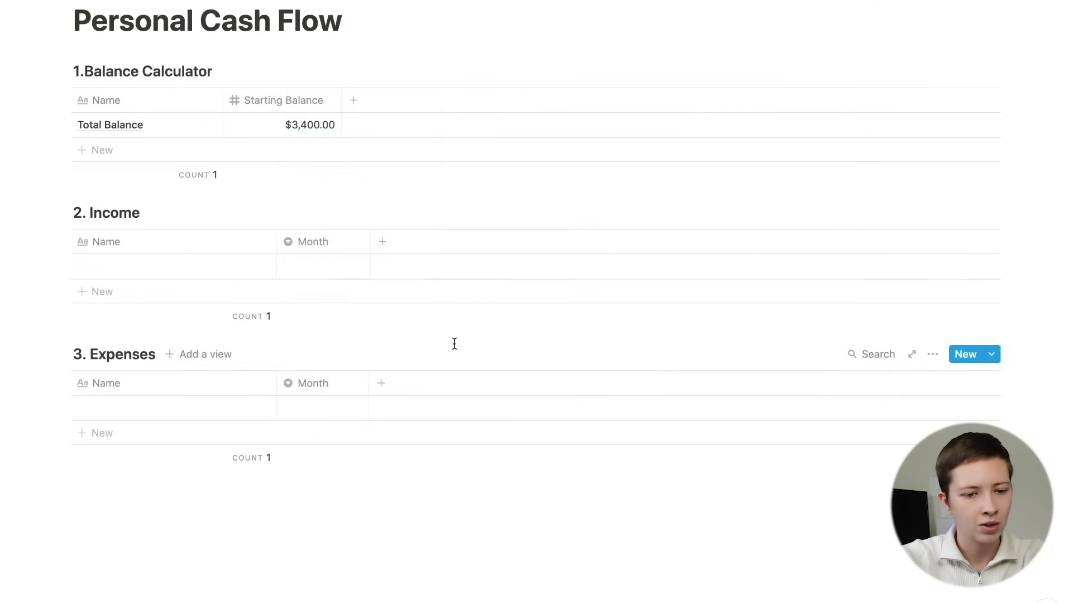
{"action": "mouse_move", "coordinate": [293, 253]}
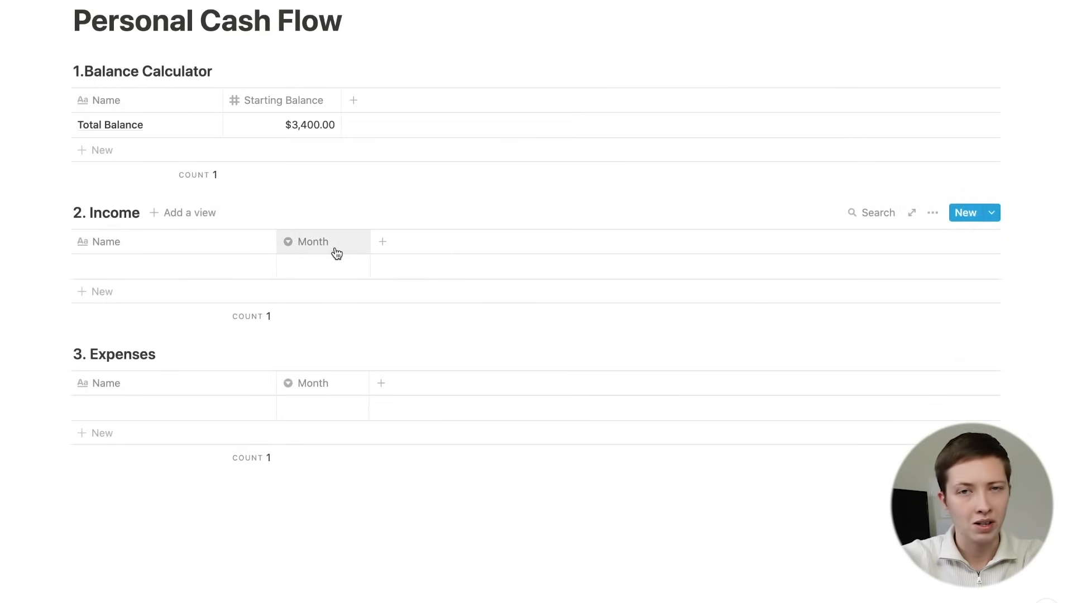
{"action": "left_click", "coordinate": [309, 242]}
{"action": "type", "text": "Jan, Feb,"}
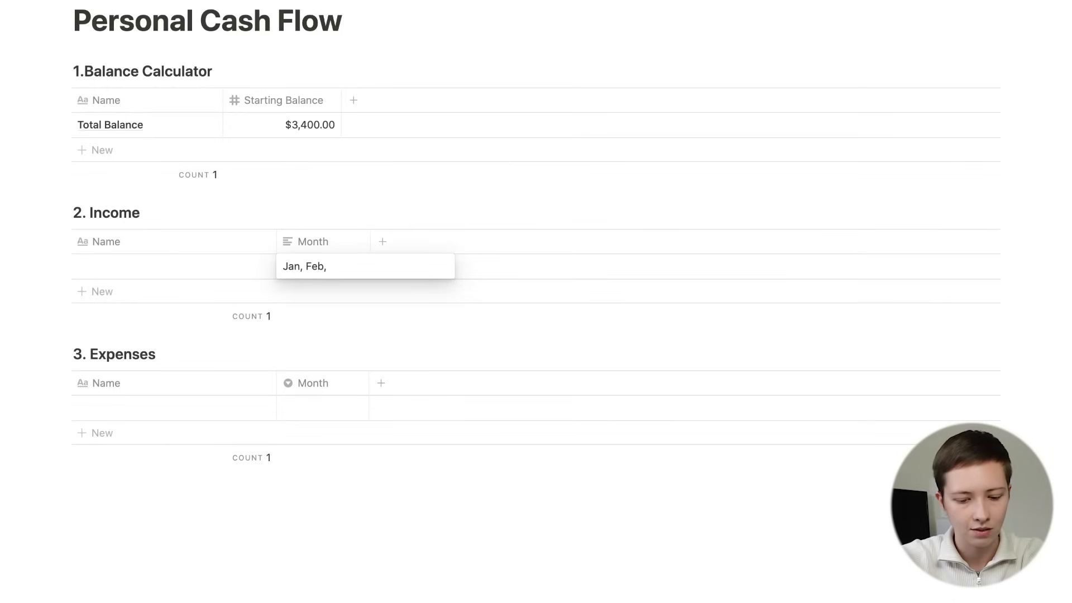
{"action": "type", "text": "Mar, Apr, May,"}
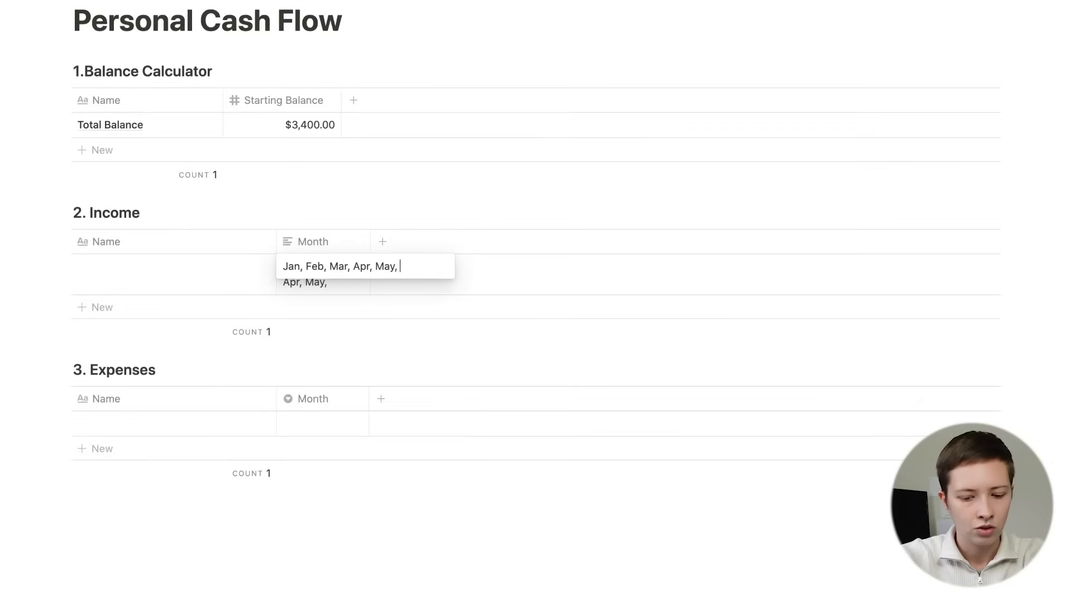
{"action": "type", "text": "Jun, Ju"}
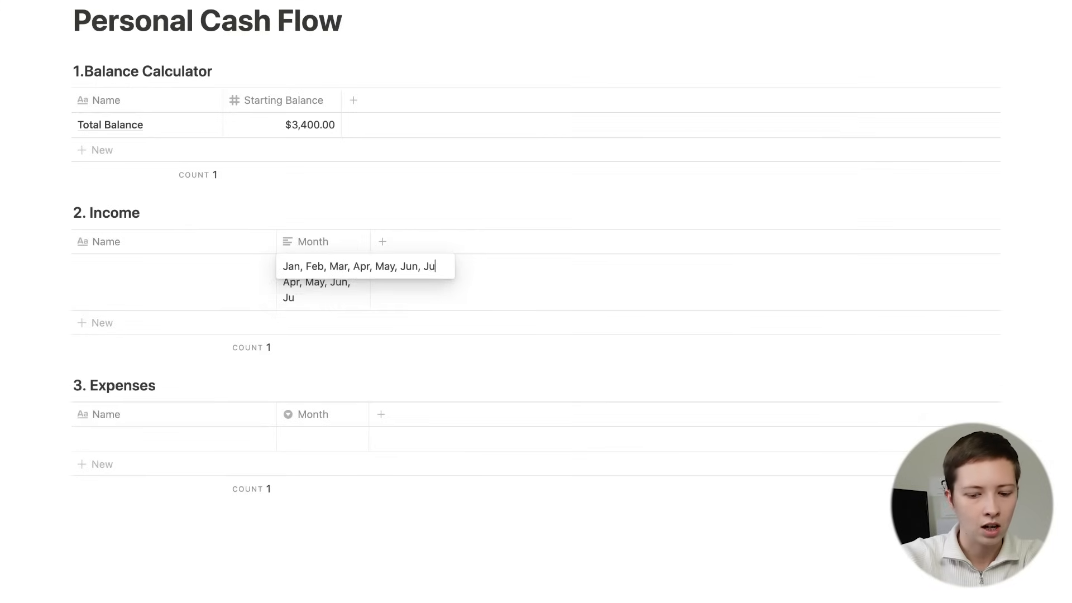
{"action": "type", "text": "l, Aug, Se"}
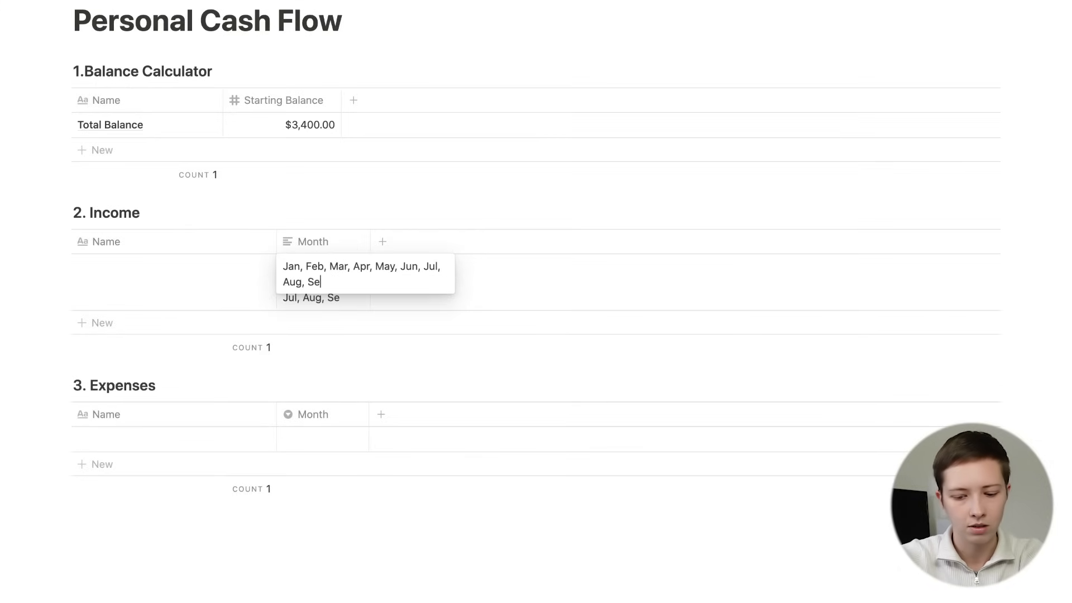
{"action": "type", "text": "p, Oct, Nov, Dec"}
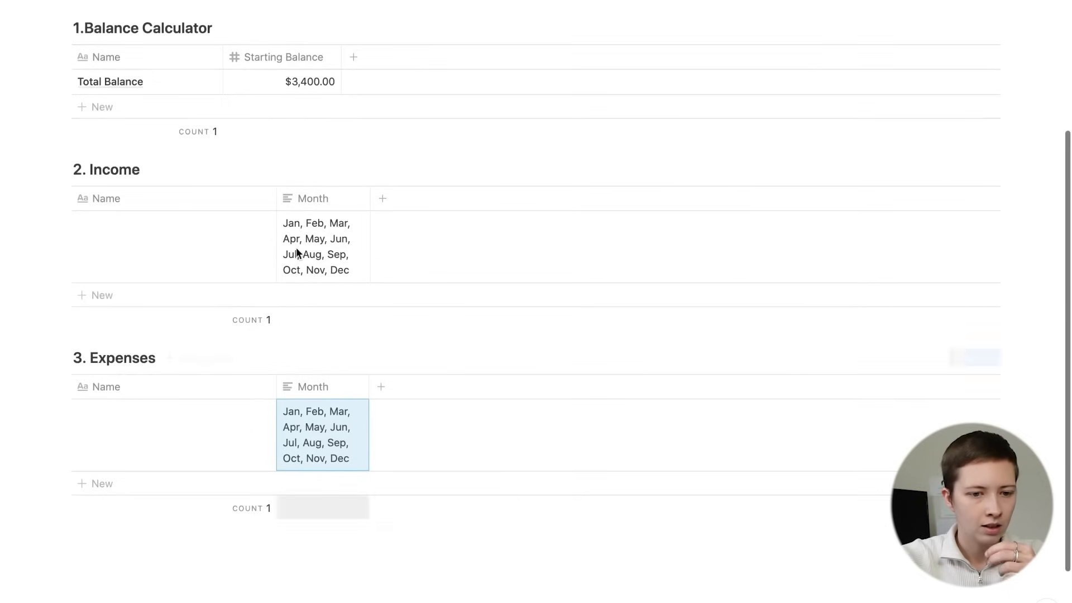
Convert the Income and Expenses Month columns into Select properties
{"action": "left_click", "coordinate": [313, 199]}
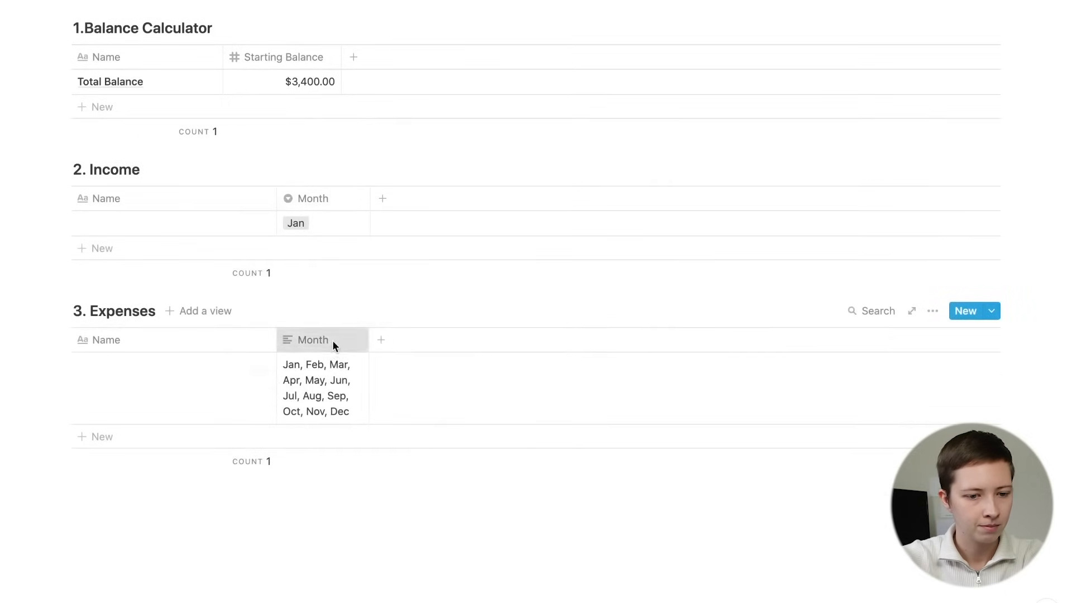
{"action": "left_click", "coordinate": [312, 340]}
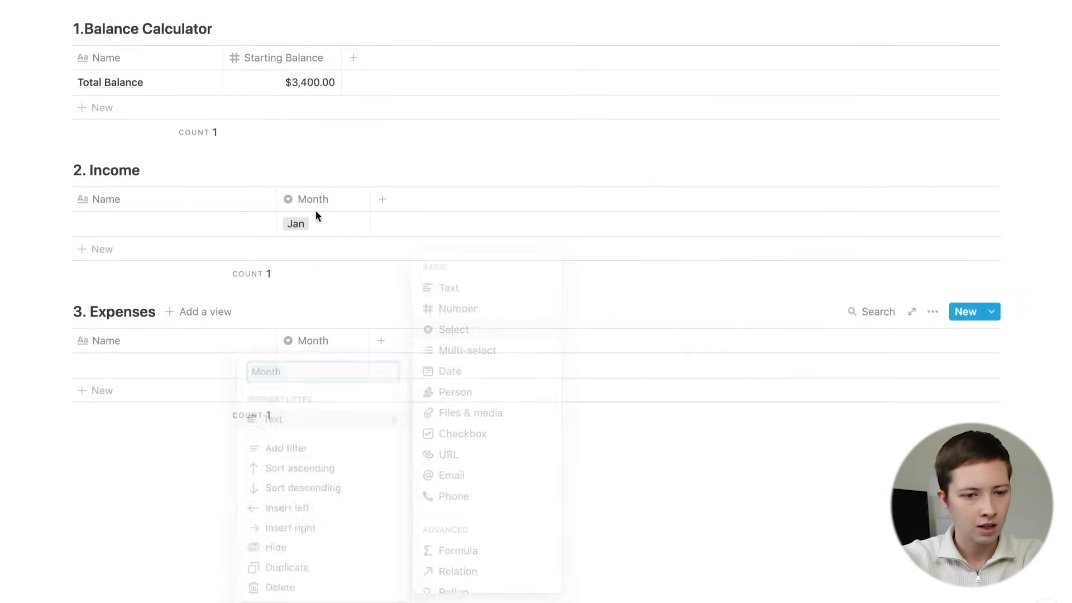
{"action": "left_click", "coordinate": [322, 223]}
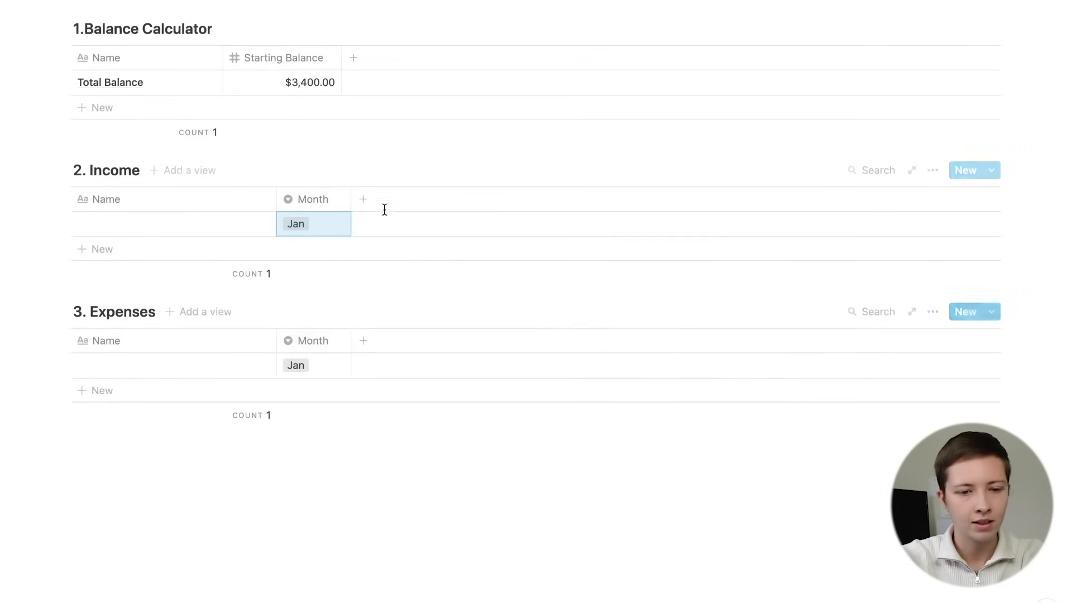
Add an Amount number column to Income and name the first entry Paycheck
{"action": "left_click", "coordinate": [363, 199]}
{"action": "type", "text": "Amount"}
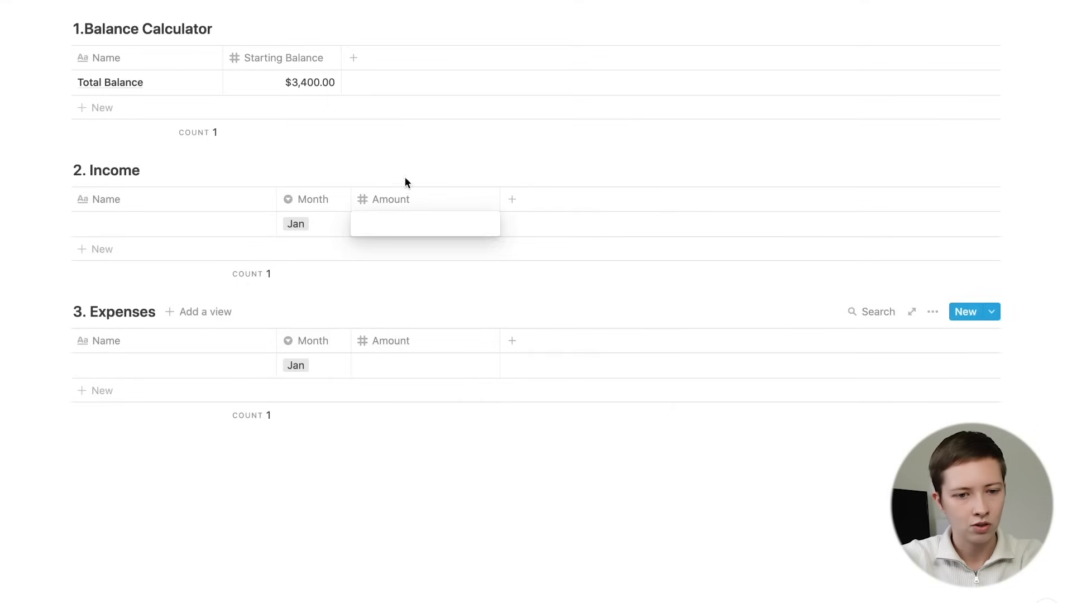
{"action": "left_click", "coordinate": [426, 223]}
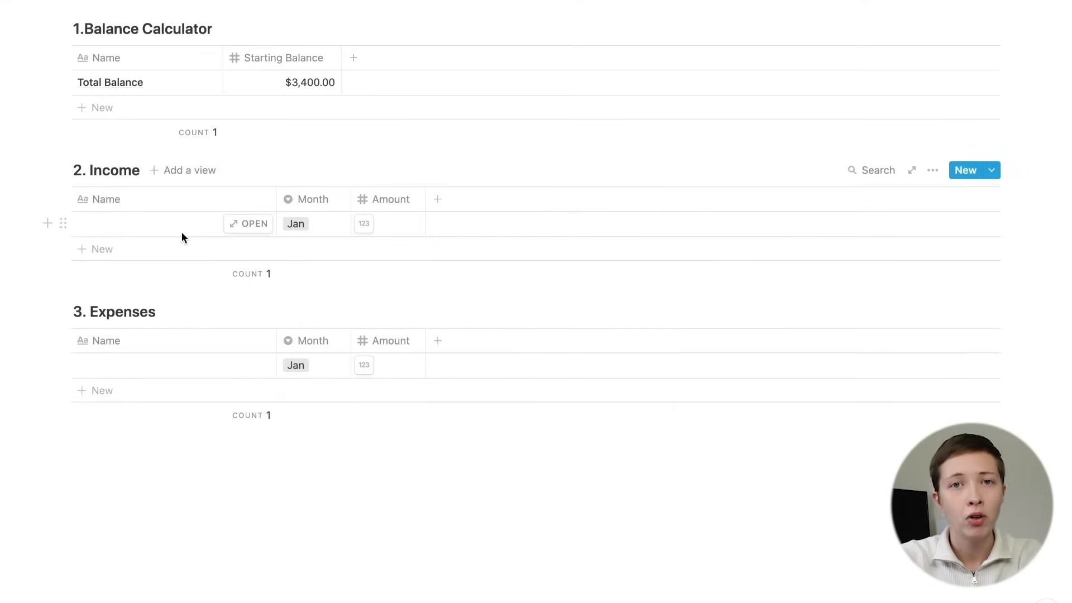
{"action": "left_click", "coordinate": [167, 224]}
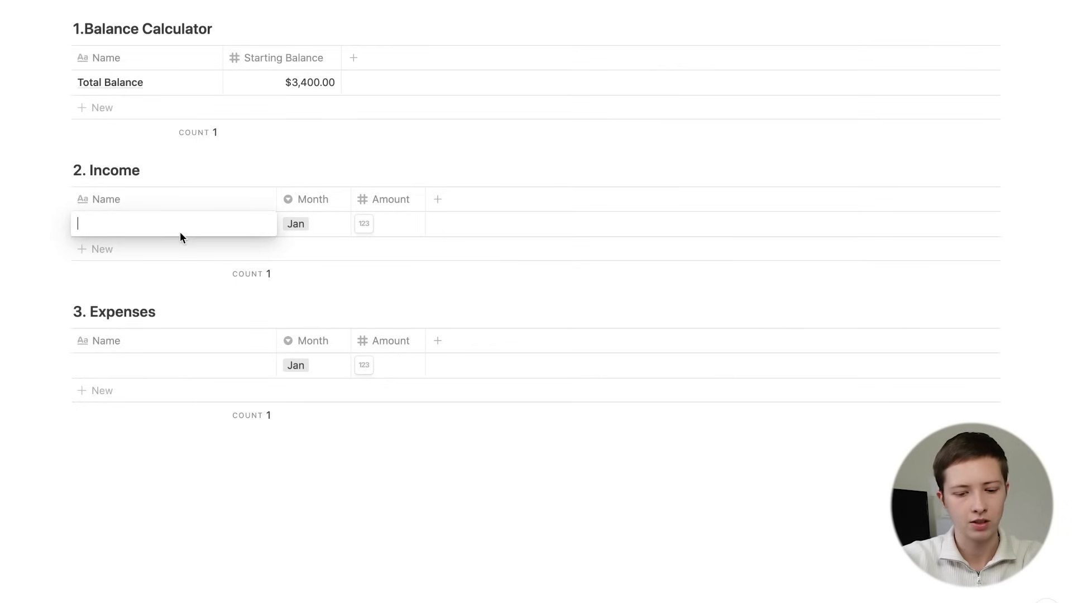
{"action": "type", "text": "Pyacheck"}
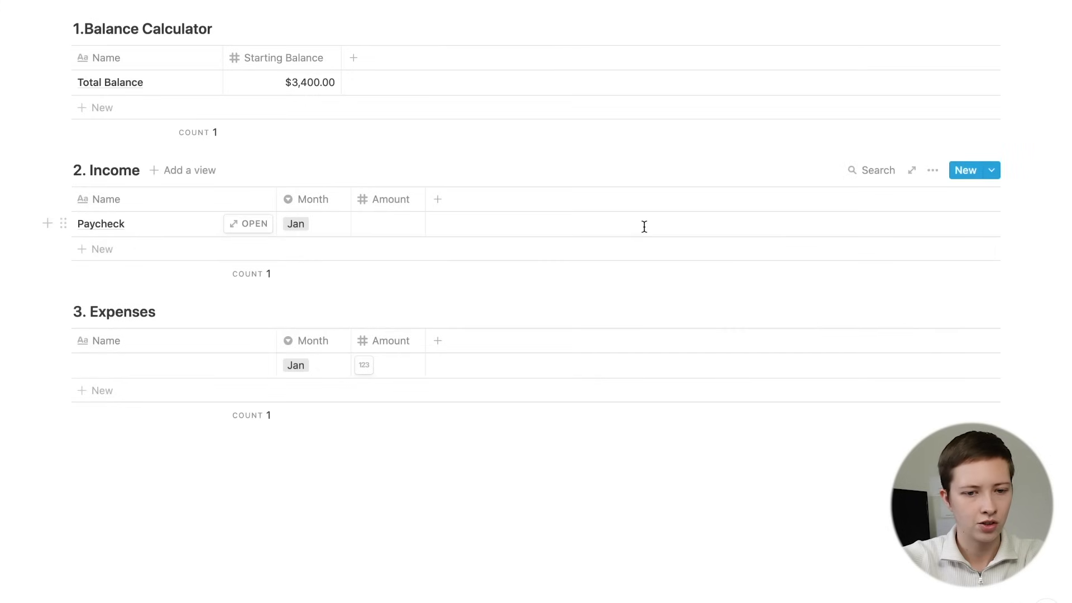
{"action": "mouse_move", "coordinate": [922, 170]}
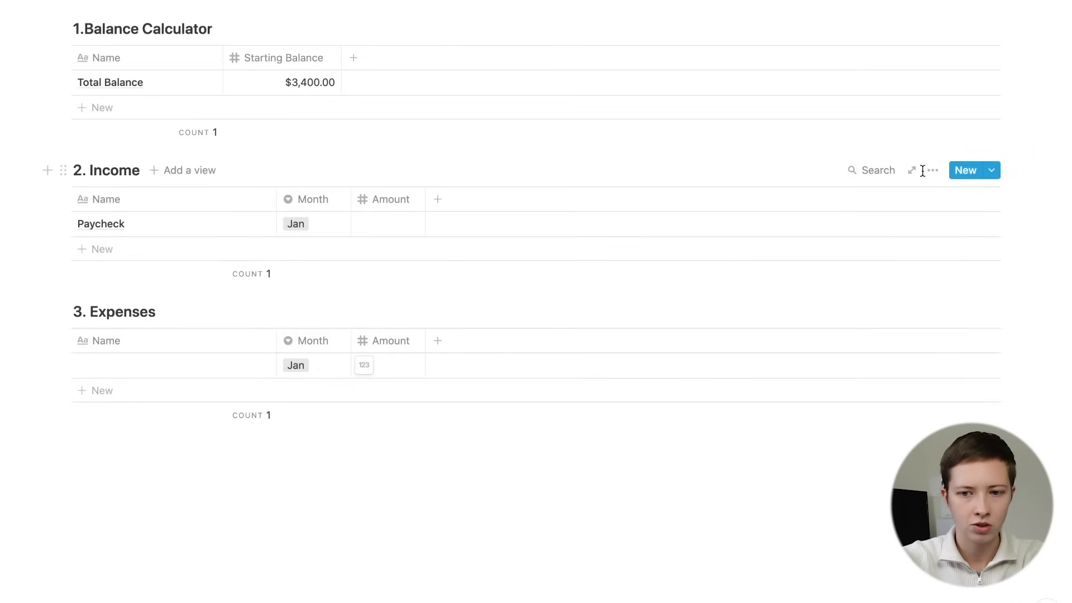
Add a Month is Jan filter to the Income table
{"action": "left_click", "coordinate": [933, 170]}
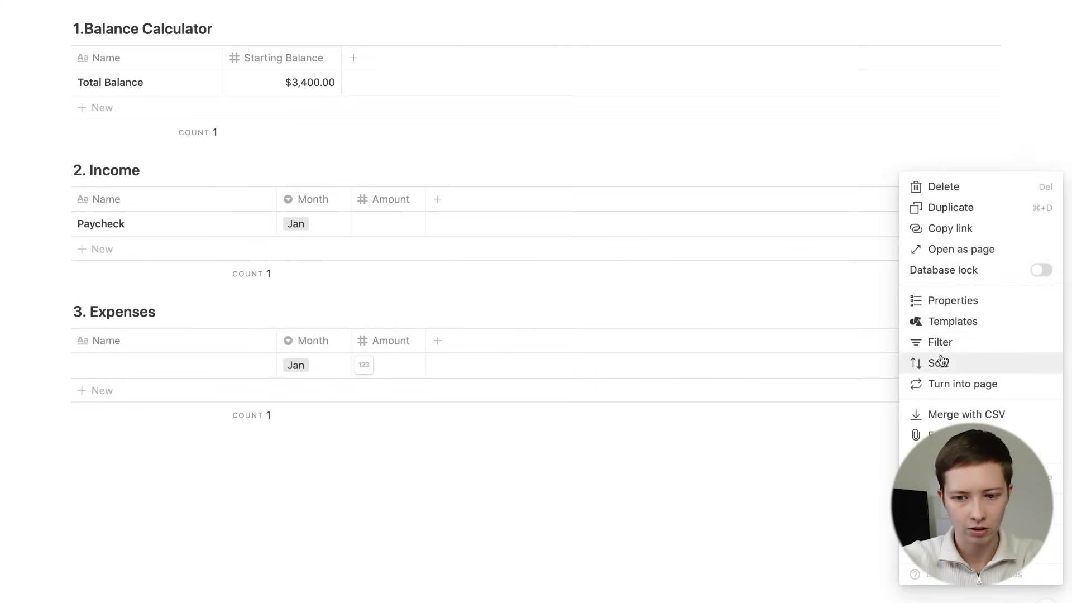
{"action": "left_click", "coordinate": [940, 341]}
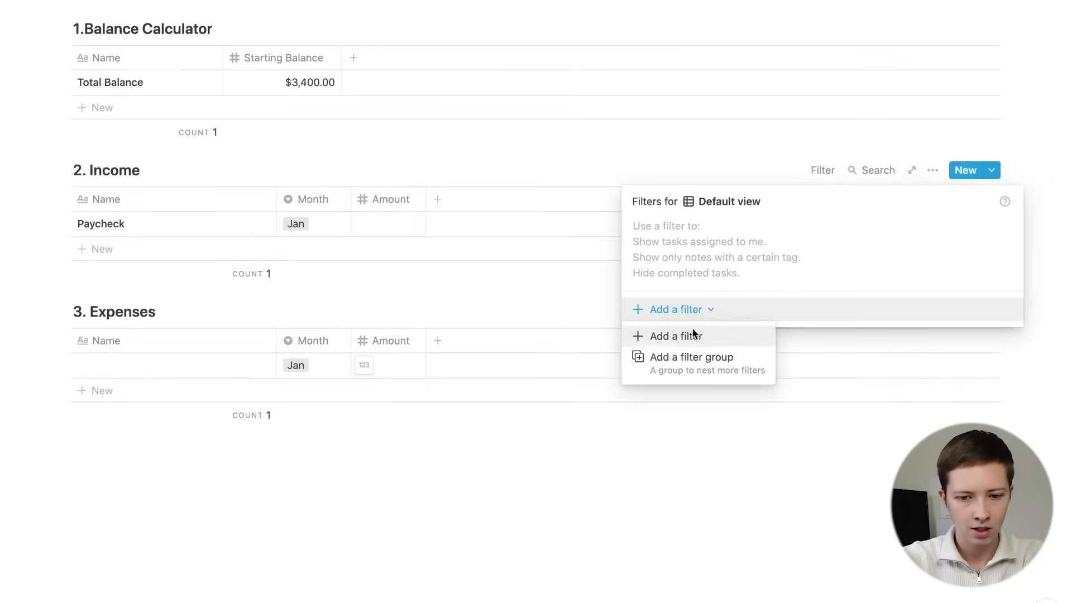
{"action": "left_click", "coordinate": [674, 336]}
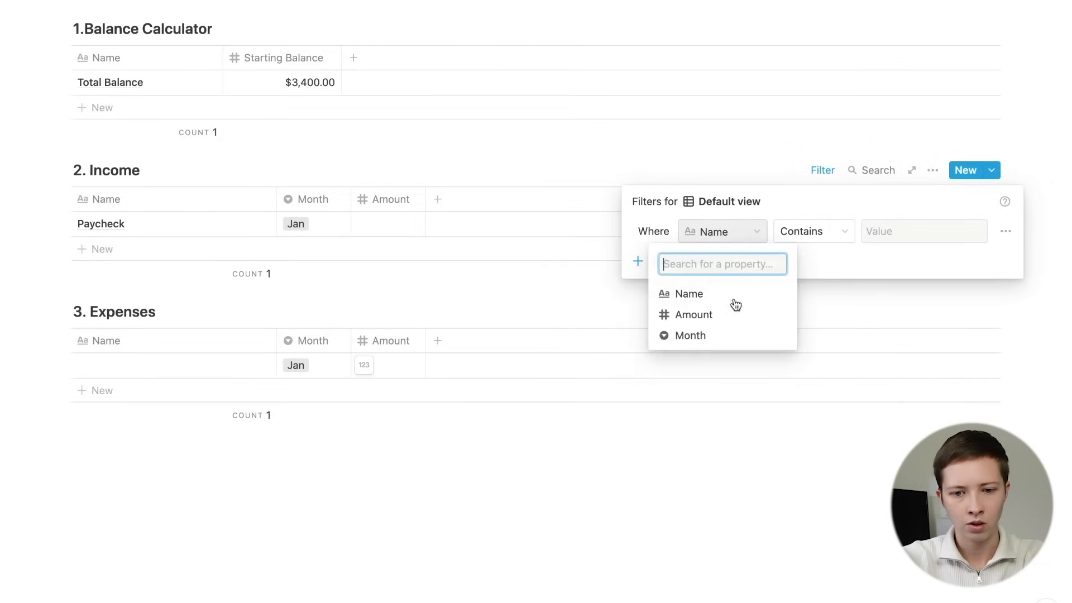
{"action": "left_click", "coordinate": [690, 336]}
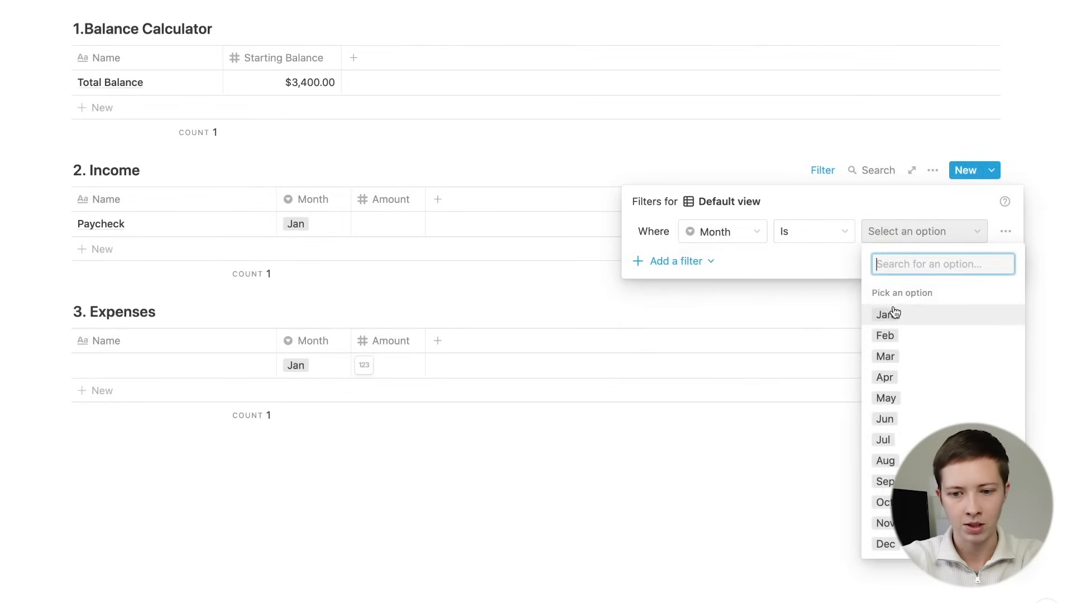
{"action": "left_click", "coordinate": [428, 185]}
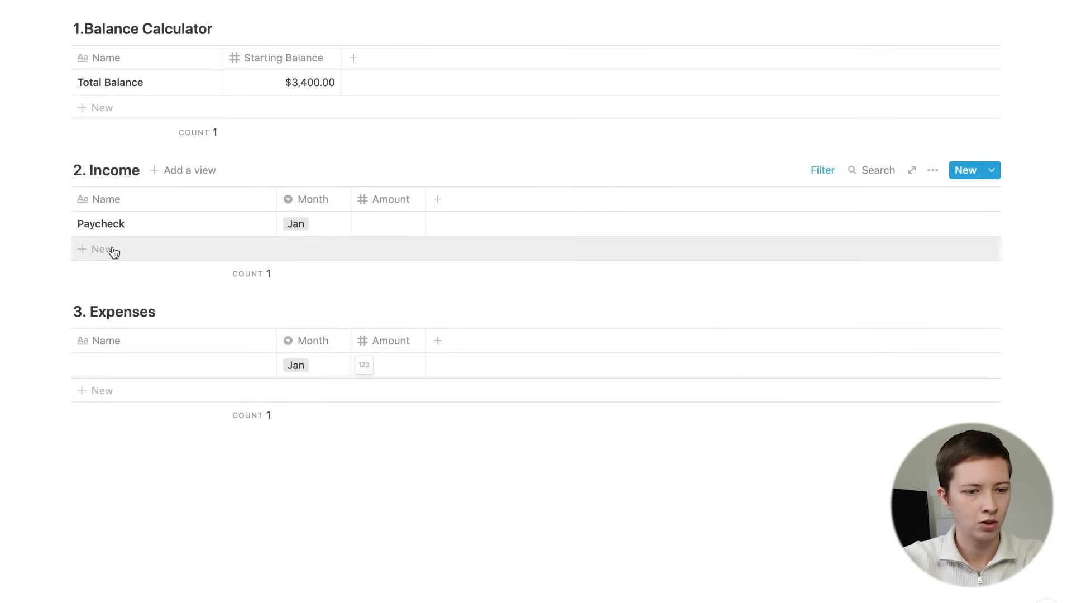
Add a Paycheck row and a Date property to the Income table
{"action": "left_click", "coordinate": [100, 249]}
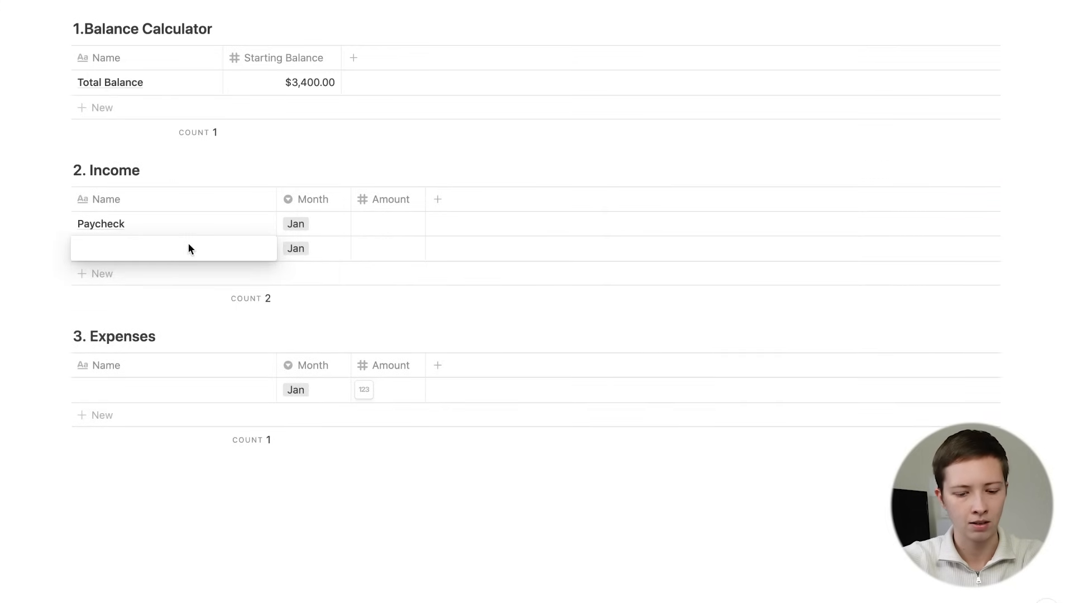
{"action": "type", "text": "Paycheck"}
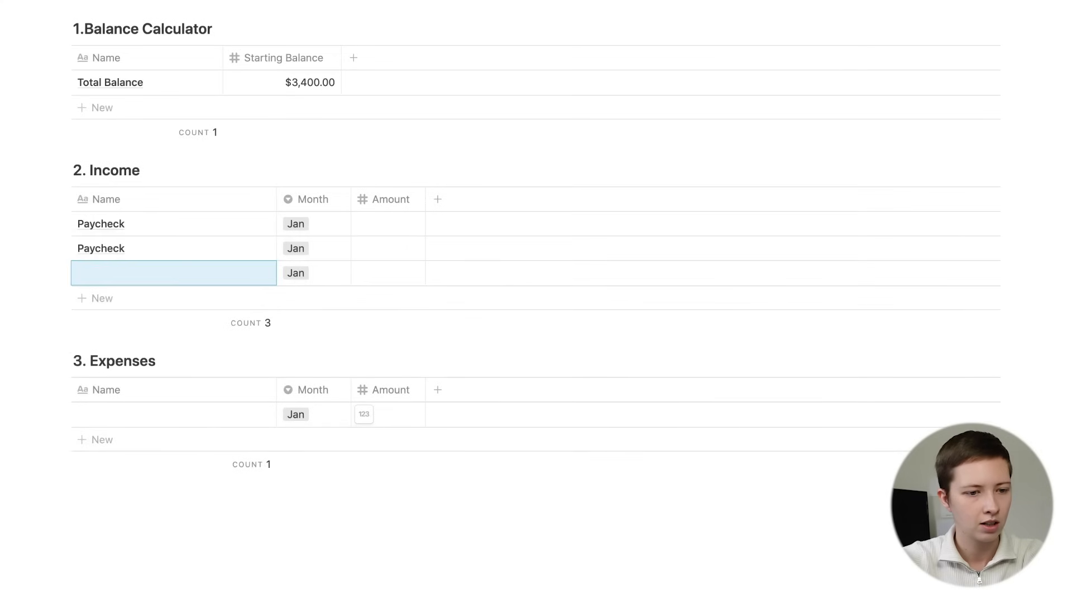
{"action": "type", "text": "Date"}
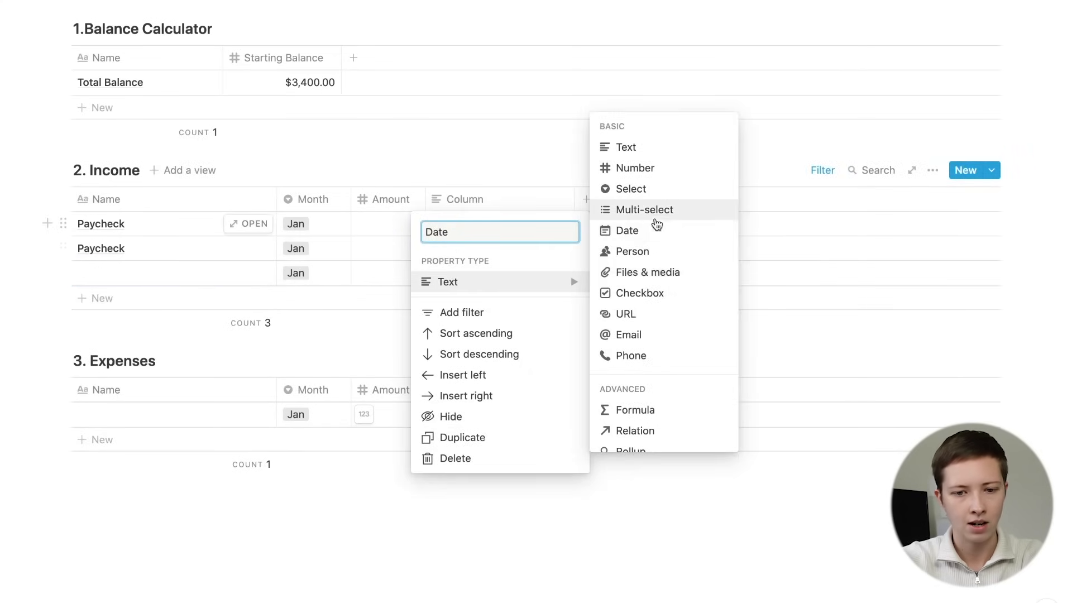
{"action": "left_click", "coordinate": [628, 230]}
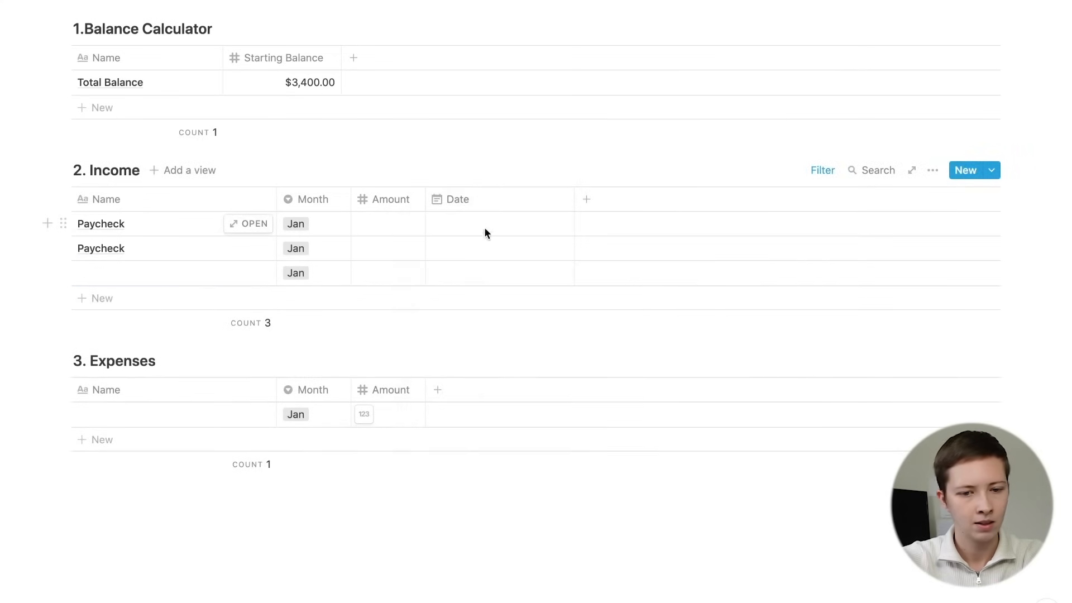
{"action": "left_click", "coordinate": [486, 223]}
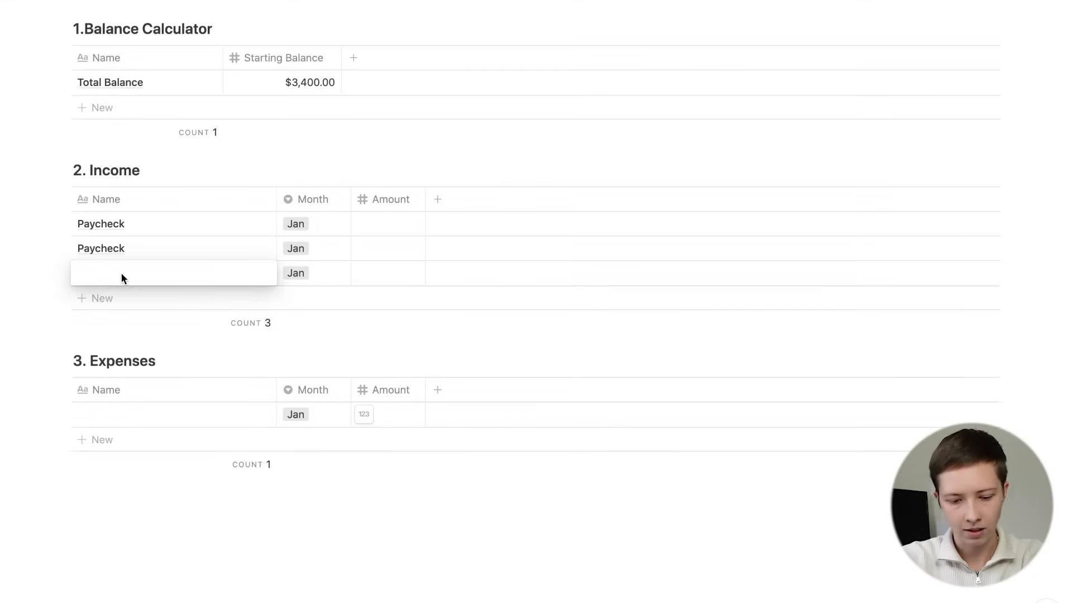
Add Side Hustle and Donations rows with amounts and sum Amount to $3,350
{"action": "type", "text": "Side Hustle"}
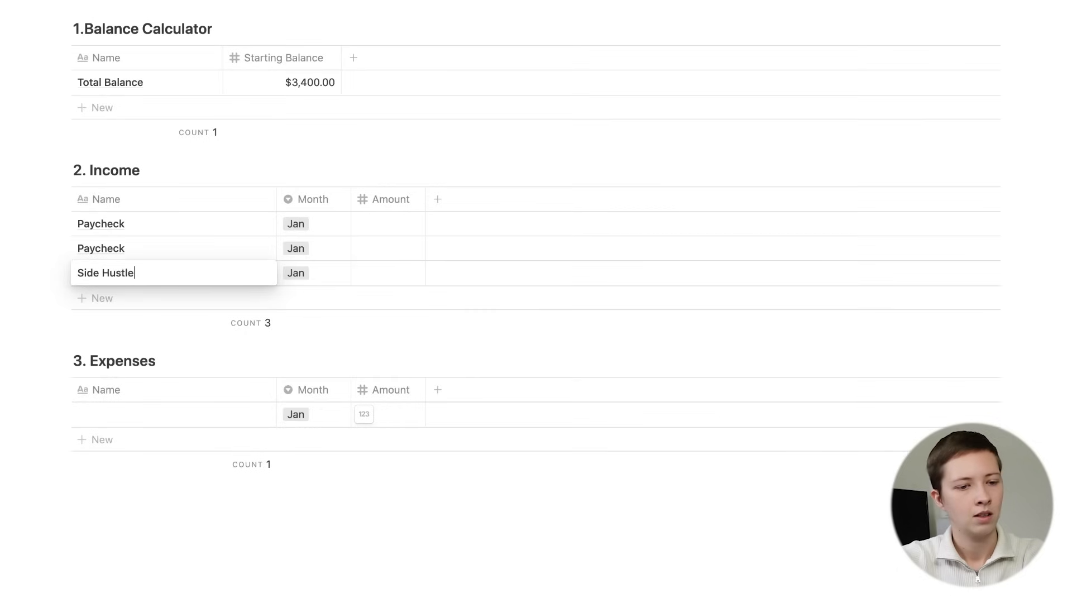
{"action": "type", "text": "Donations"}
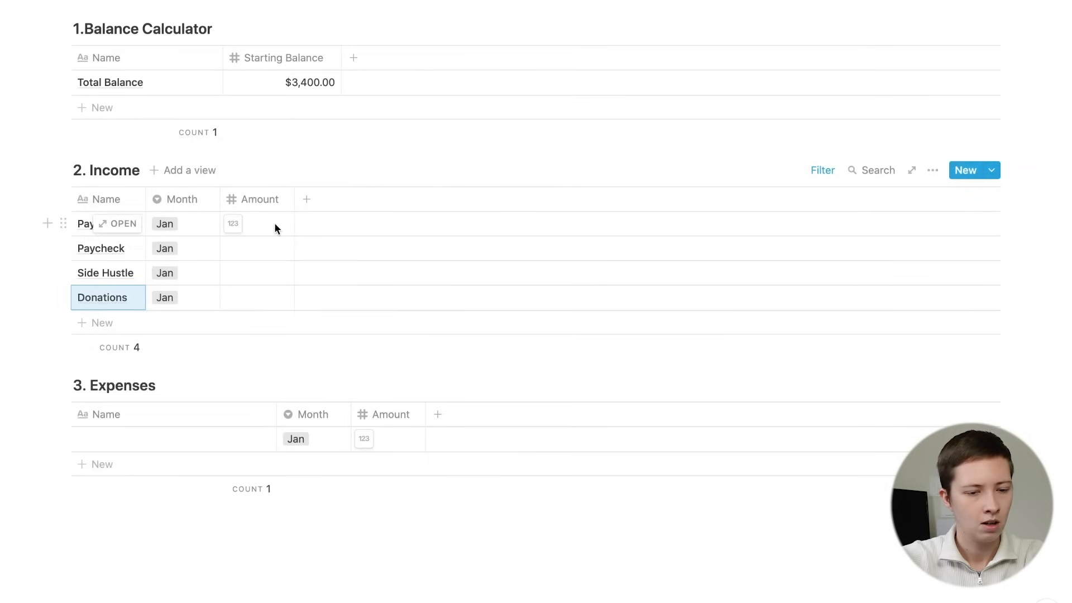
{"action": "type", "text": "1400"}
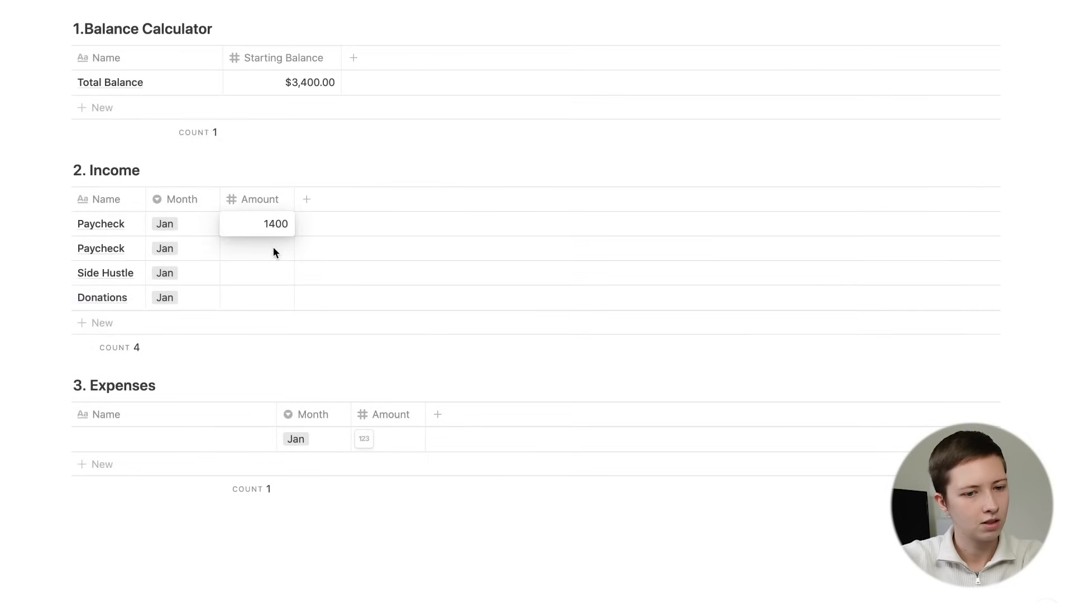
{"action": "type", "text": "140"}
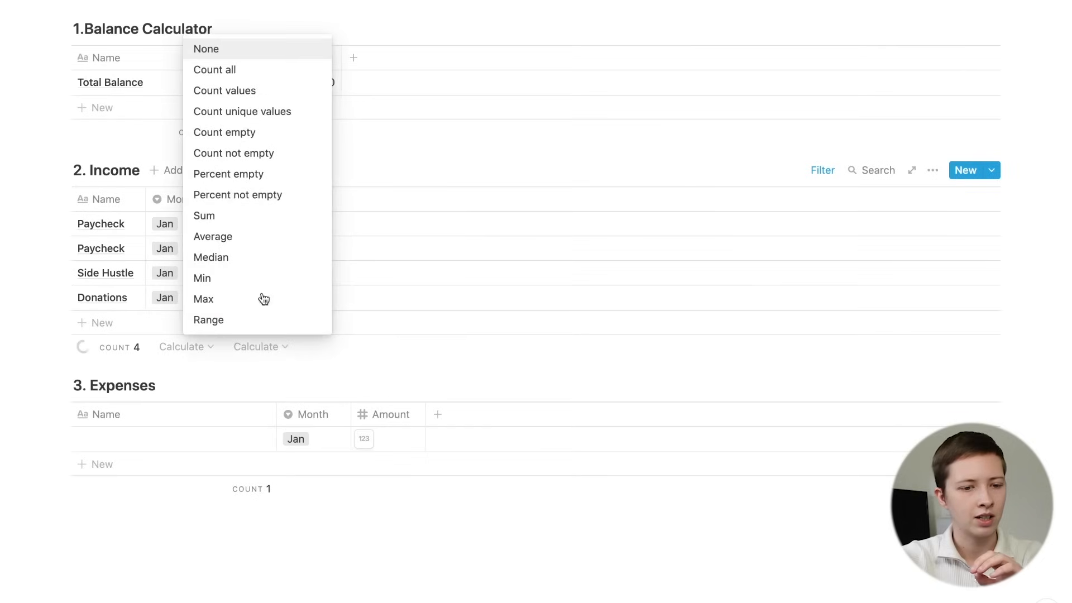
{"action": "left_click", "coordinate": [203, 216]}
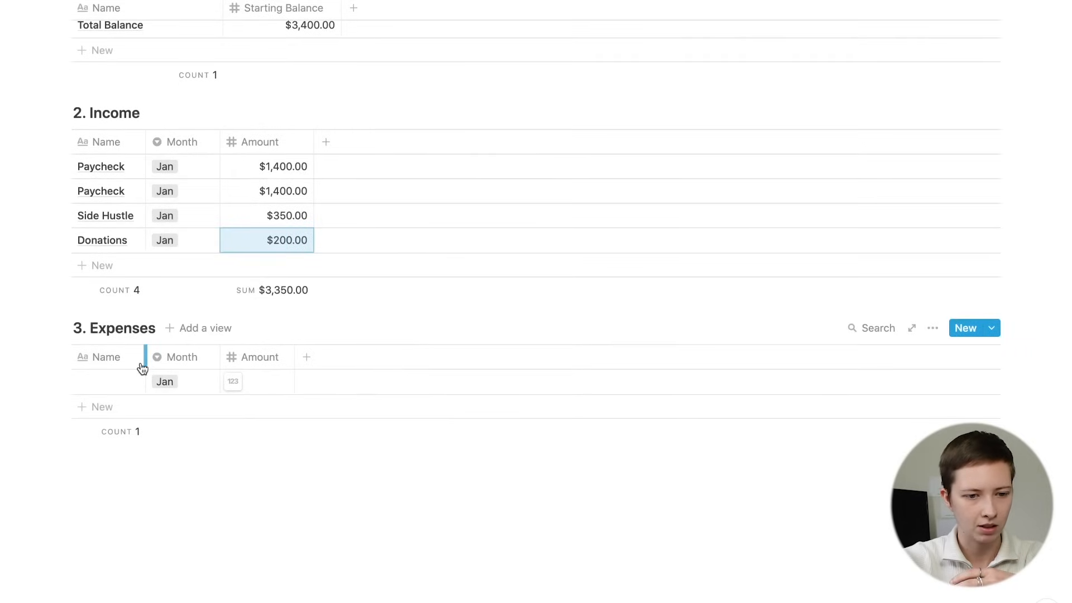
Filter Expenses by Month and add Rent through Grocery rows totalling $2,040
{"action": "left_click", "coordinate": [932, 327]}
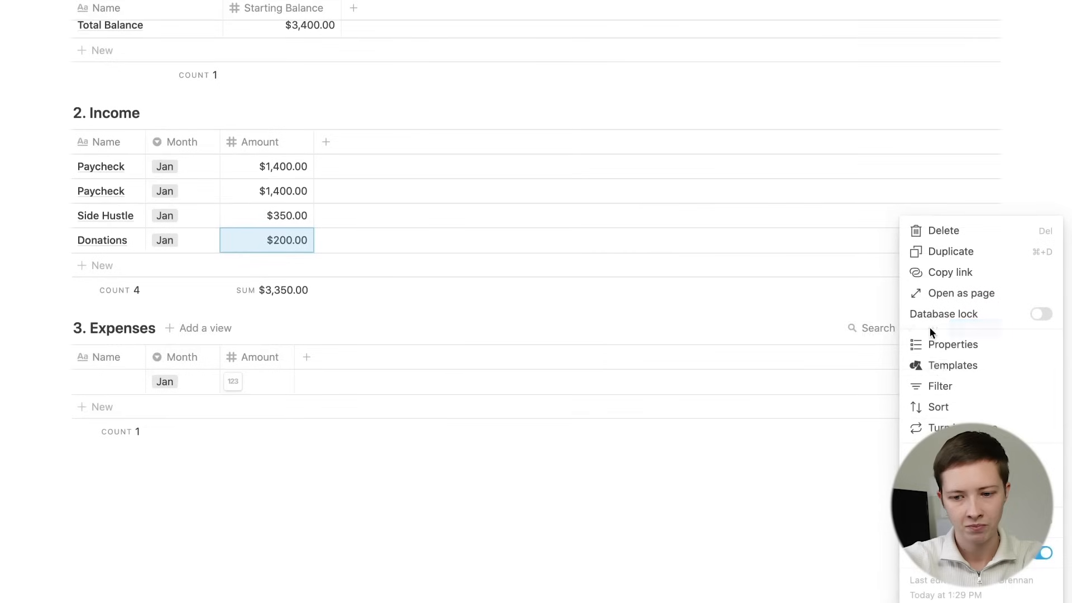
{"action": "left_click", "coordinate": [675, 468]}
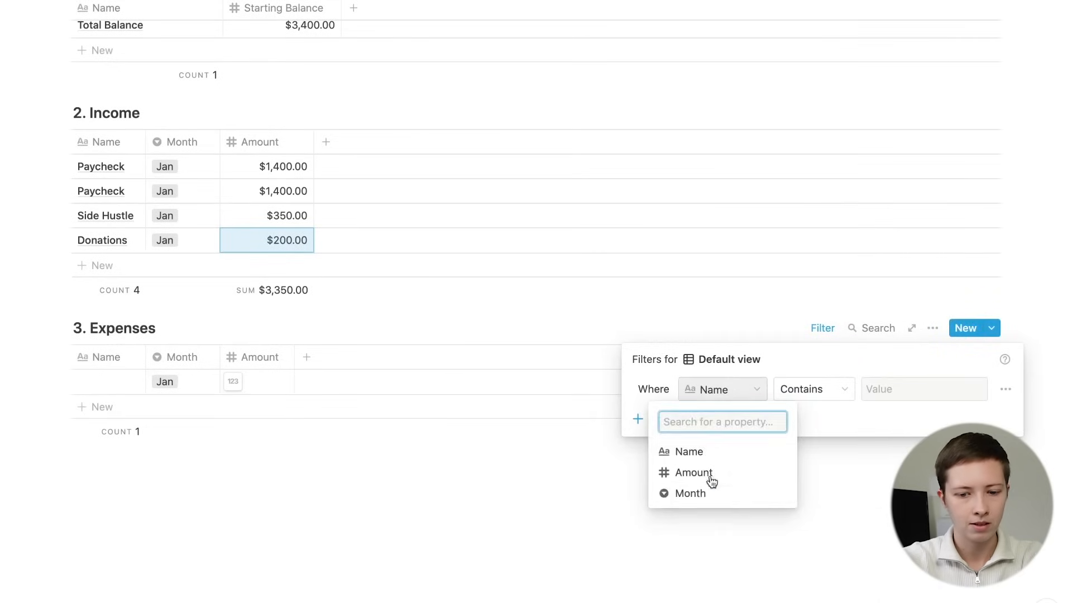
{"action": "left_click", "coordinate": [690, 493]}
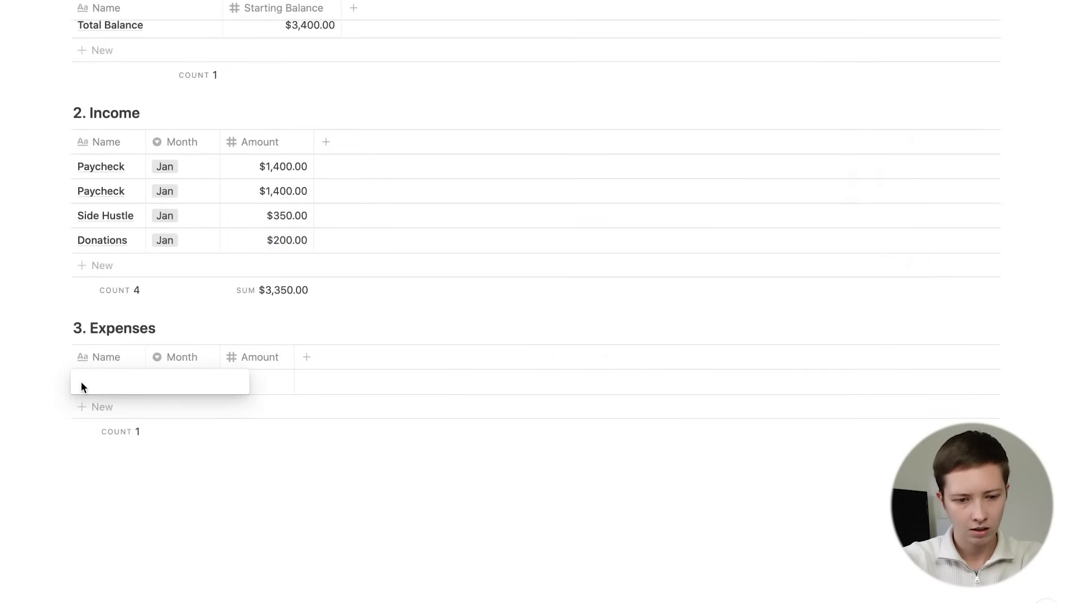
{"action": "type", "text": "Rent"}
{"action": "type", "text": "Loans"}
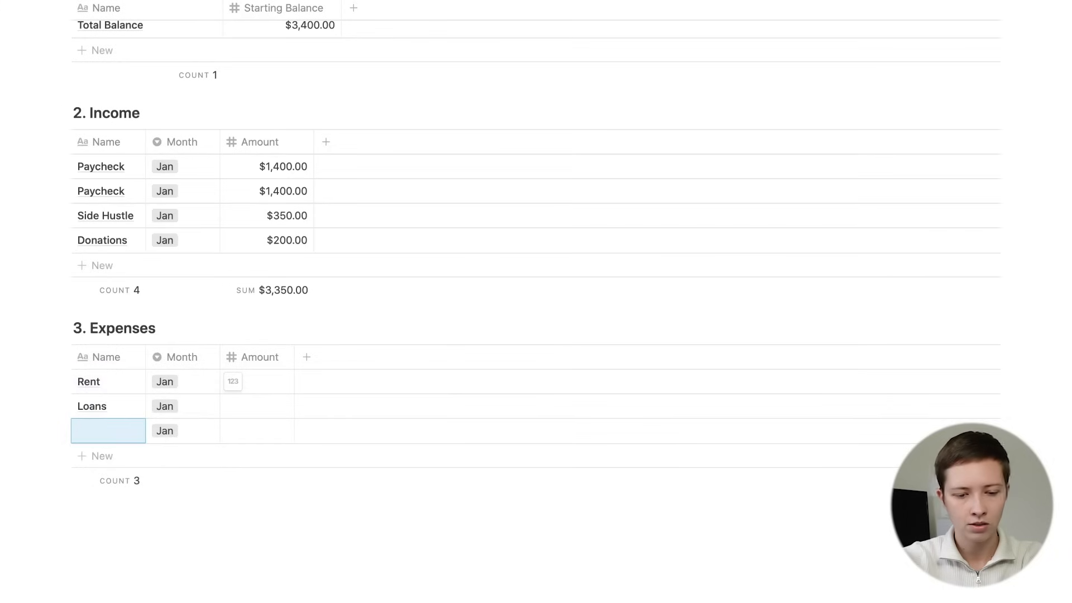
{"action": "type", "text": "Subscriptions"}
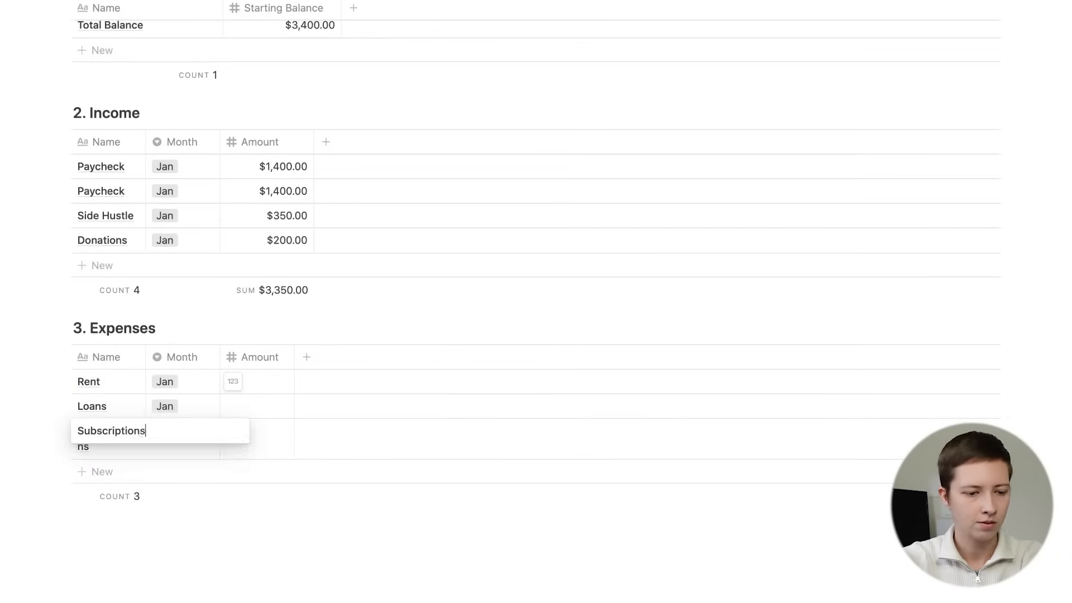
{"action": "type", "text": "Entertainment"}
{"action": "type", "text": "Grocery"}
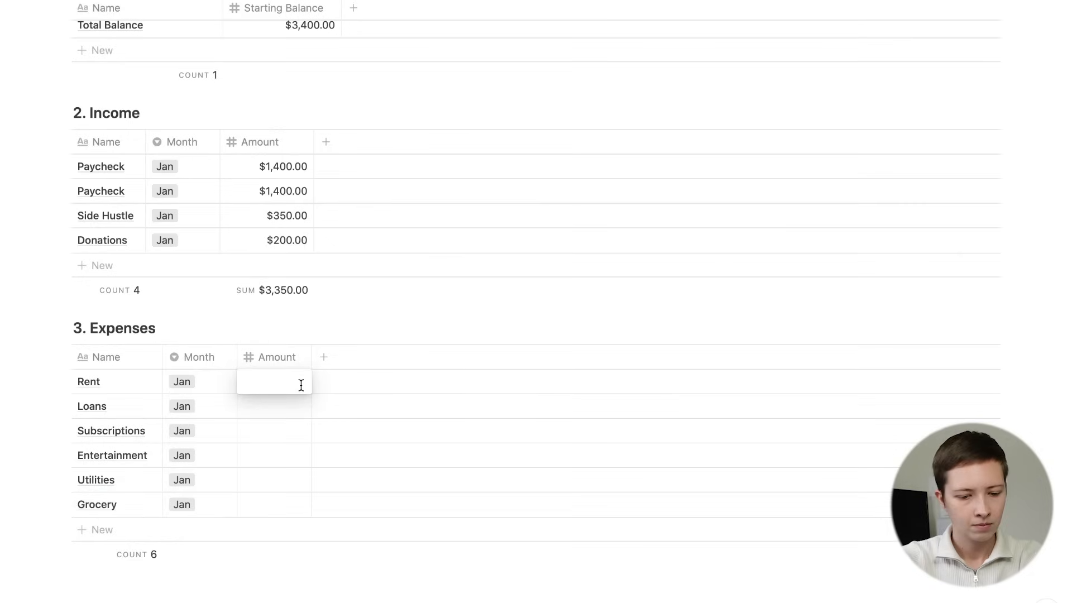
{"action": "type", "text": "14"}
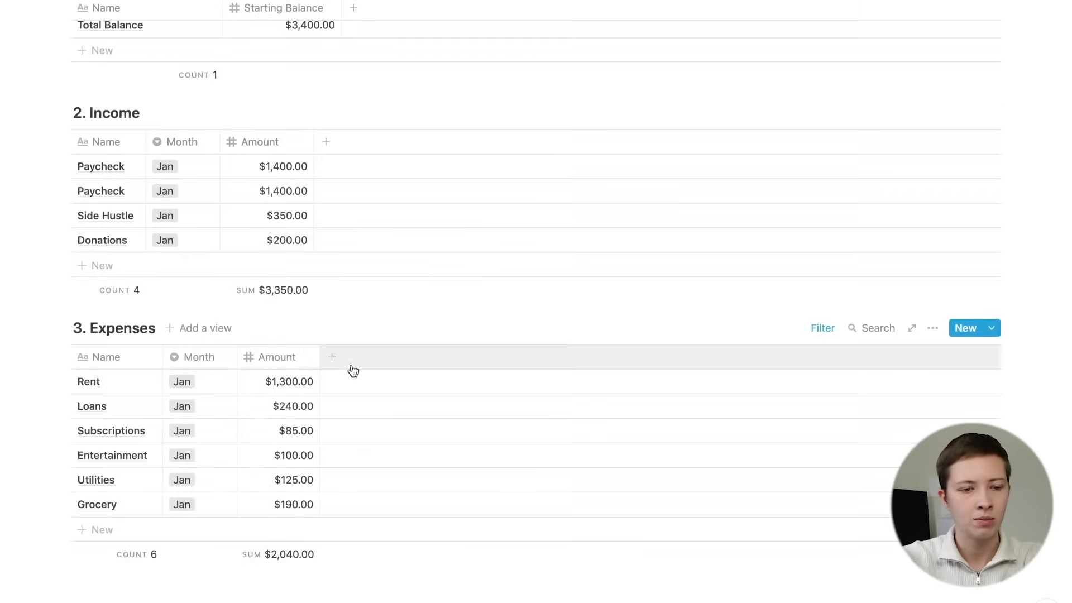
Add a toCalculator relation column to the Income table
{"action": "scroll", "scroll_direction": "up", "scroll_amount": 3}
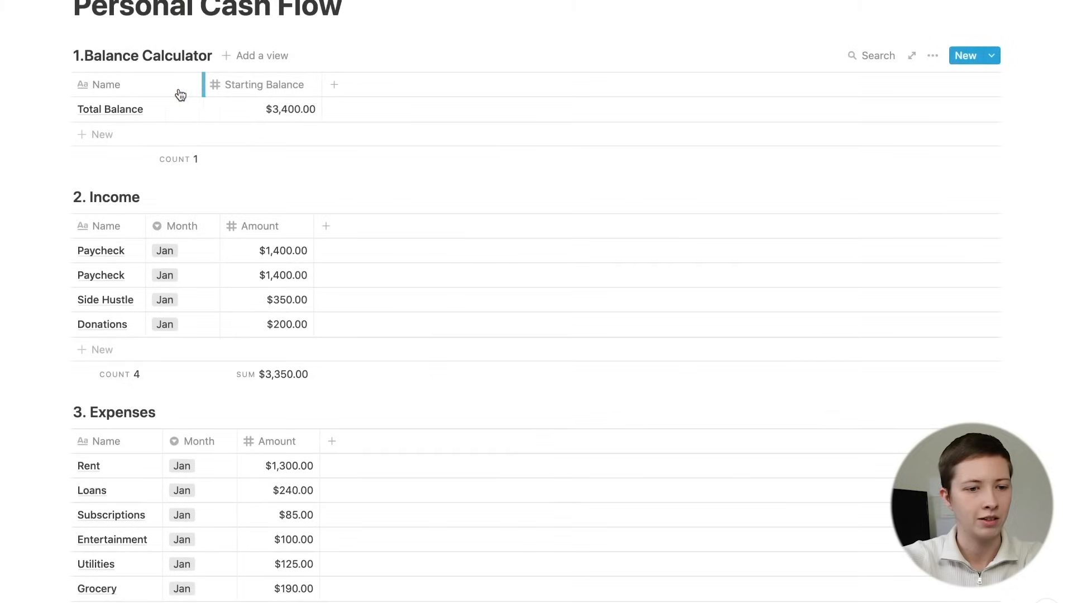
{"action": "scroll", "scroll_direction": "down", "scroll_amount": 3}
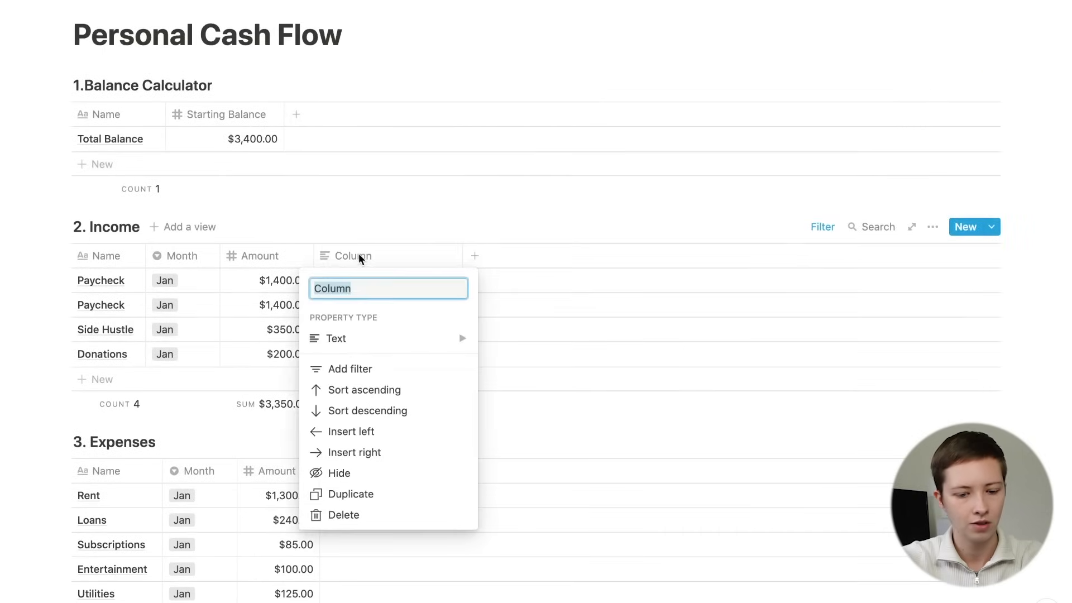
{"action": "type", "text": "ToC"}
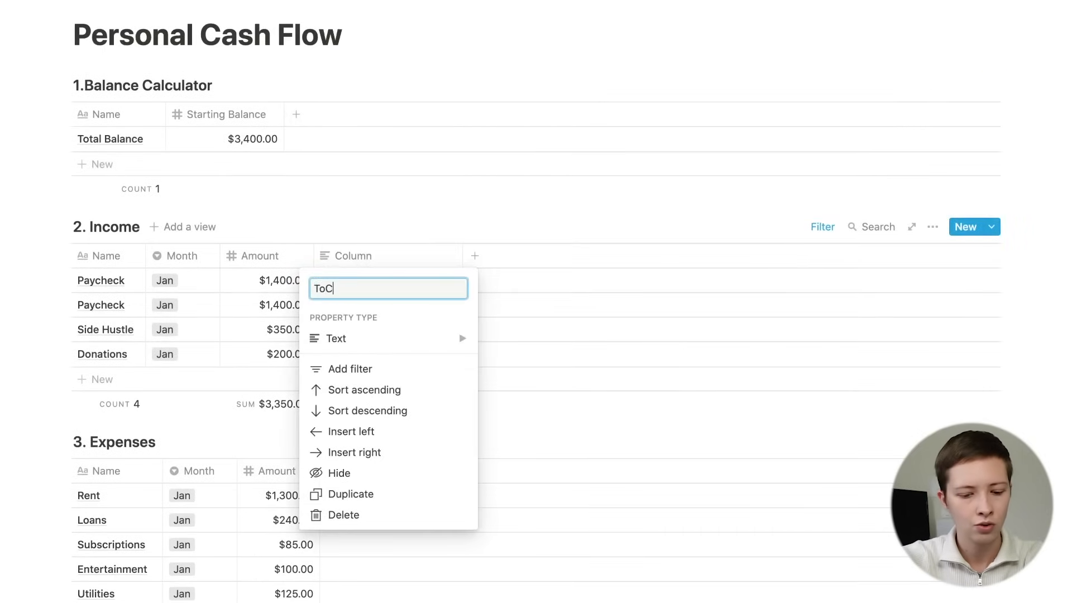
{"action": "type", "text": "oCalculator"}
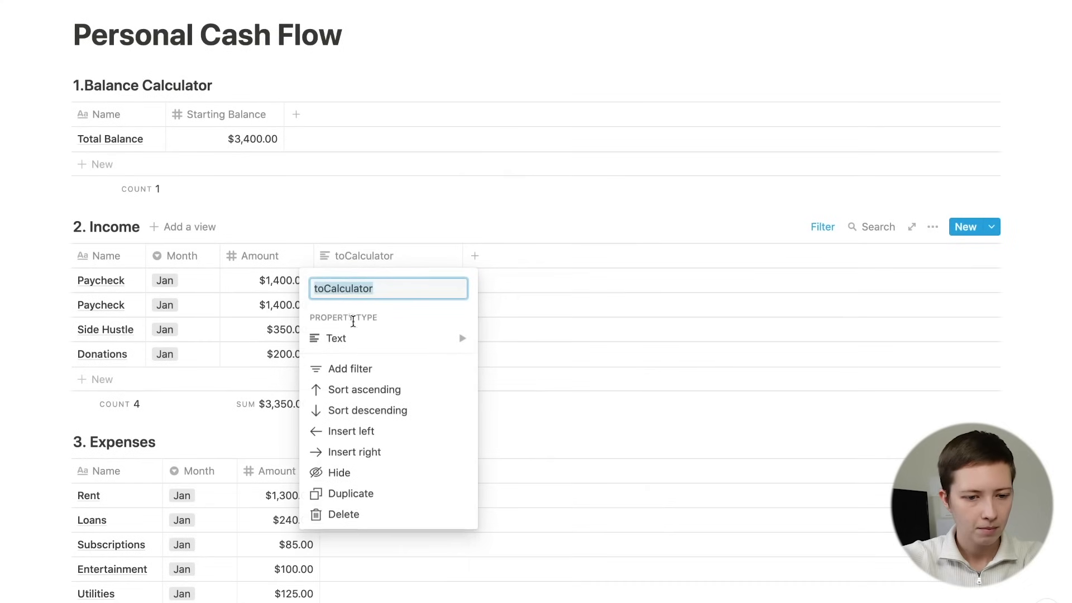
{"action": "left_click", "coordinate": [335, 338]}
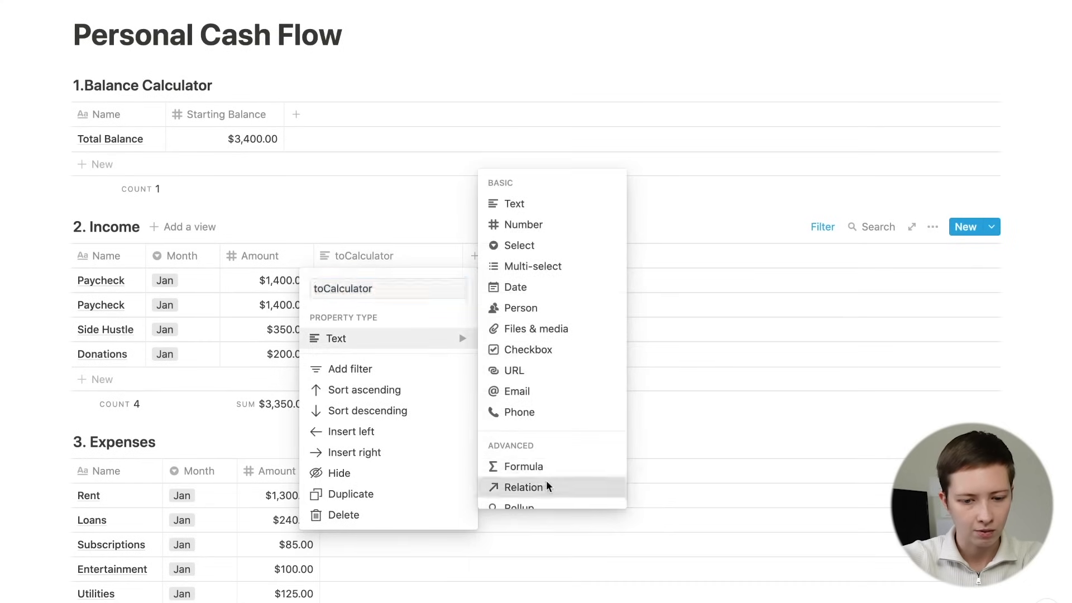
{"action": "left_click", "coordinate": [524, 487]}
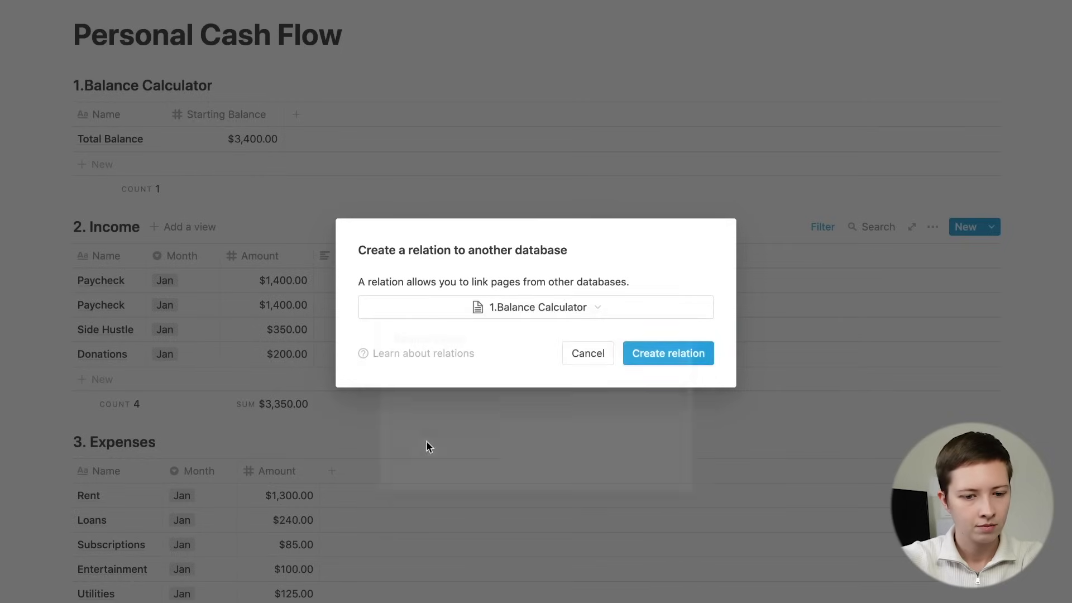
Link the first Paycheck to Total Balance, then rename the back-link Income and hide it
{"action": "left_click", "coordinate": [668, 353]}
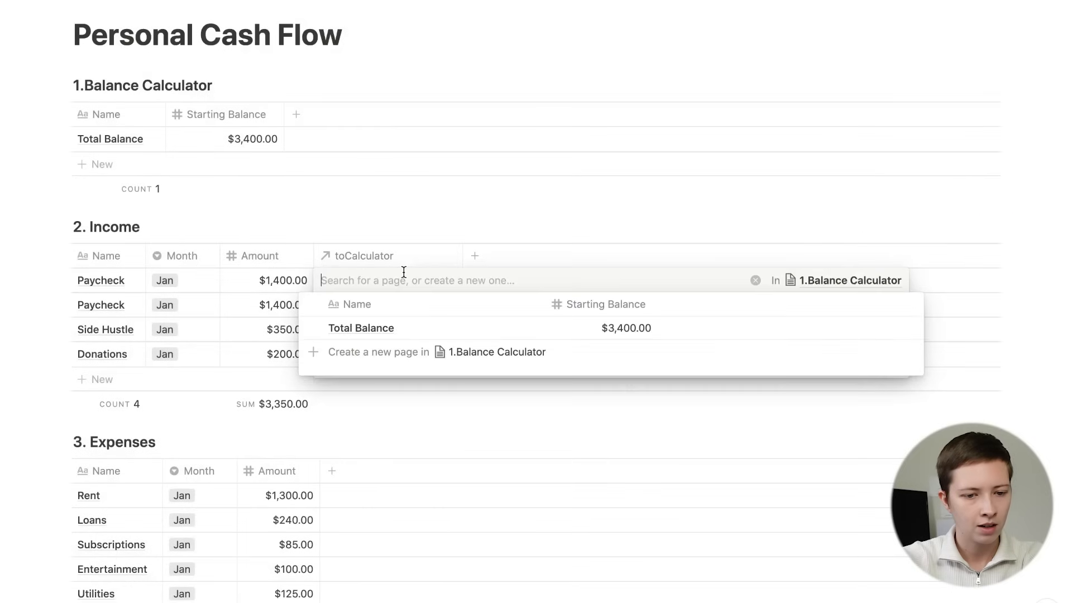
{"action": "mouse_move", "coordinate": [122, 97]}
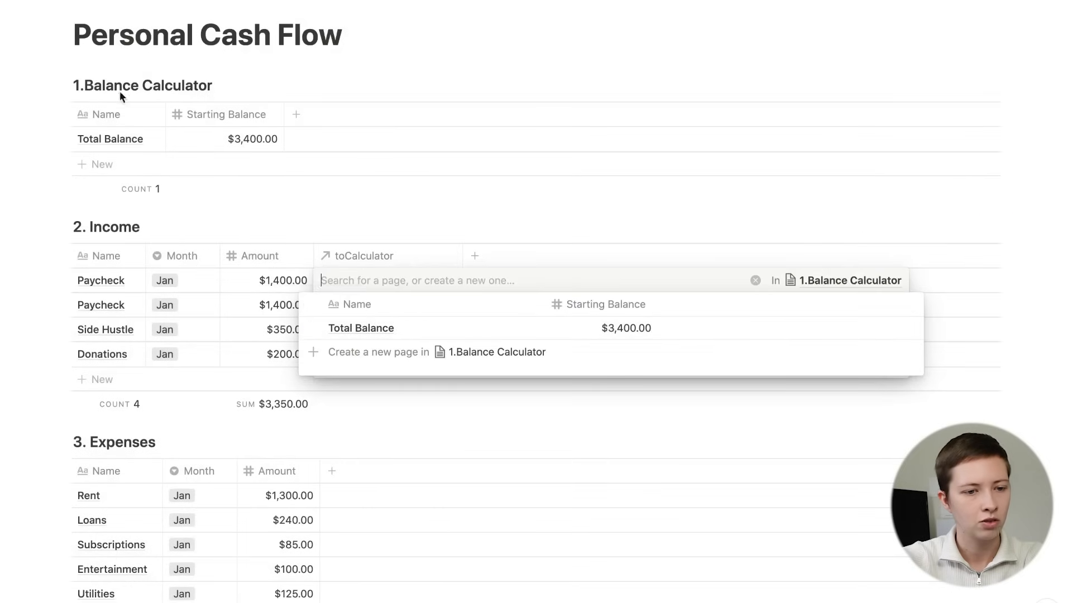
{"action": "left_click", "coordinate": [360, 328]}
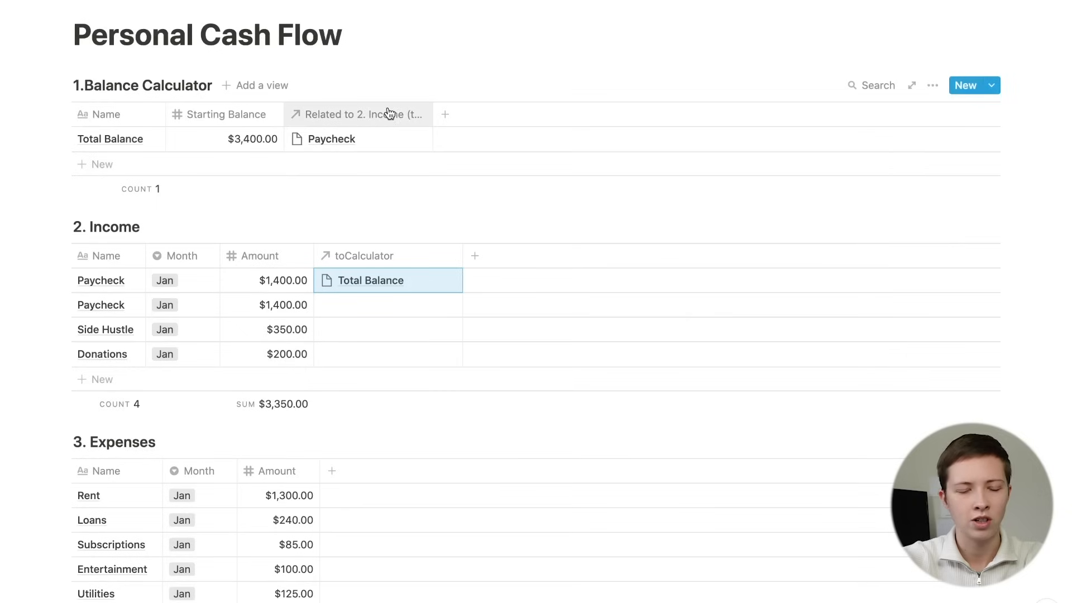
{"action": "left_click", "coordinate": [358, 114]}
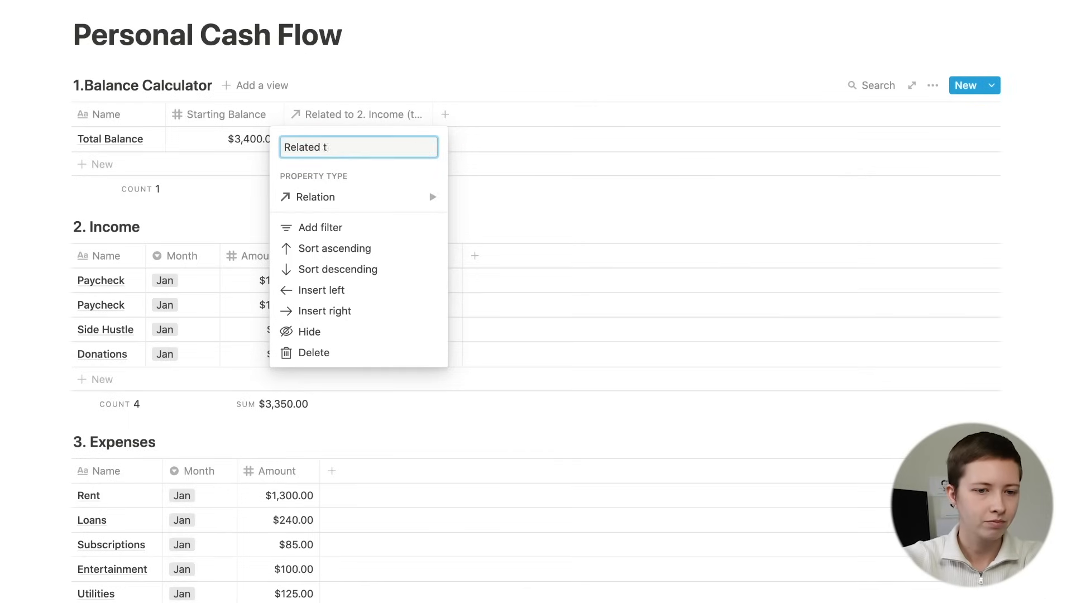
{"action": "type", "text": "Income"}
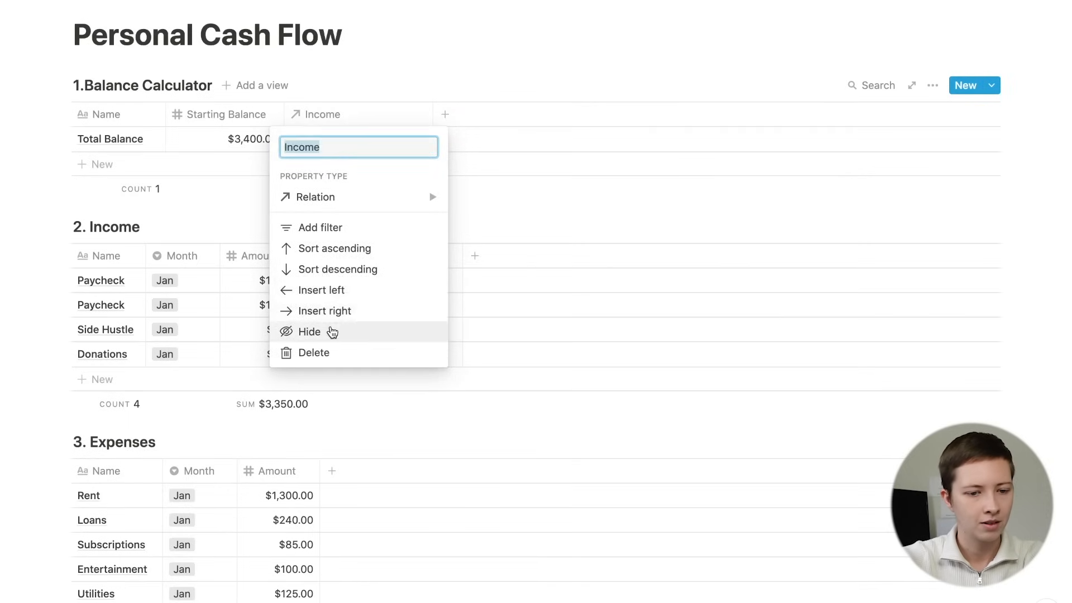
{"action": "left_click", "coordinate": [310, 333]}
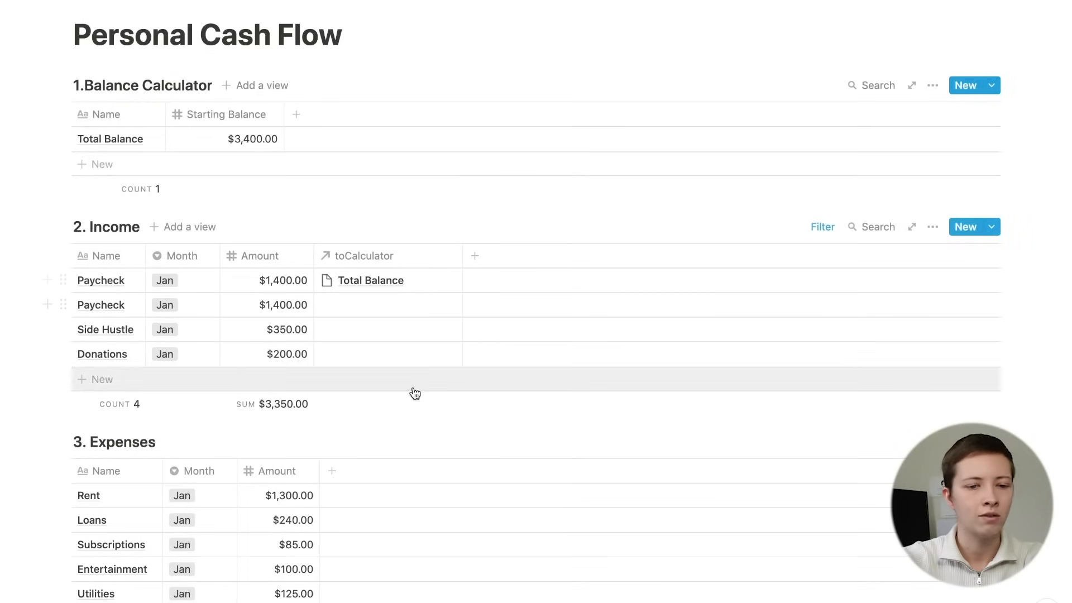
{"action": "mouse_move", "coordinate": [101, 281]}
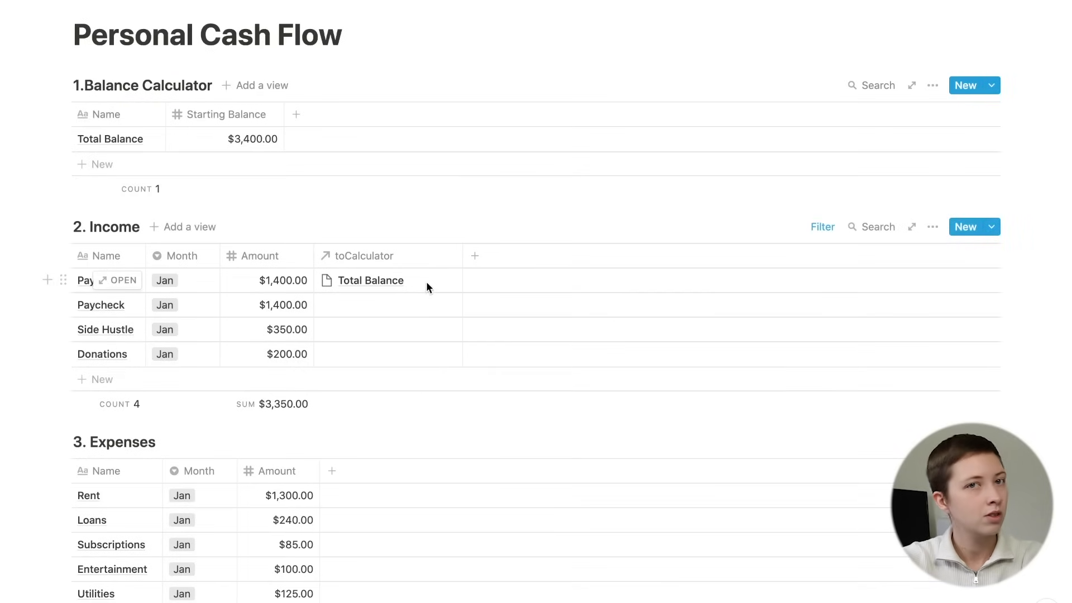
Link the Income entries to Total Balance and add a property filter to the Income view
{"action": "left_click", "coordinate": [388, 280]}
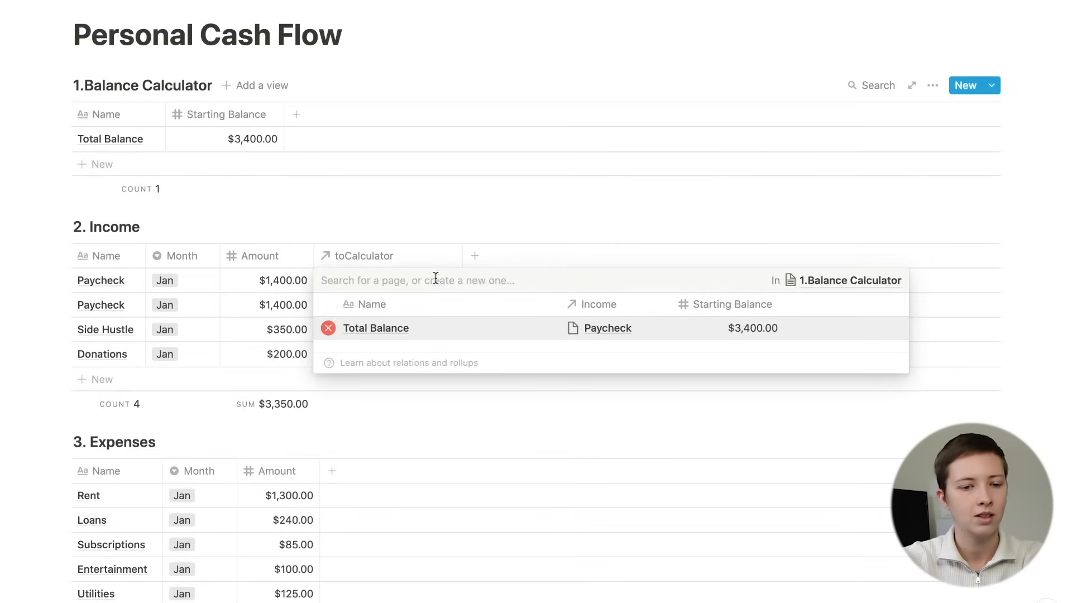
{"action": "left_click", "coordinate": [376, 328]}
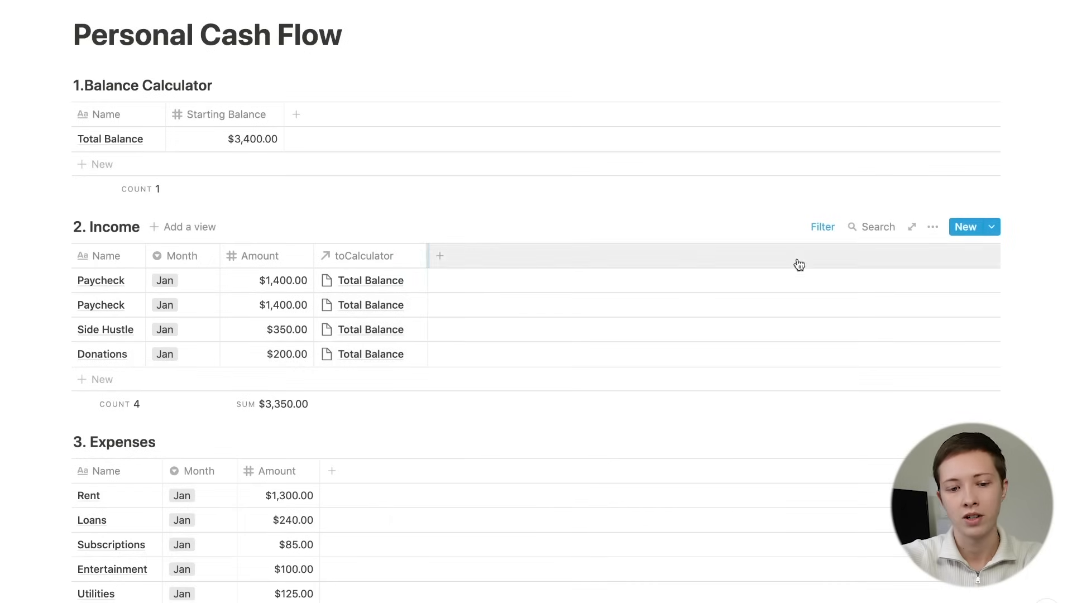
{"action": "left_click", "coordinate": [823, 226]}
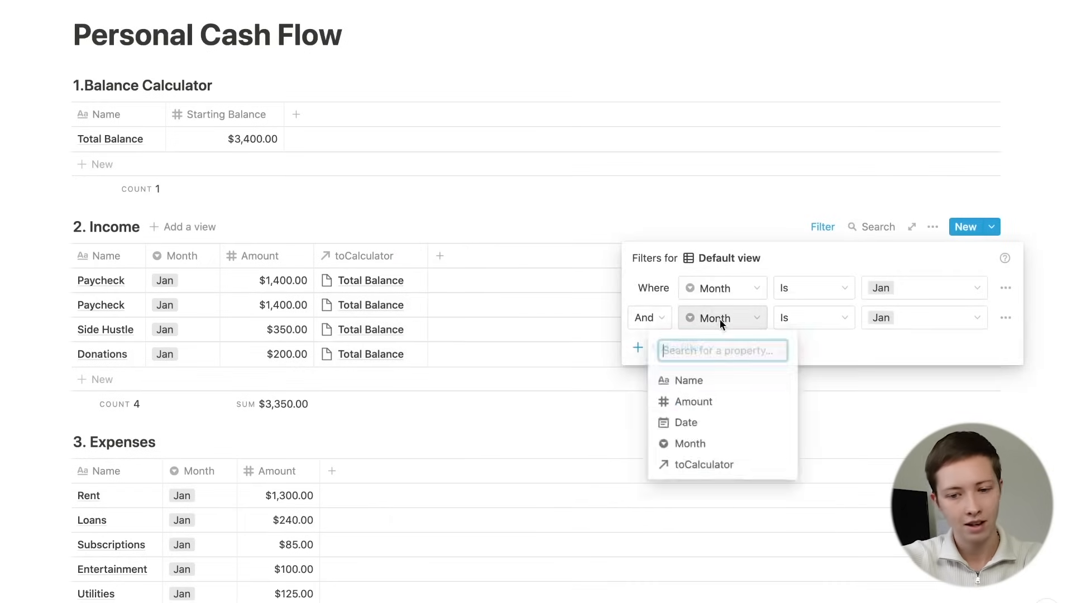
{"action": "mouse_move", "coordinate": [730, 449]}
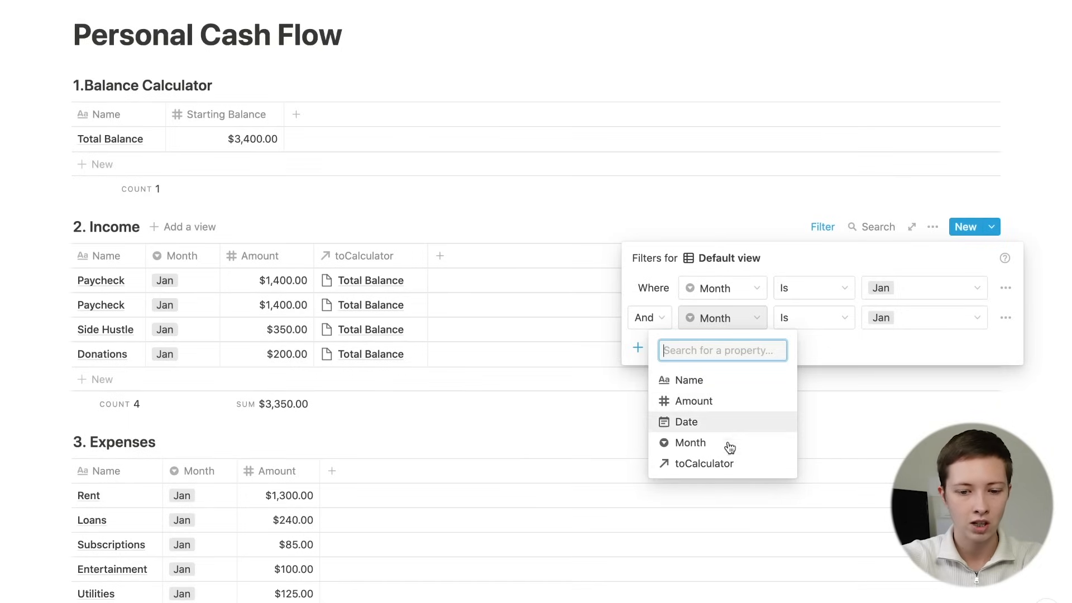
{"action": "left_click", "coordinate": [704, 463]}
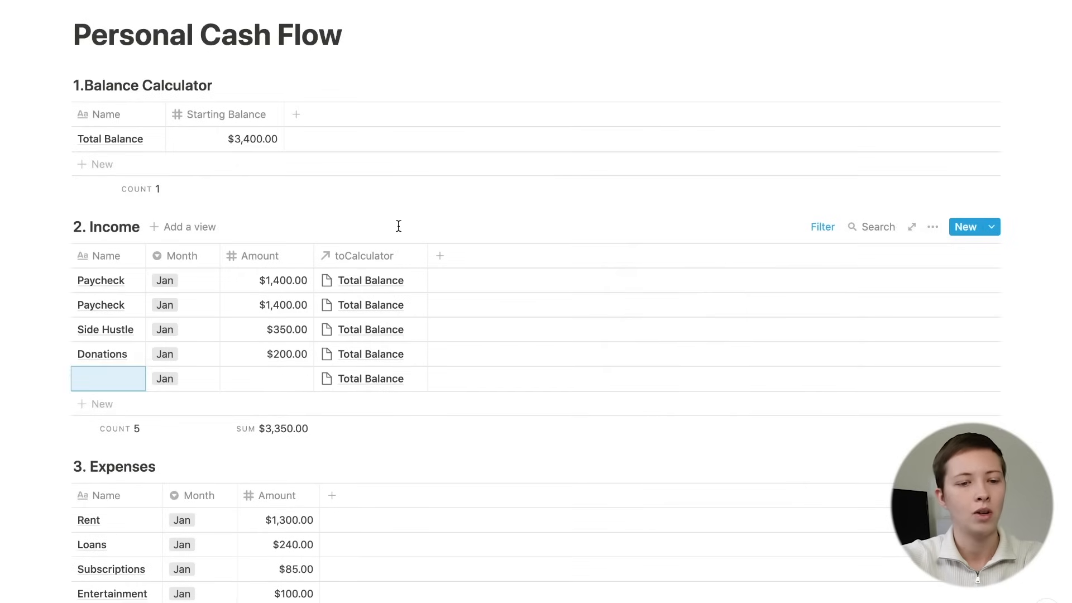
{"action": "mouse_move", "coordinate": [100, 354]}
{"action": "type", "text": "Total Income"}
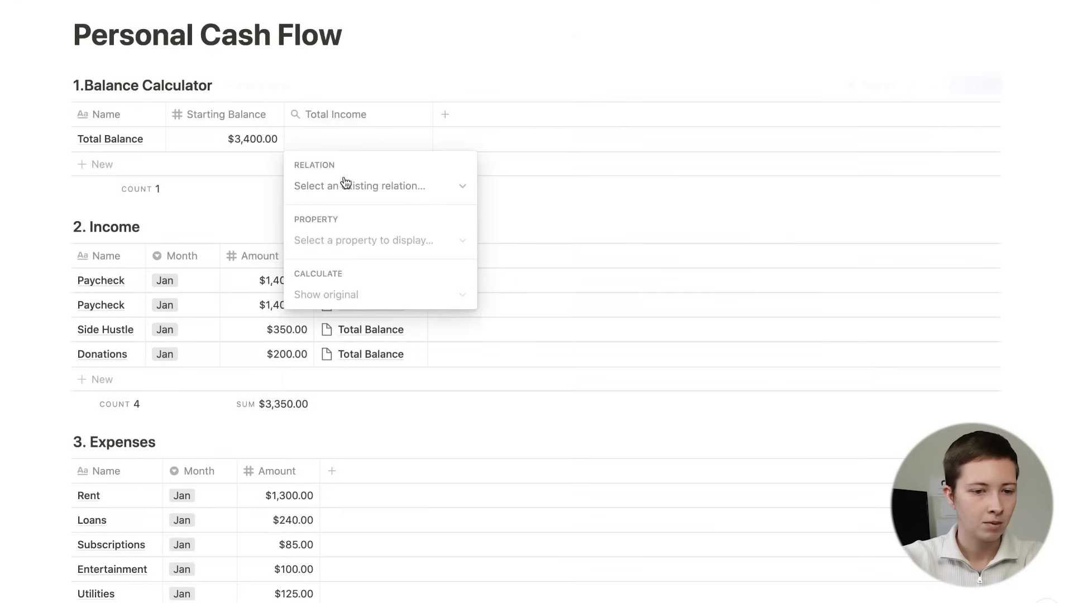
Configure the Total Income rollup to sum Income's Amount values, showing $3,350.00
{"action": "left_click", "coordinate": [380, 186]}
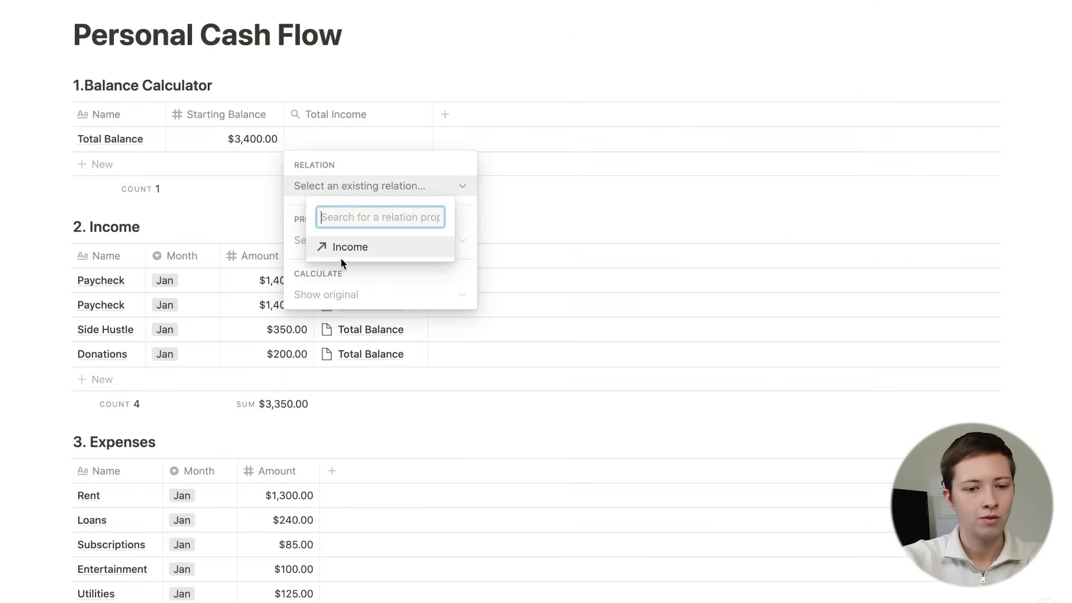
{"action": "left_click", "coordinate": [350, 247]}
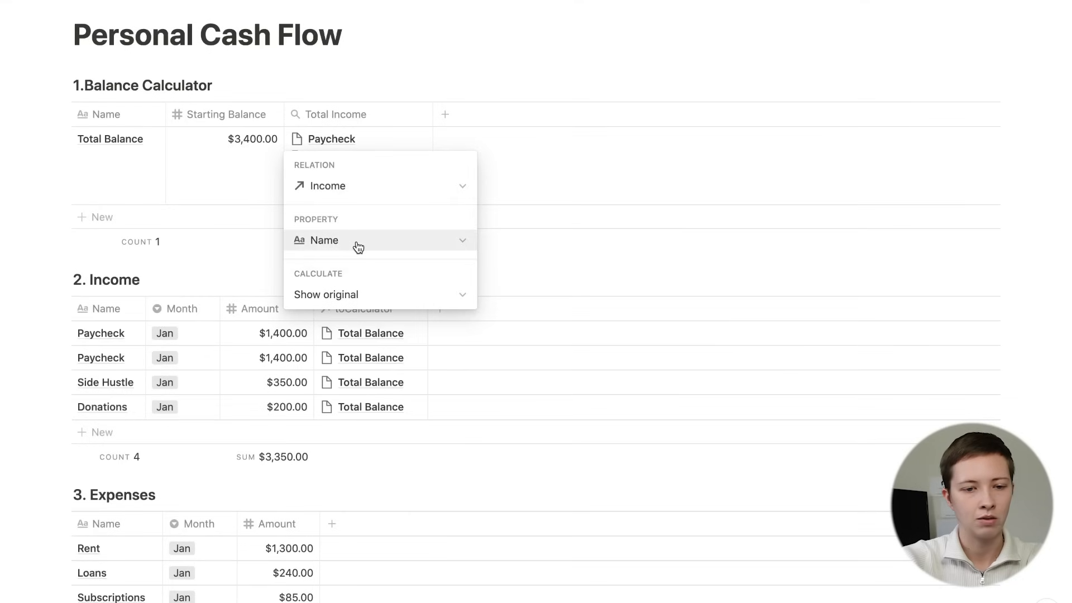
{"action": "left_click", "coordinate": [379, 240]}
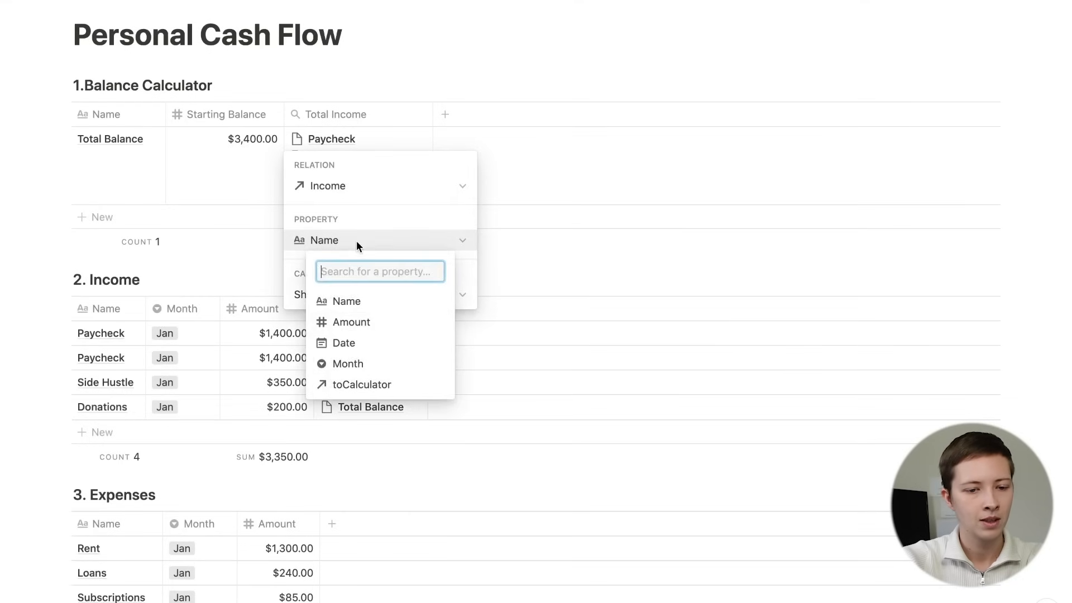
{"action": "left_click", "coordinate": [351, 322]}
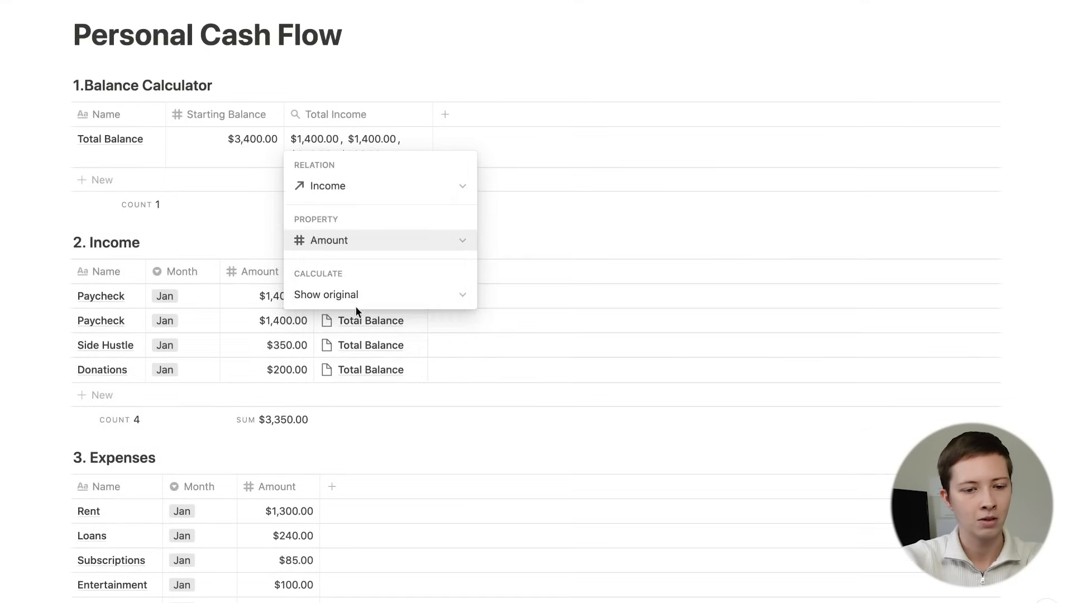
{"action": "left_click", "coordinate": [381, 294]}
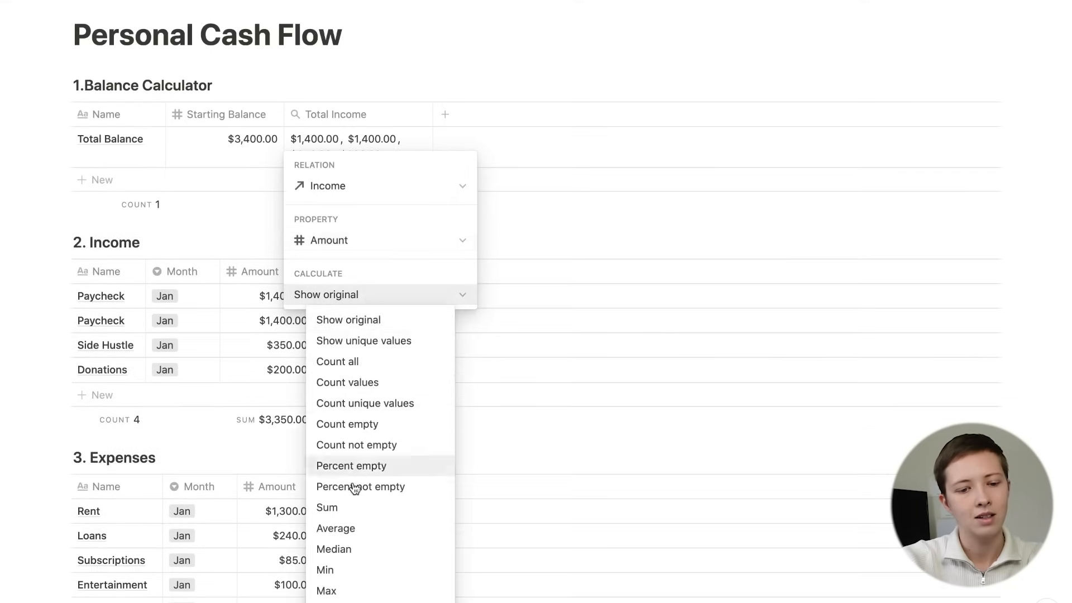
{"action": "left_click", "coordinate": [326, 508]}
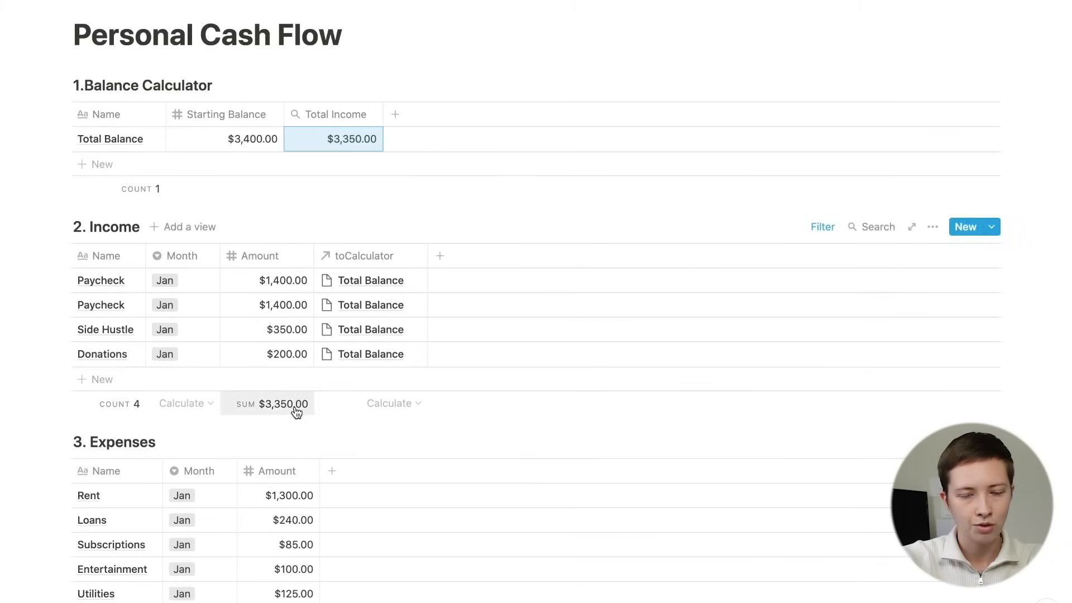
{"action": "mouse_move", "coordinate": [302, 423]}
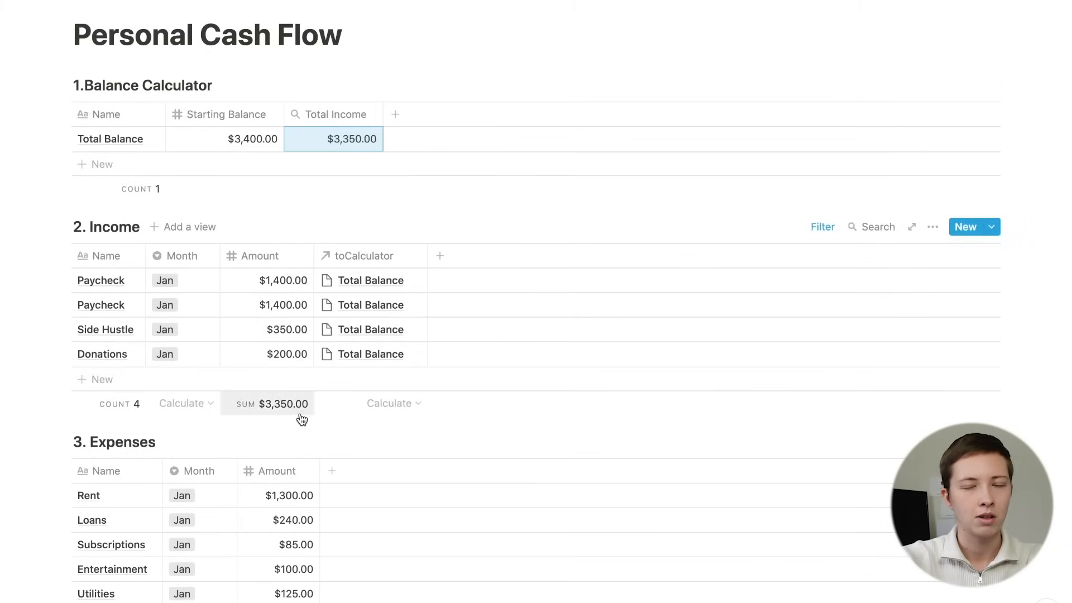
{"action": "scroll", "scroll_direction": "down", "scroll_amount": 3}
{"action": "type", "text": "toCalculator"}
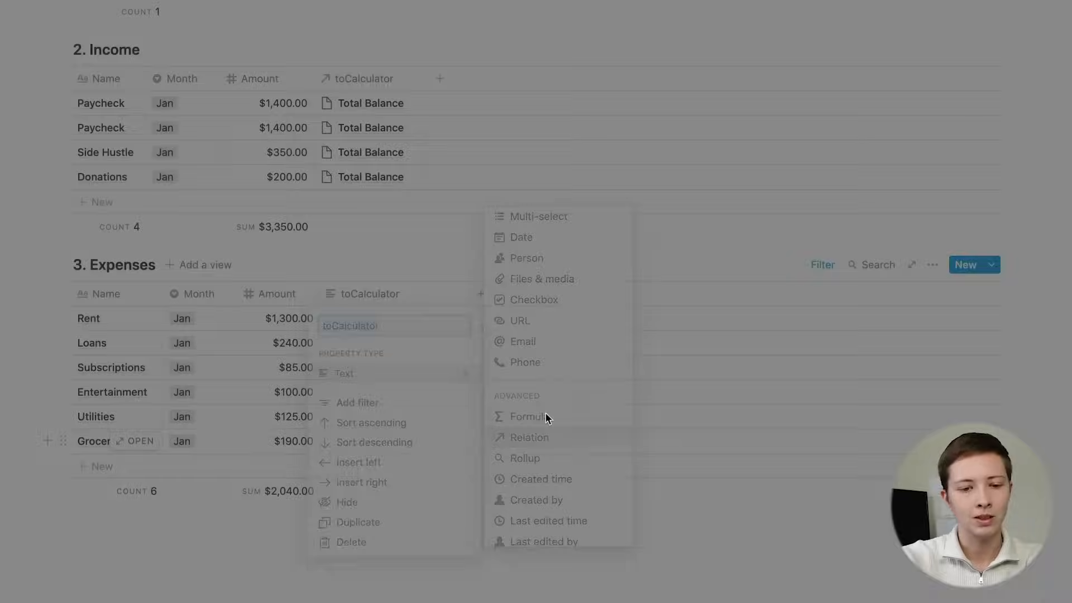
Convert toCalculator to a relation to 1.Balance Calculator and link expenses to Total Balance
{"action": "left_click", "coordinate": [529, 437]}
{"action": "type", "text": "1.Balance Cal"}
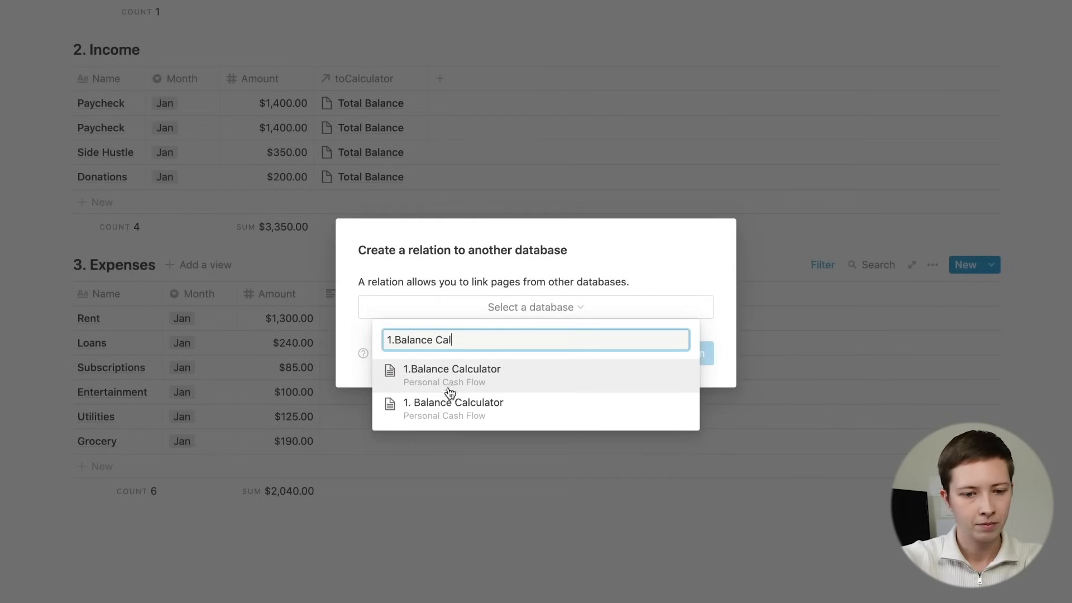
{"action": "left_click", "coordinate": [452, 369]}
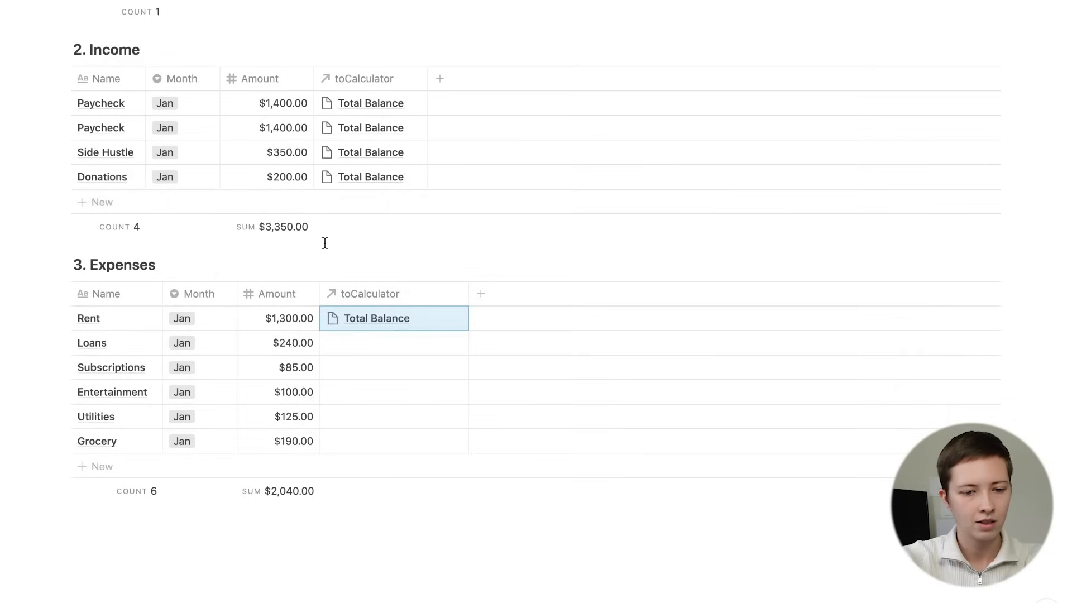
{"action": "left_click", "coordinate": [394, 343]}
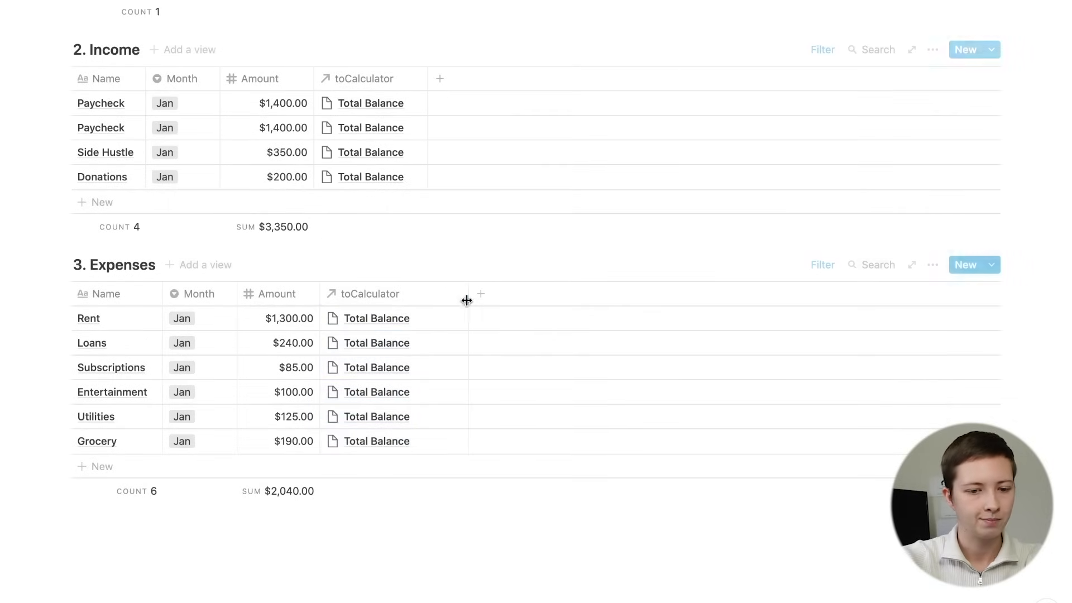
Add a second filter condition to the Expenses view and pick its property
{"action": "left_click", "coordinate": [823, 264]}
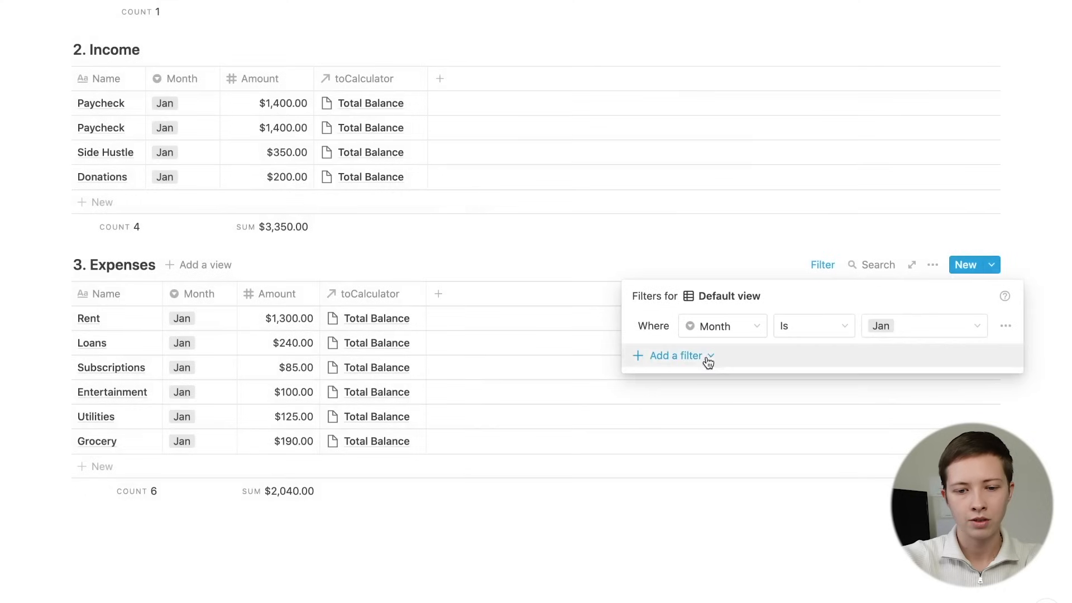
{"action": "left_click", "coordinate": [668, 356]}
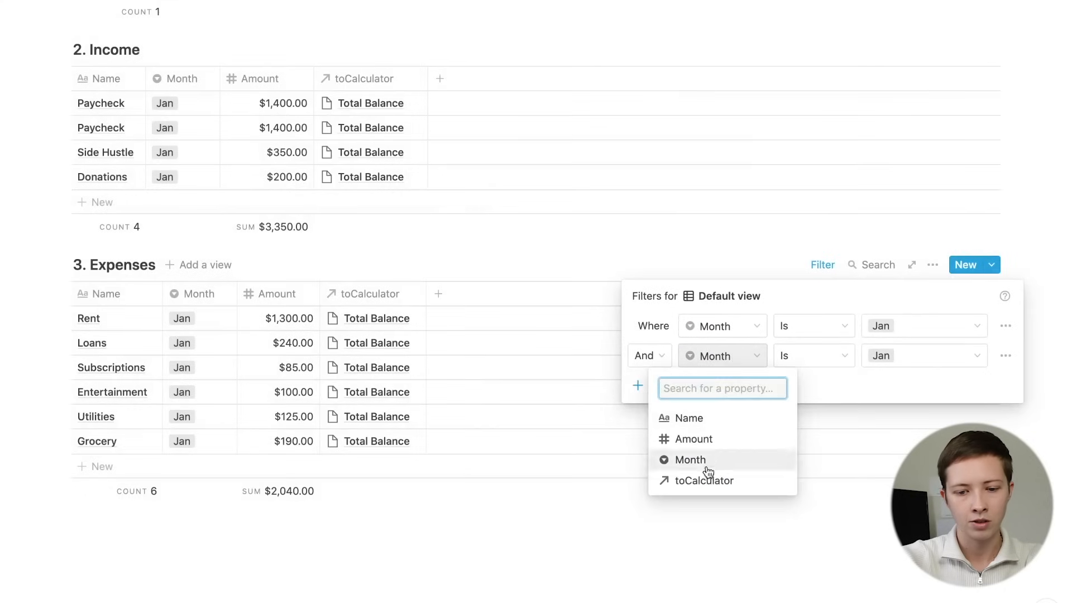
{"action": "left_click", "coordinate": [704, 480]}
{"action": "type", "text": "Total Expe"}
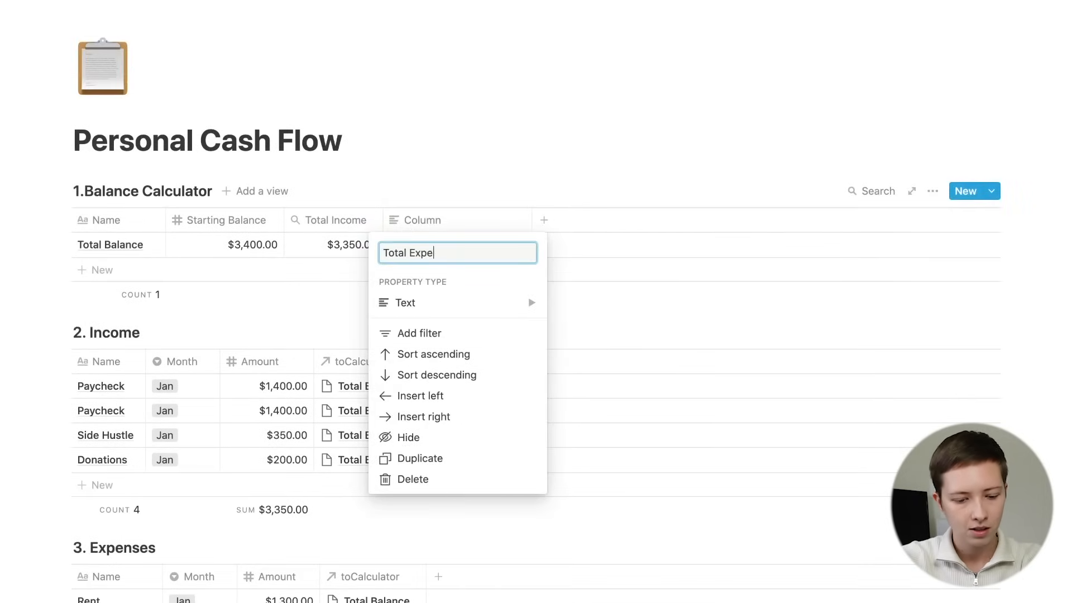
Confirm the Total Expenses column name and open the Expenses relation property settings
{"action": "left_click", "coordinate": [110, 245]}
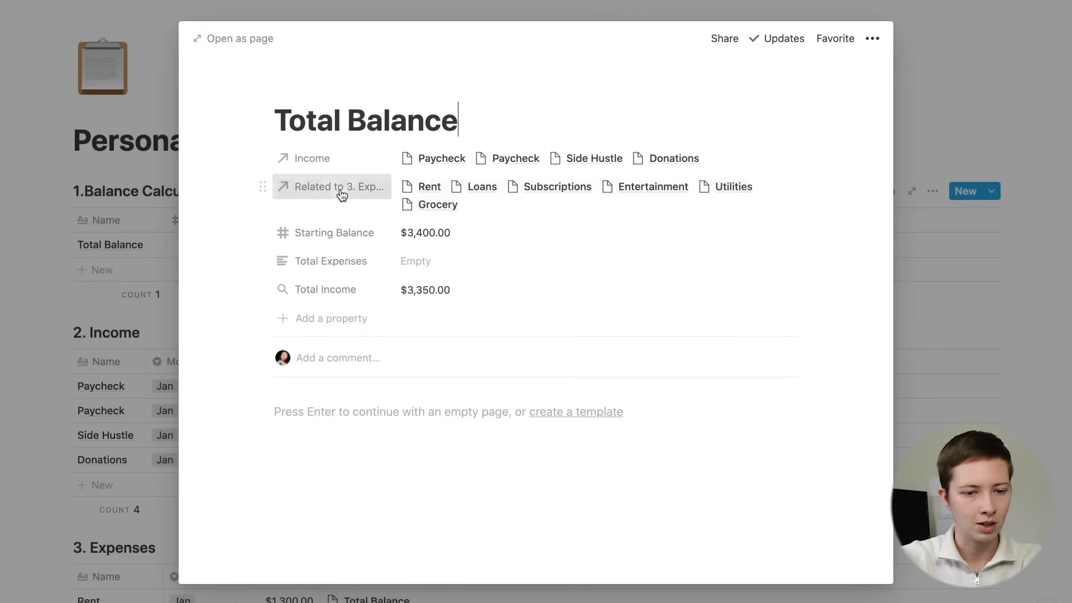
{"action": "left_click", "coordinate": [334, 187]}
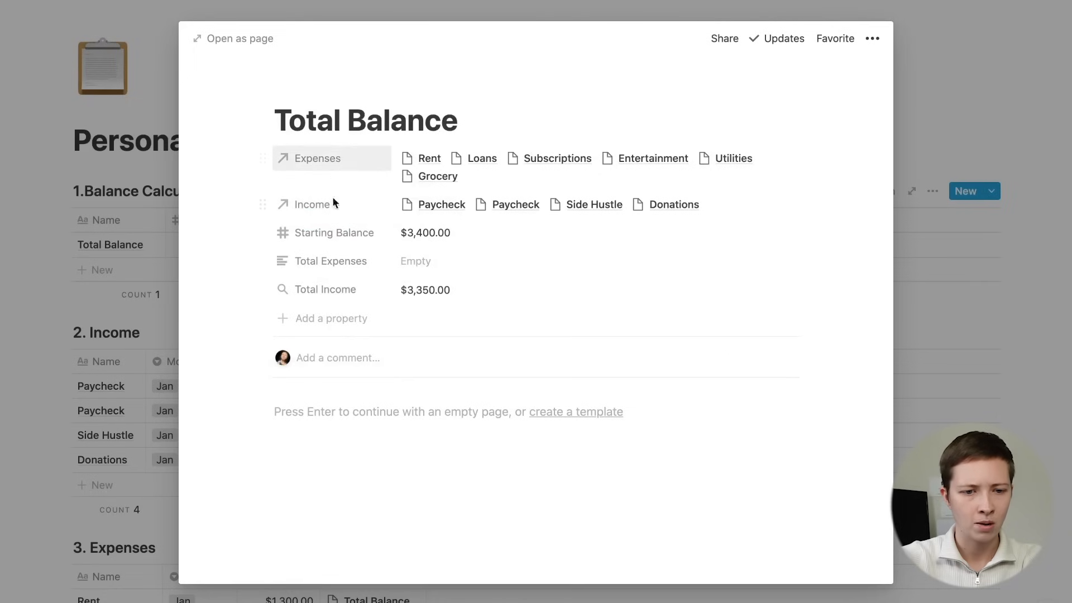
{"action": "left_click", "coordinate": [317, 158]}
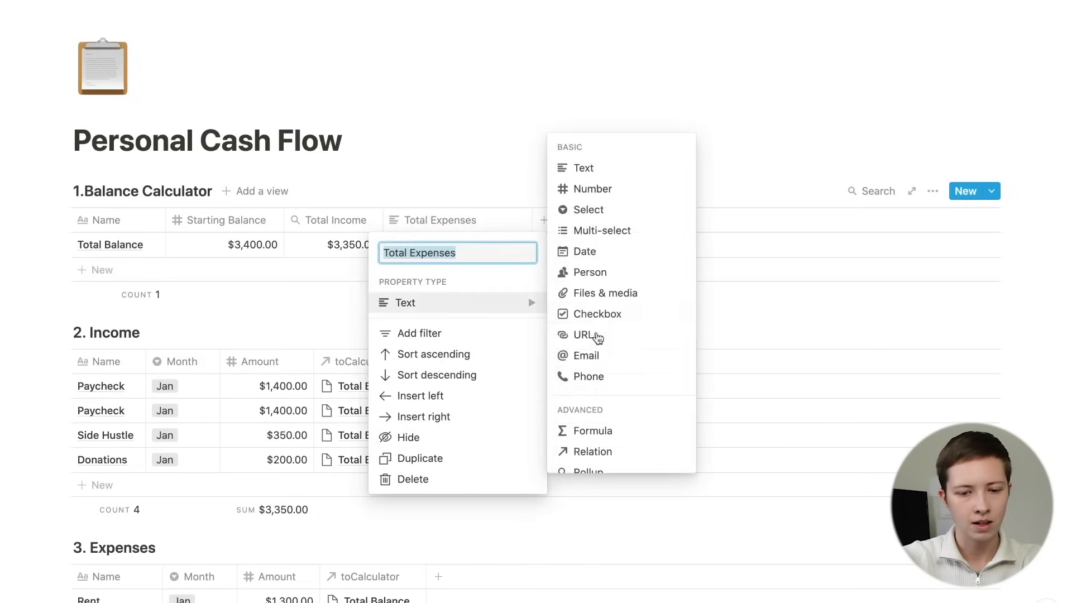
Make Total Expenses a rollup summing the Expenses relation's amounts, showing $2,040.00
{"action": "left_click", "coordinate": [593, 451]}
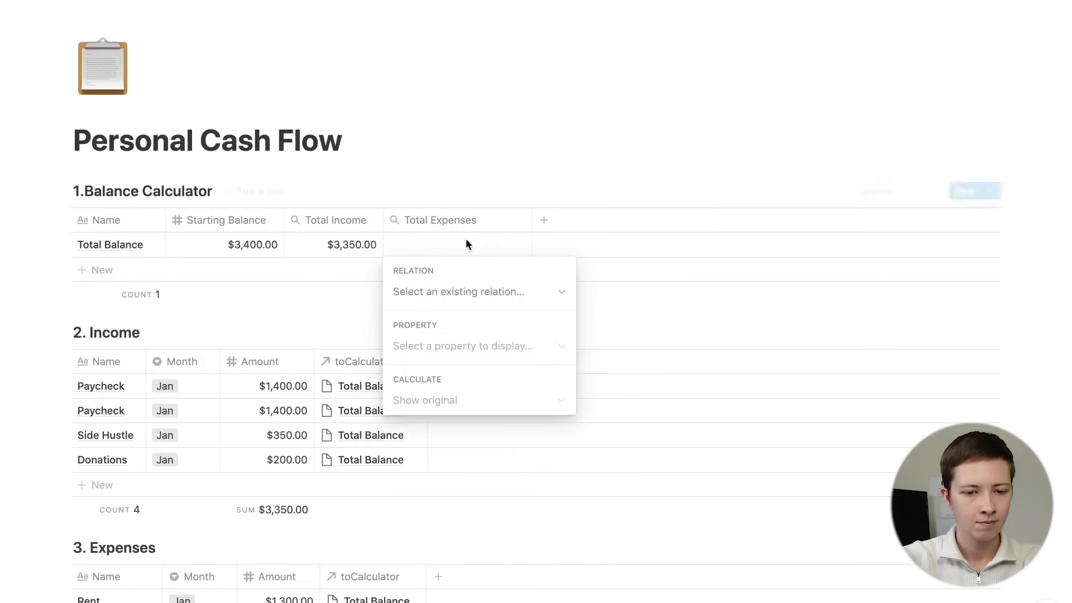
{"action": "left_click", "coordinate": [479, 291]}
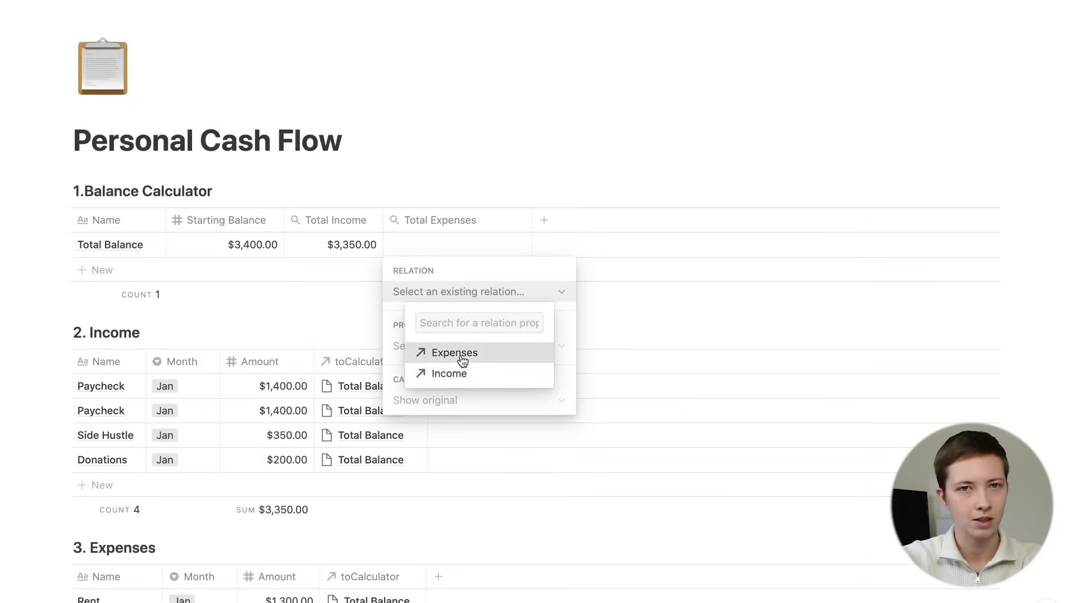
{"action": "left_click", "coordinate": [454, 352]}
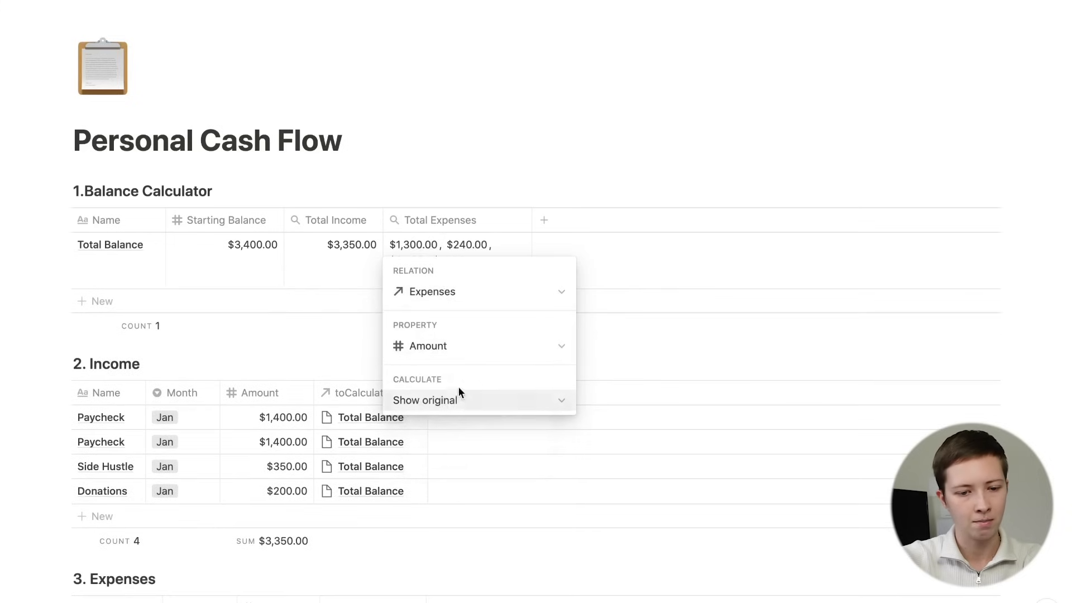
{"action": "left_click", "coordinate": [425, 400]}
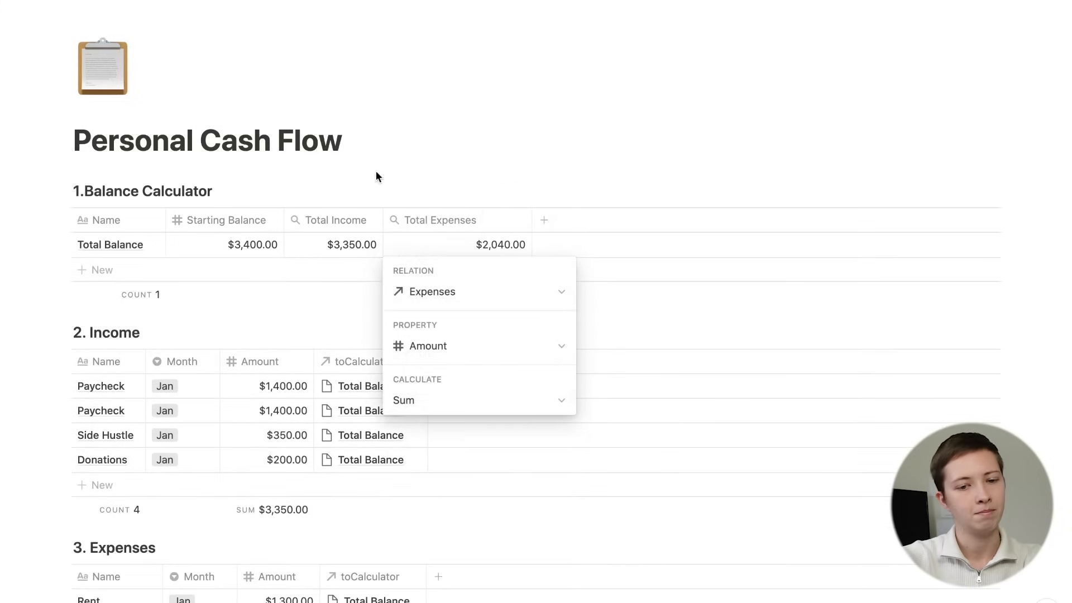
{"action": "scroll", "scroll_direction": "down", "scroll_amount": 3}
{"action": "type", "text": "B"}
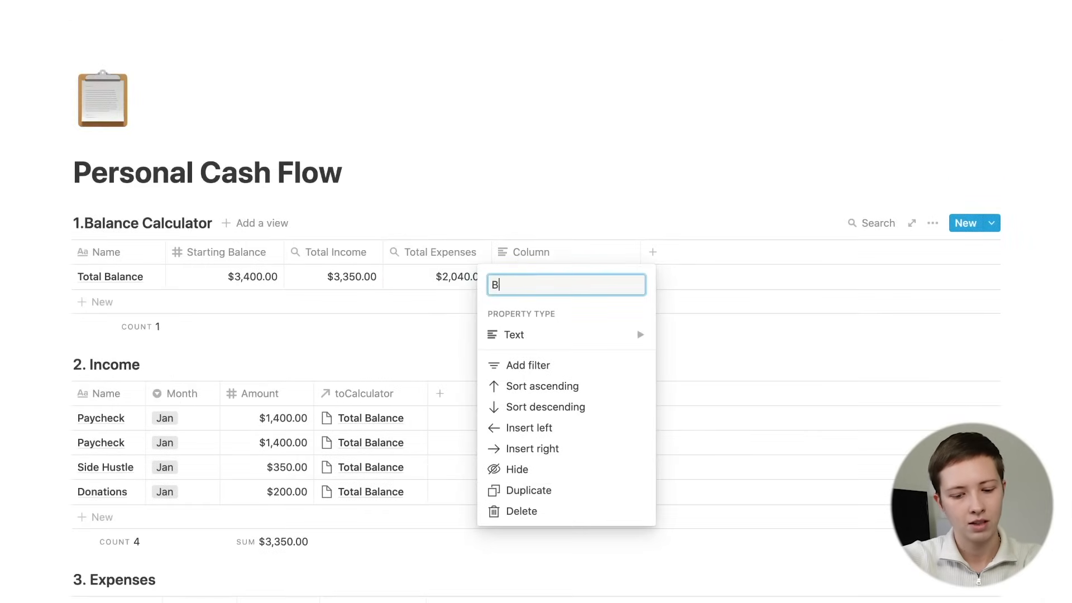
Create a Balance formula: Starting Balance + Total Income − Total Expenses, showing $4,710.00
{"action": "type", "text": "alance"}
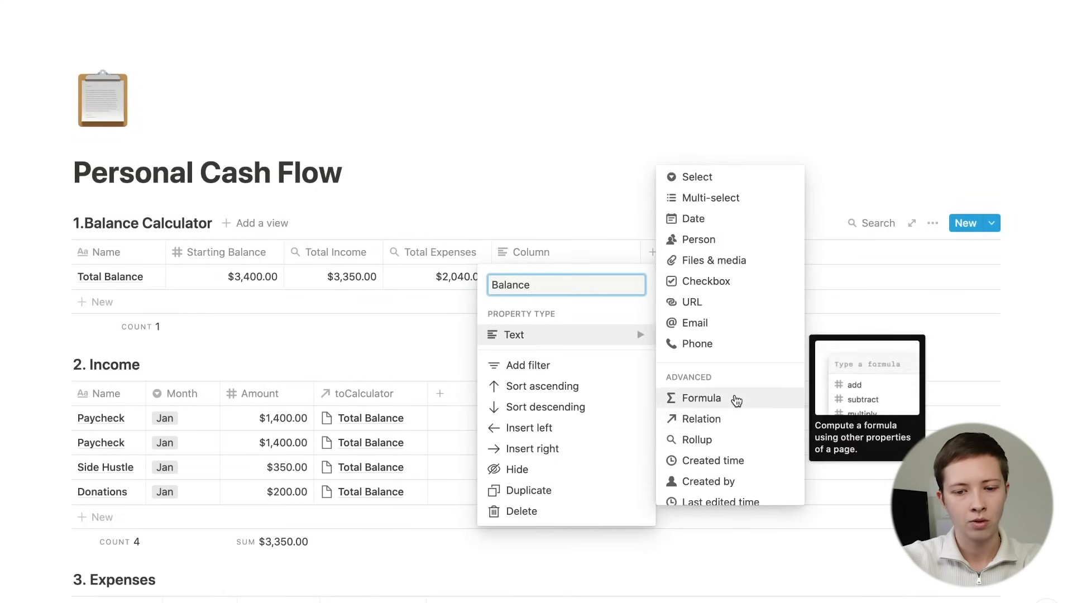
{"action": "left_click", "coordinate": [701, 398]}
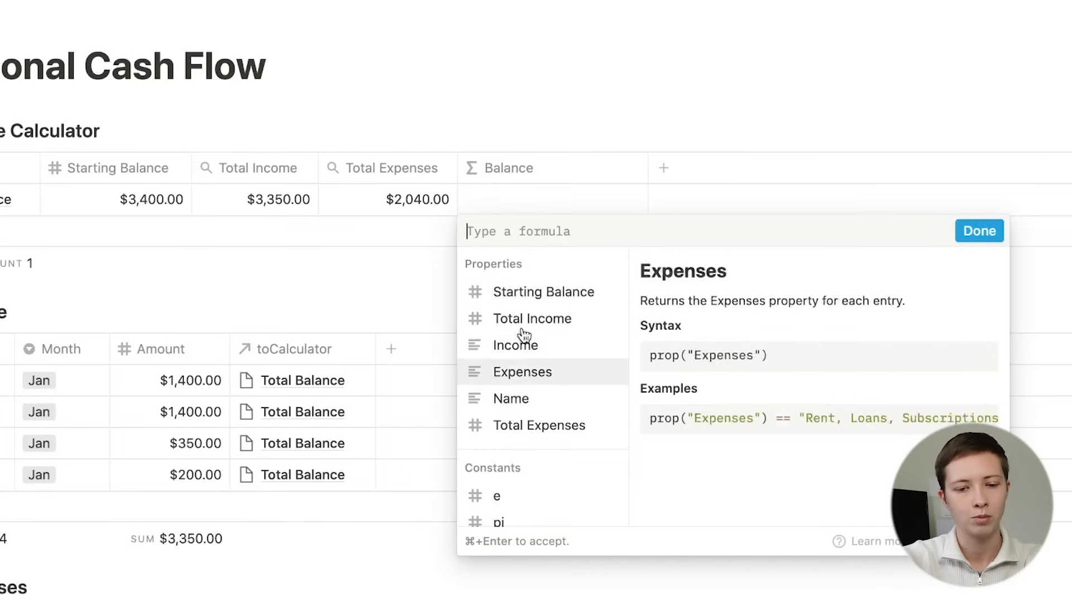
{"action": "left_click", "coordinate": [543, 292]}
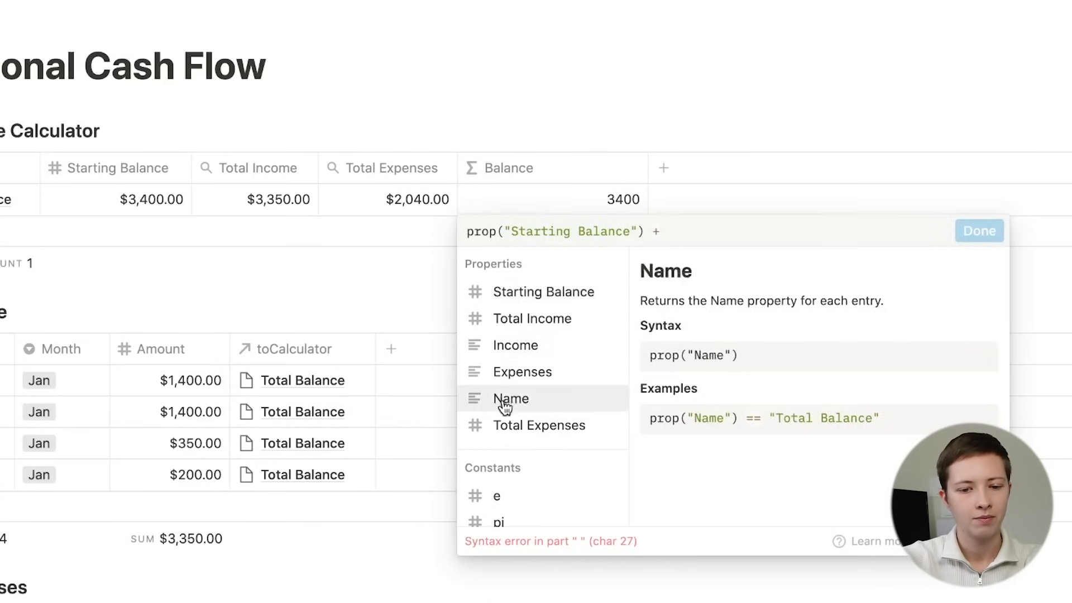
{"action": "left_click", "coordinate": [532, 318]}
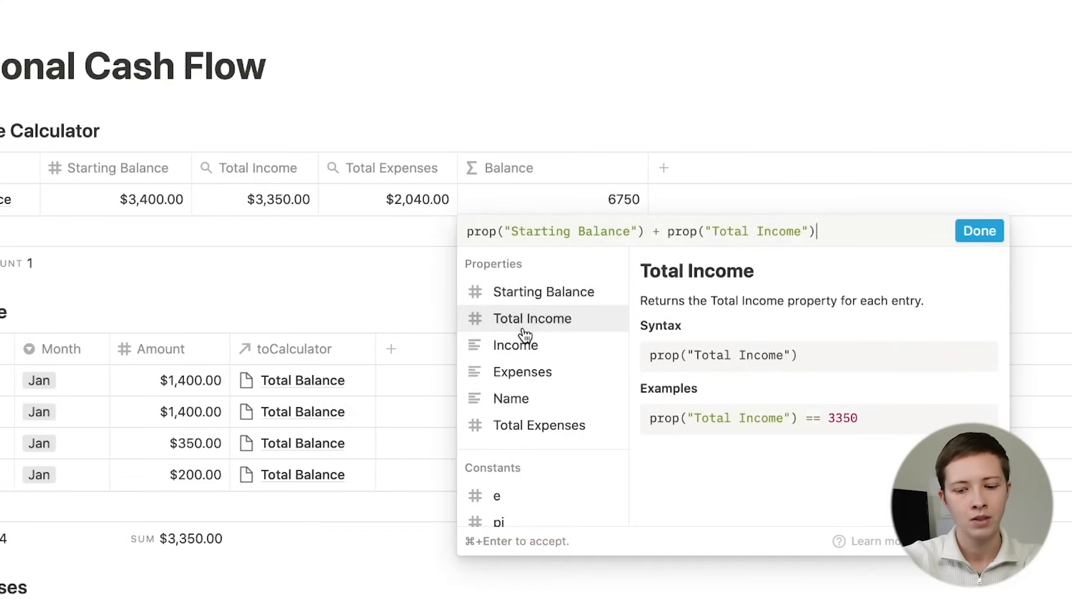
{"action": "type", "text": "- prop(\"Total Expenses\")"}
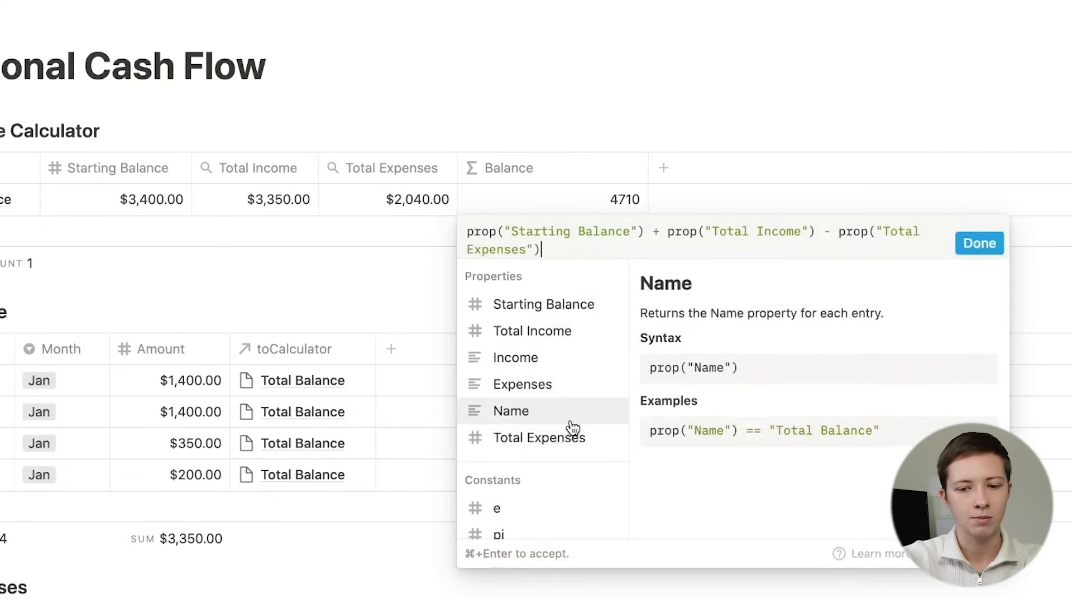
{"action": "left_click", "coordinate": [979, 243]}
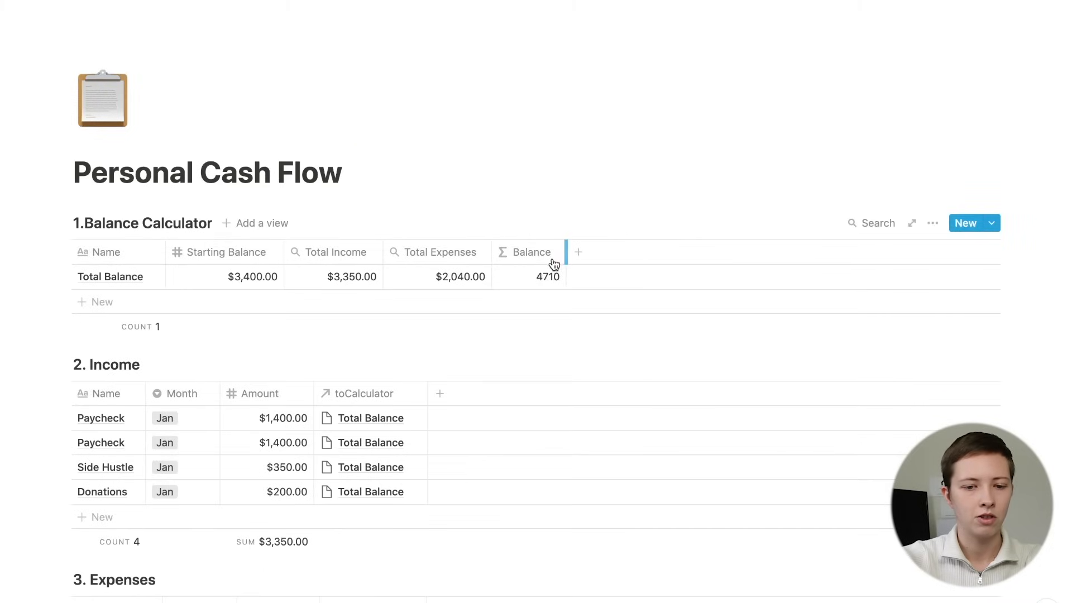
{"action": "left_click", "coordinate": [504, 276]}
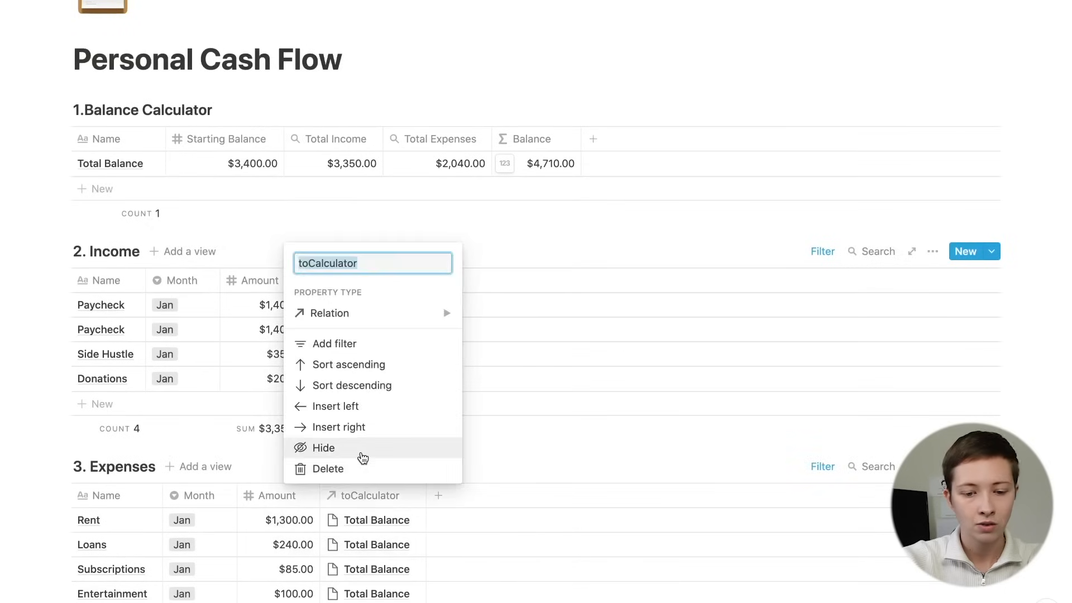
Hide toCalculator and tag Paychecks Fixed Income, Side Hustle and Donations Extra Income
{"action": "left_click", "coordinate": [822, 252]}
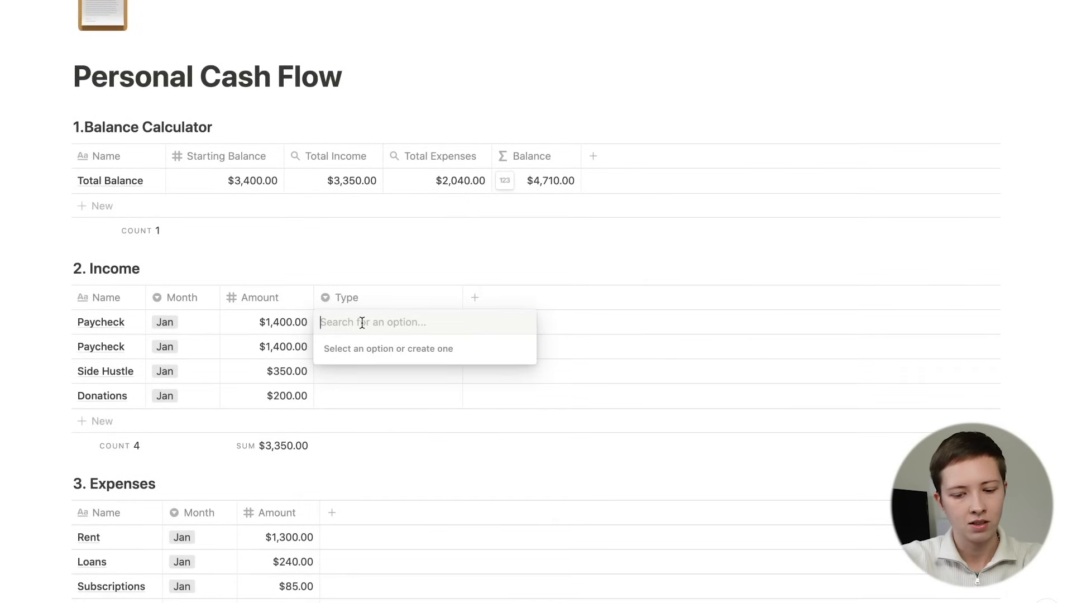
{"action": "type", "text": "Fixed income"}
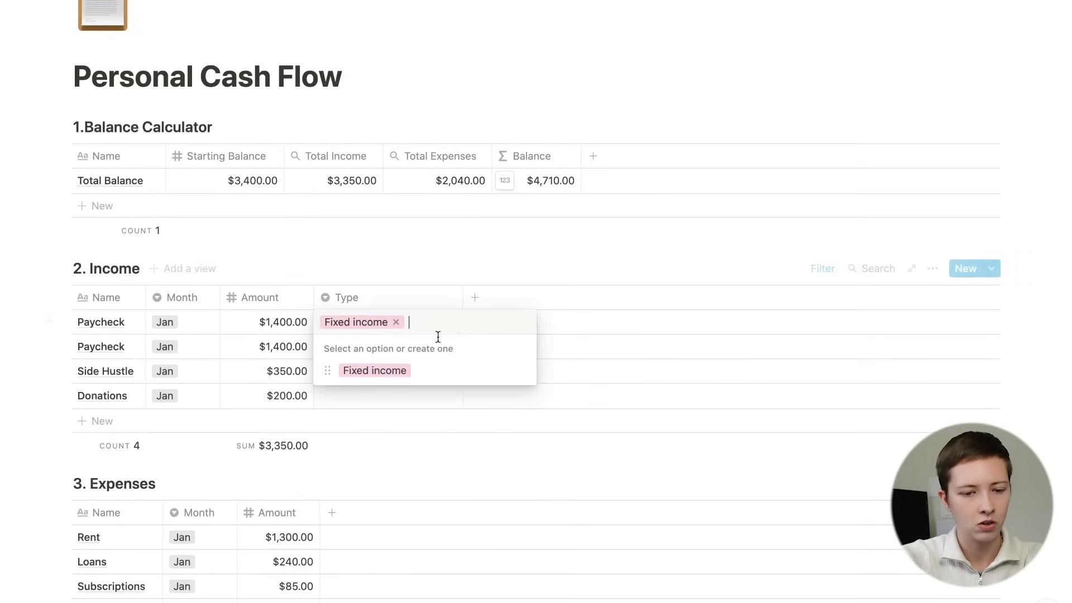
{"action": "type", "text": "E"}
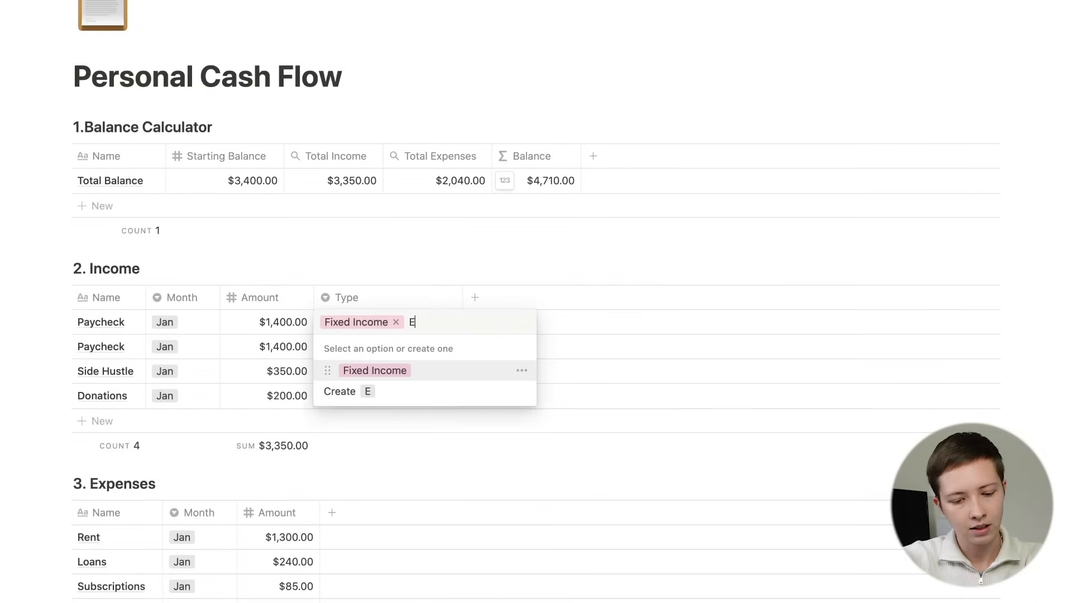
{"action": "type", "text": "xtra Income]"}
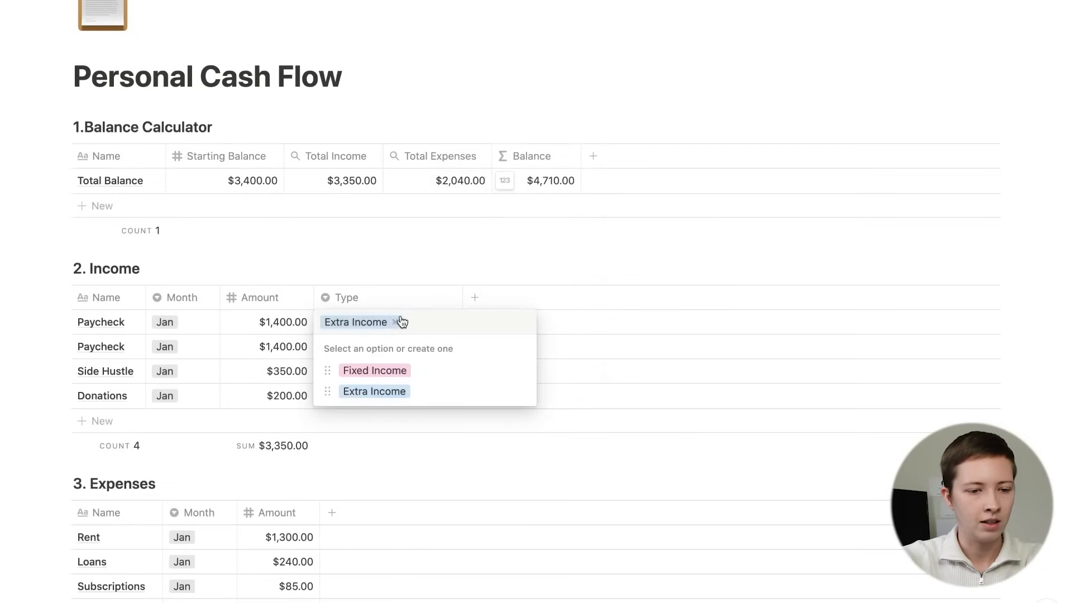
{"action": "left_click", "coordinate": [374, 370]}
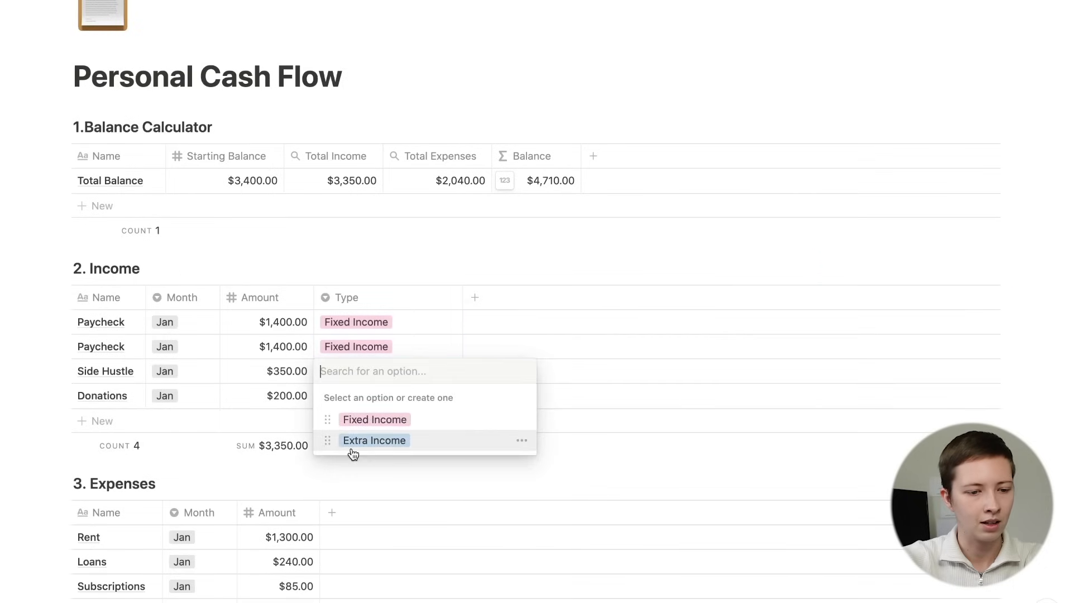
{"action": "left_click", "coordinate": [374, 440]}
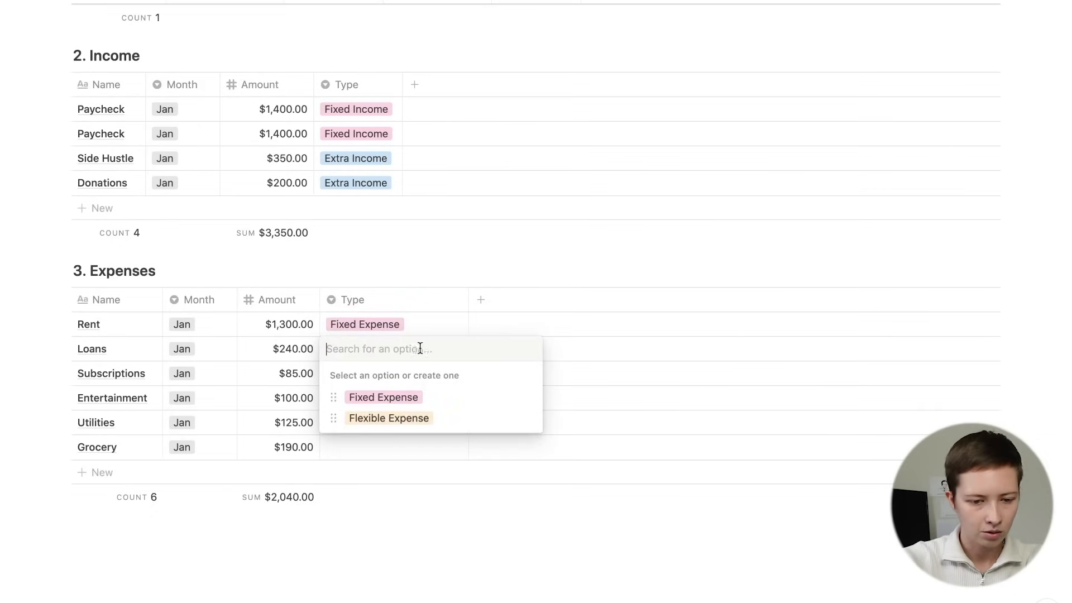
Set Loans and Subscriptions to Fixed Expense, Entertainment and Utilities to Flexible Expense
{"action": "left_click", "coordinate": [383, 397]}
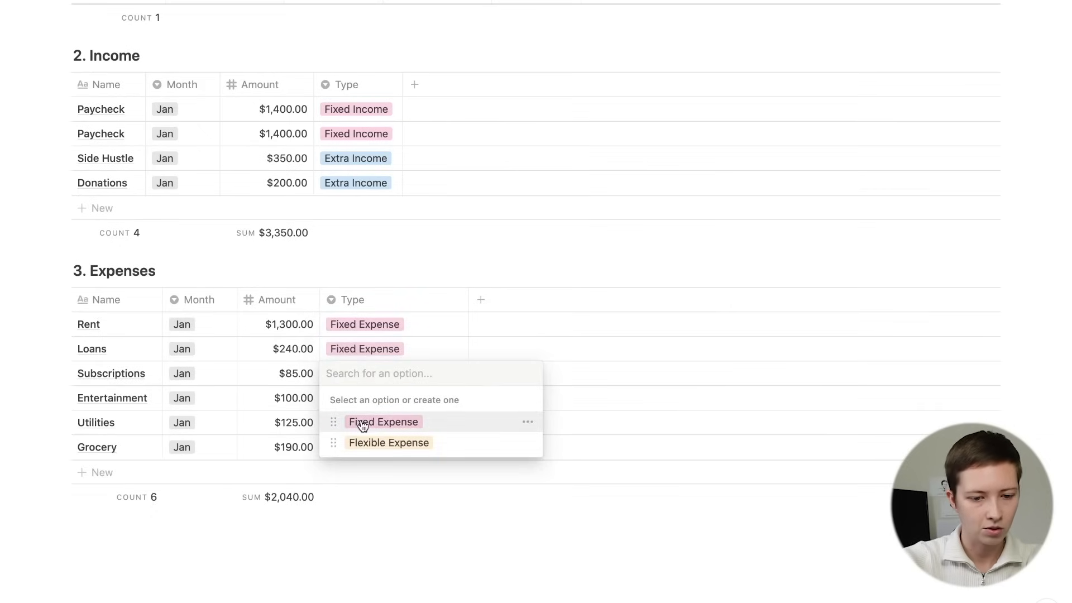
{"action": "left_click", "coordinate": [383, 422]}
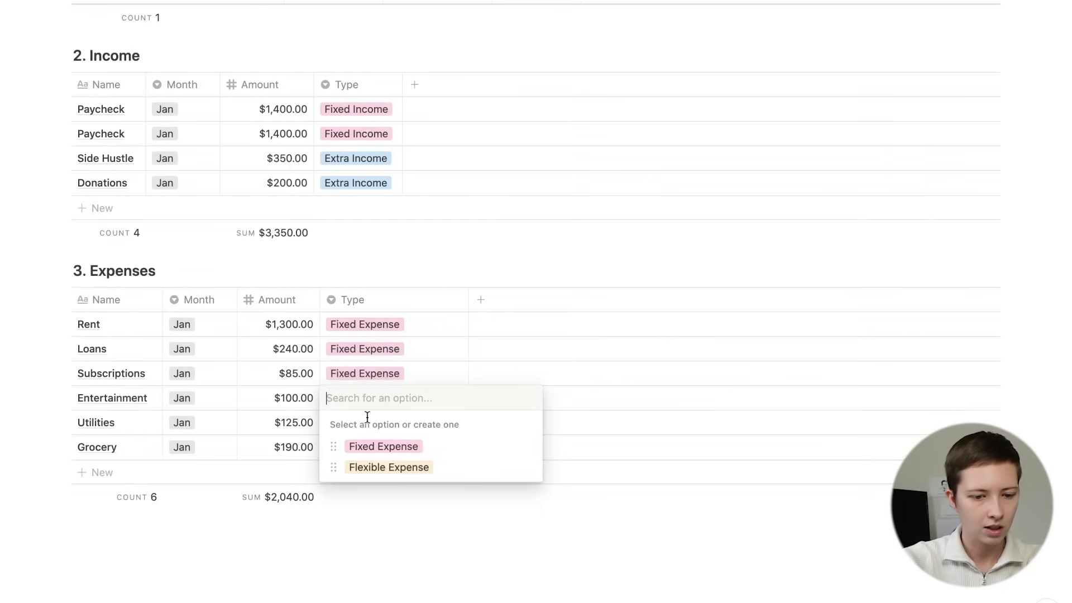
{"action": "left_click", "coordinate": [389, 467]}
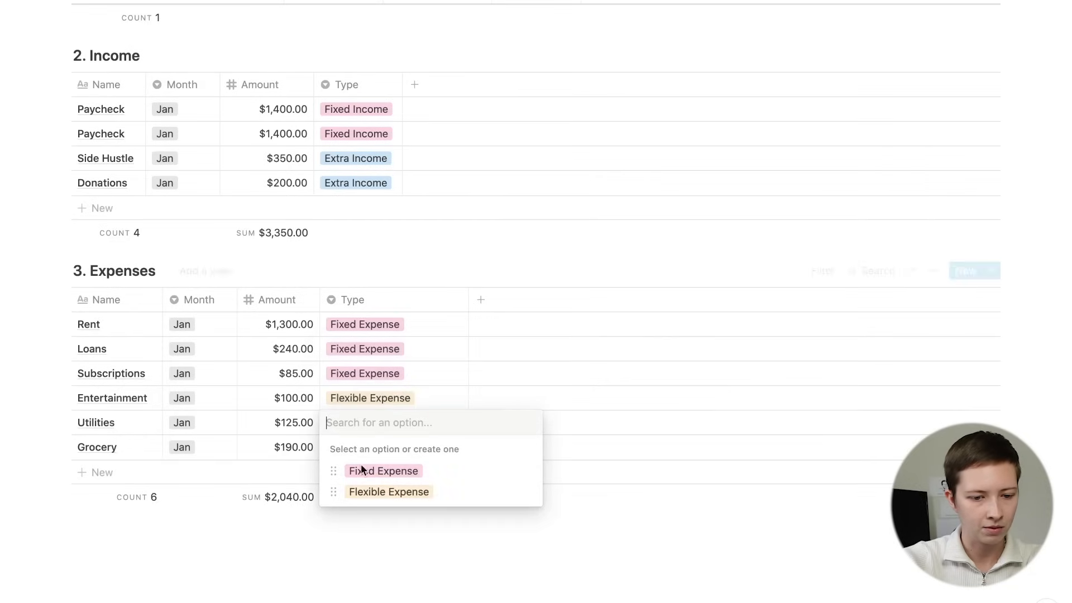
{"action": "left_click", "coordinate": [389, 492]}
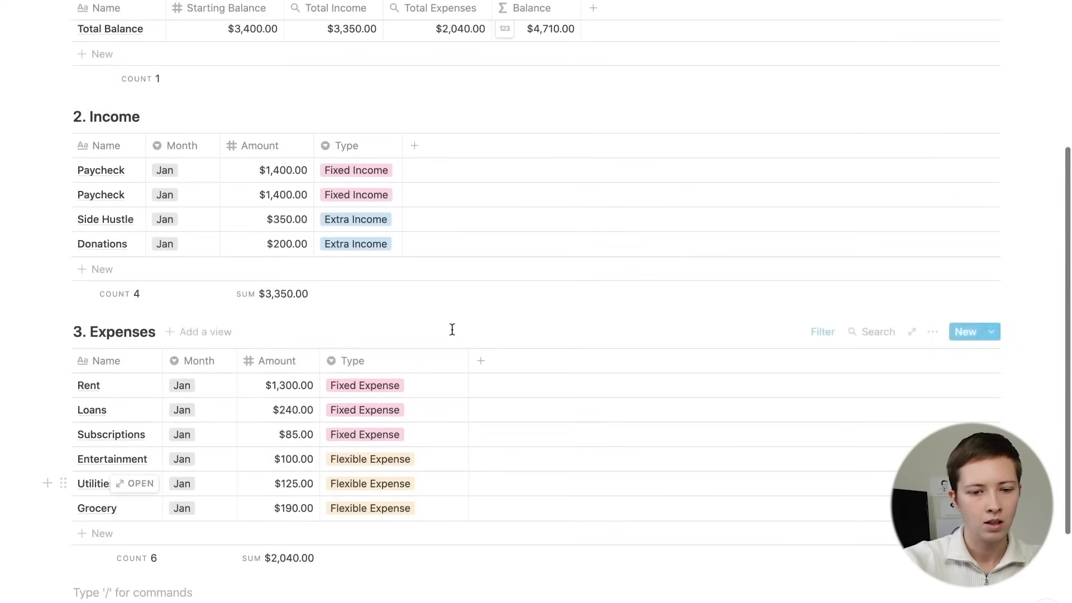
Add a Budget number column to Expenses and enter amounts, e.g. Rent $1,300
{"action": "left_click", "coordinate": [481, 361]}
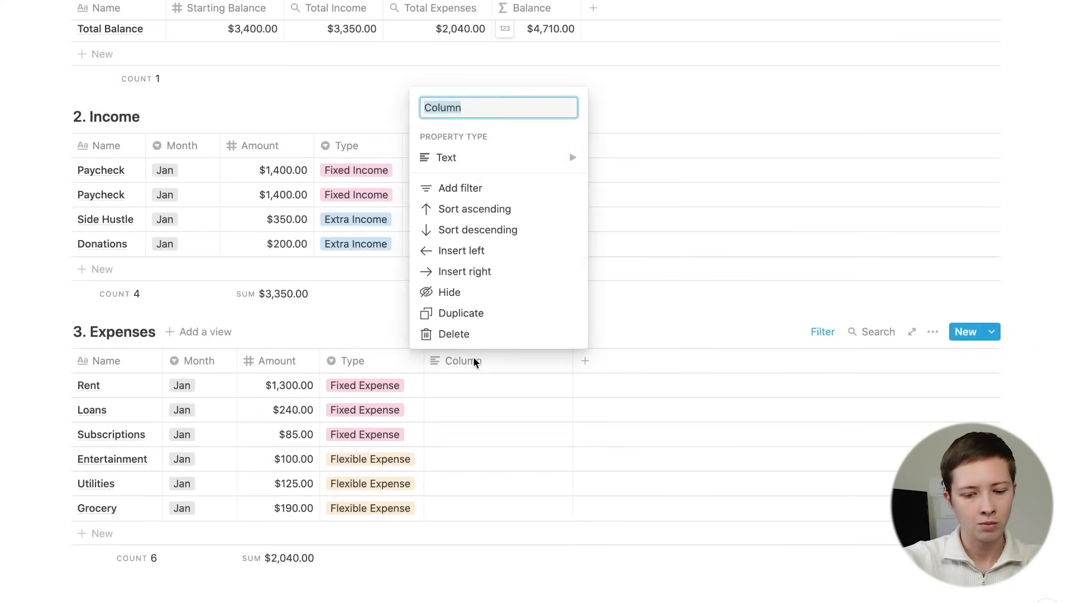
{"action": "type", "text": "Budget"}
{"action": "left_click", "coordinate": [498, 385]}
{"action": "type", "text": "1"}
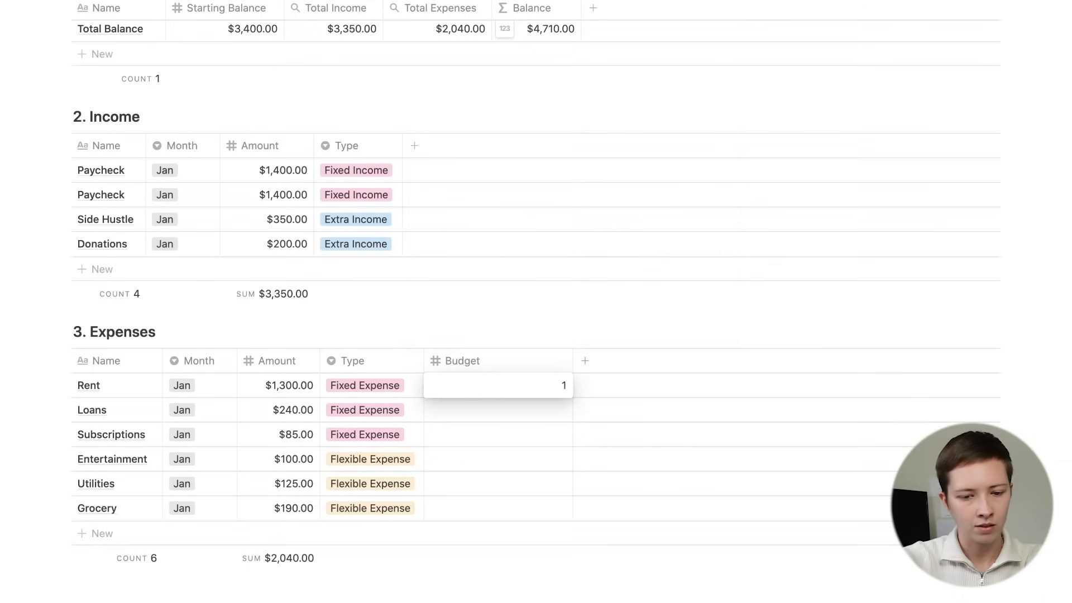
{"action": "type", "text": "300.00"}
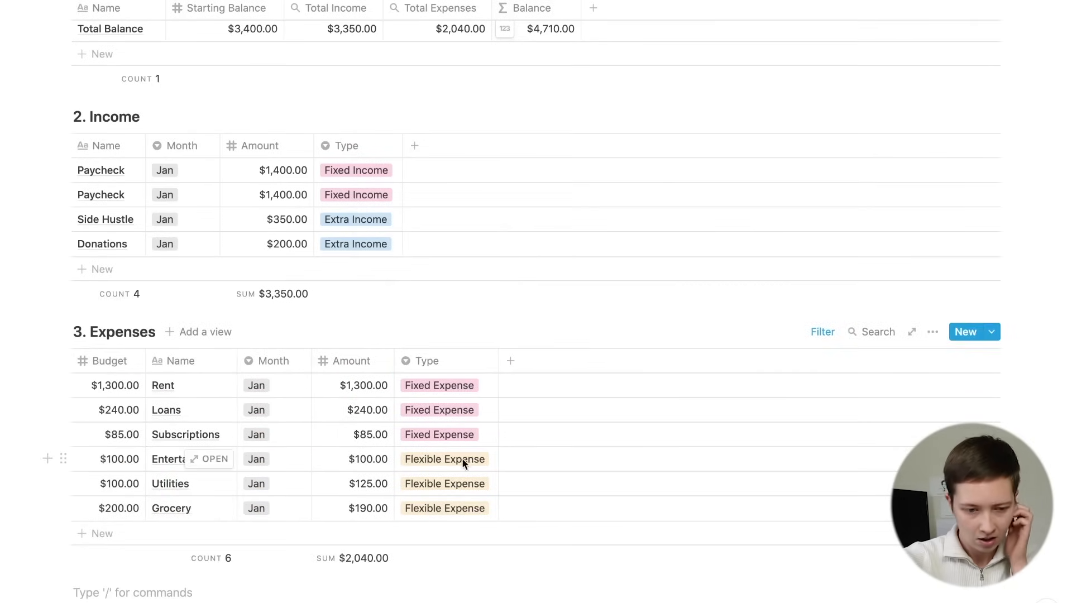
{"action": "scroll", "scroll_direction": "down", "scroll_amount": 3}
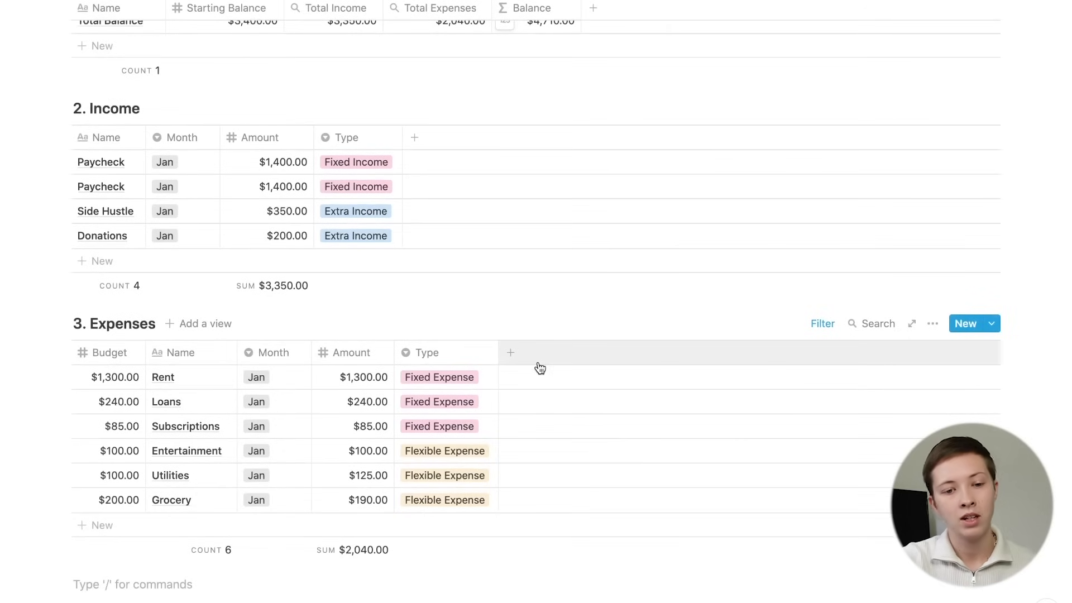
{"action": "mouse_move", "coordinate": [544, 381]}
{"action": "type", "text": "Up/D"}
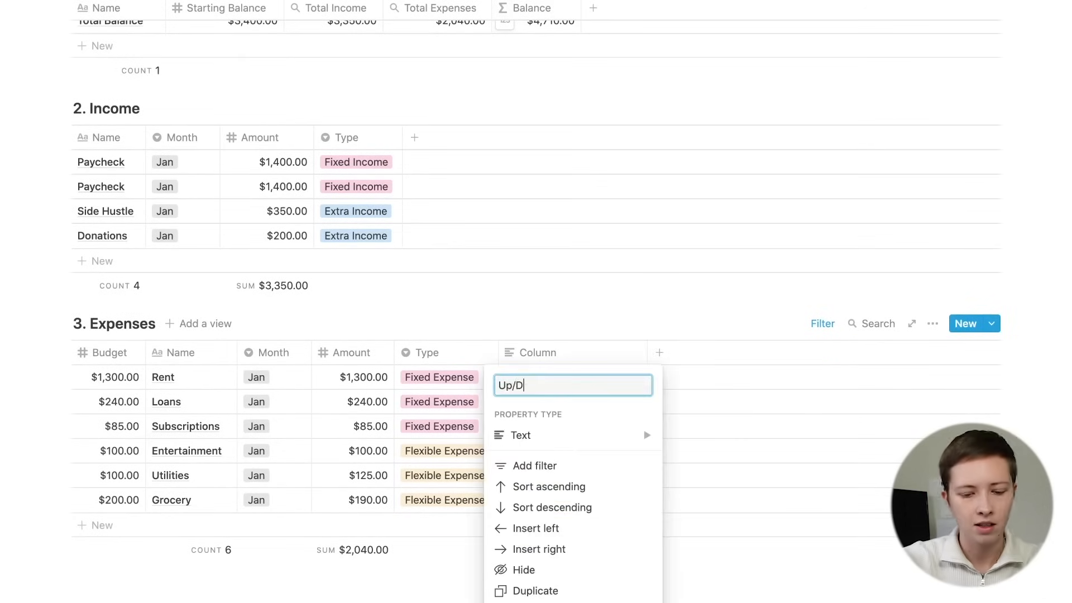
Make Up/Down a formula and start it with if(prop("Budget")
{"action": "left_click", "coordinate": [522, 435]}
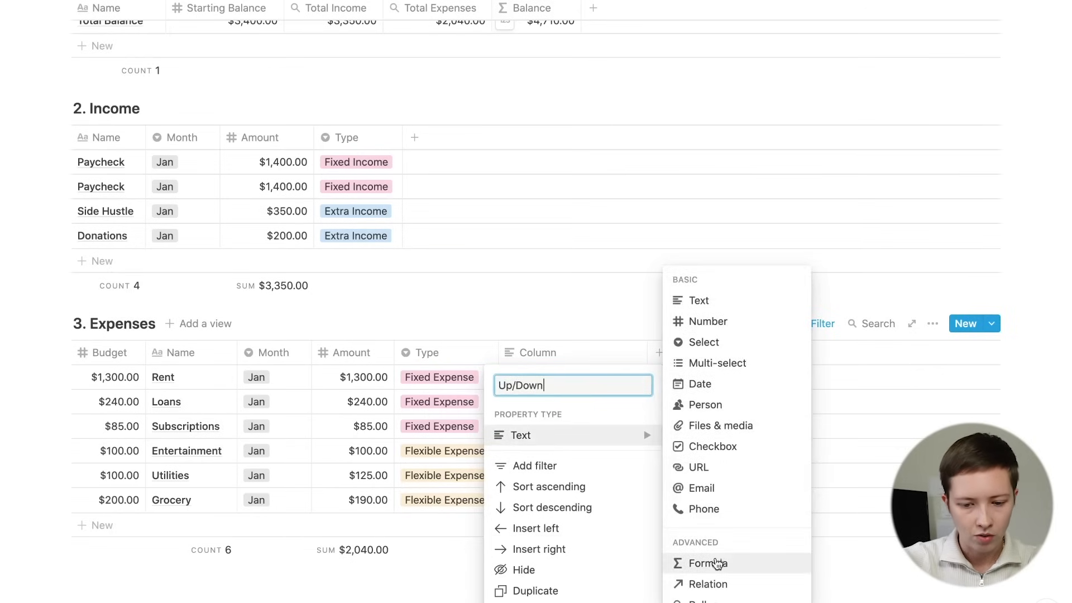
{"action": "left_click", "coordinate": [707, 563]}
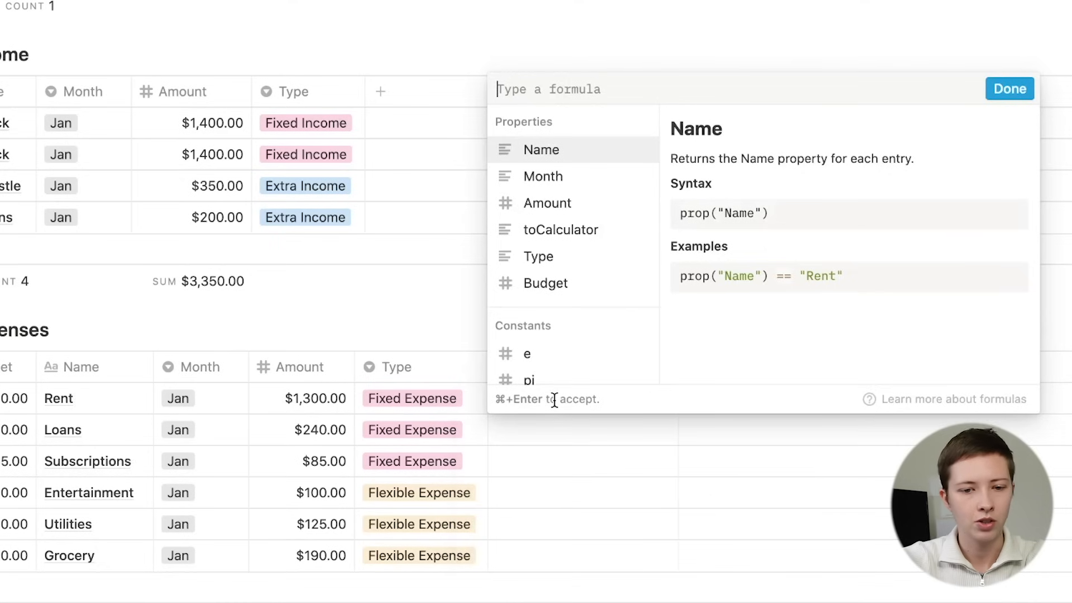
{"action": "type", "text": "if"}
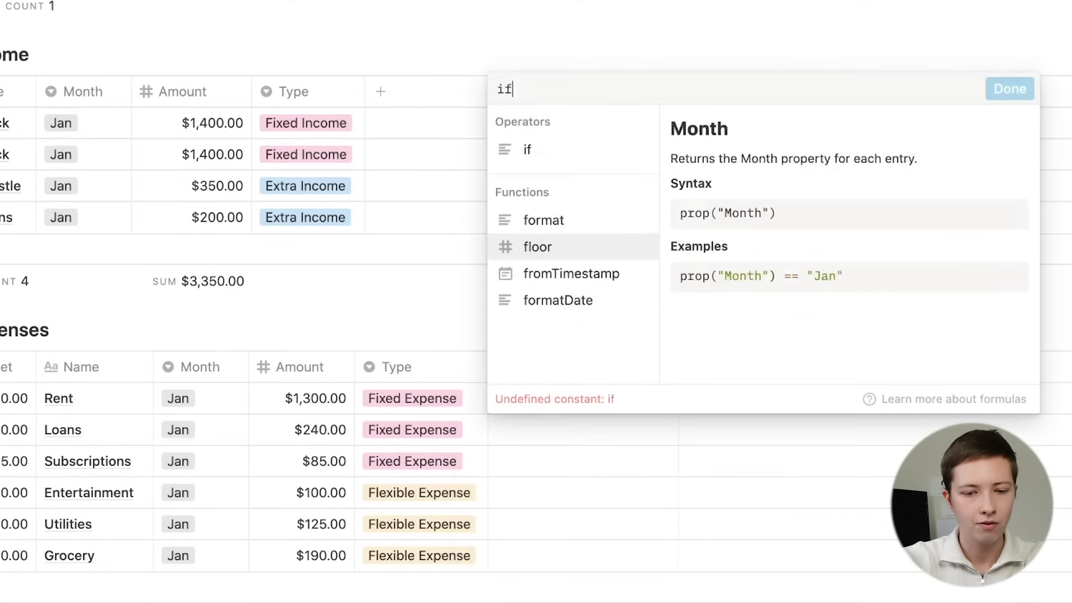
{"action": "type", "text": "("}
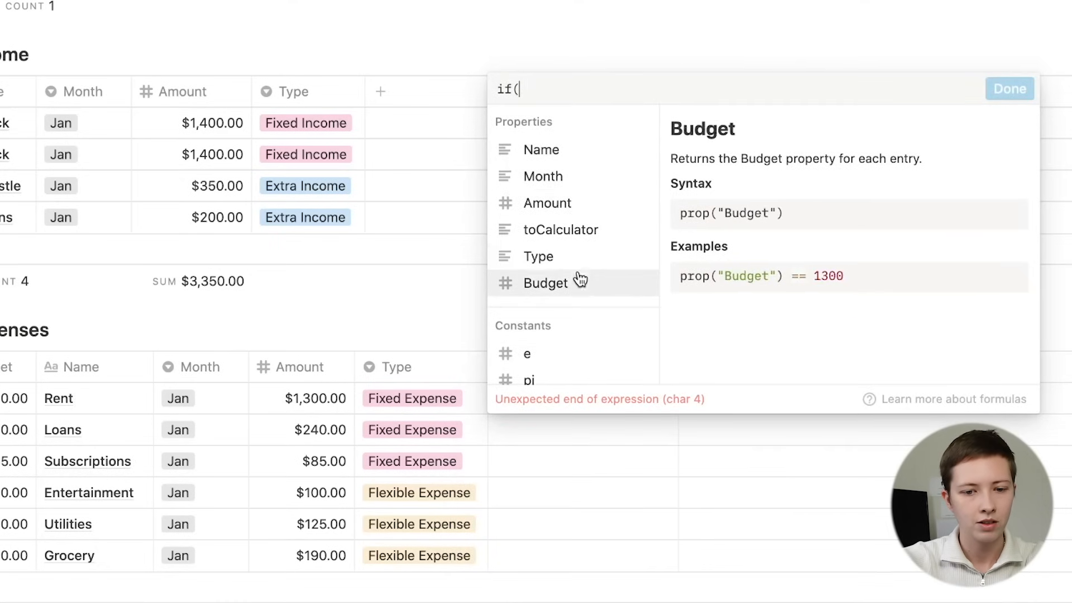
{"action": "left_click", "coordinate": [545, 282]}
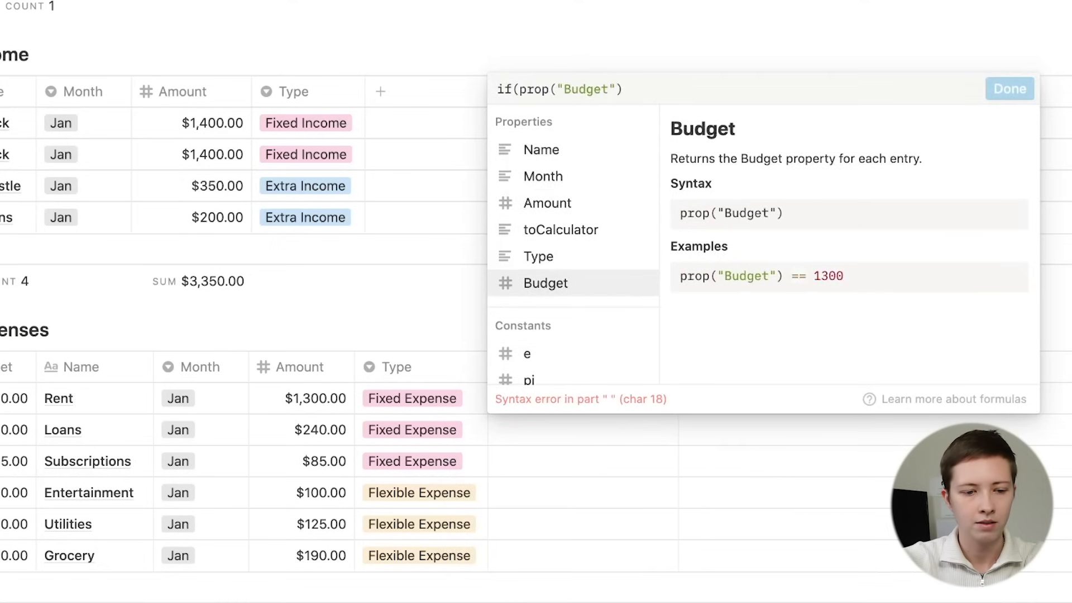
Finish the formula >= prop("Amount"), "In Budget", "Over Budget" and save it
{"action": "type", "text": "> prop(\"Amount\"),"}
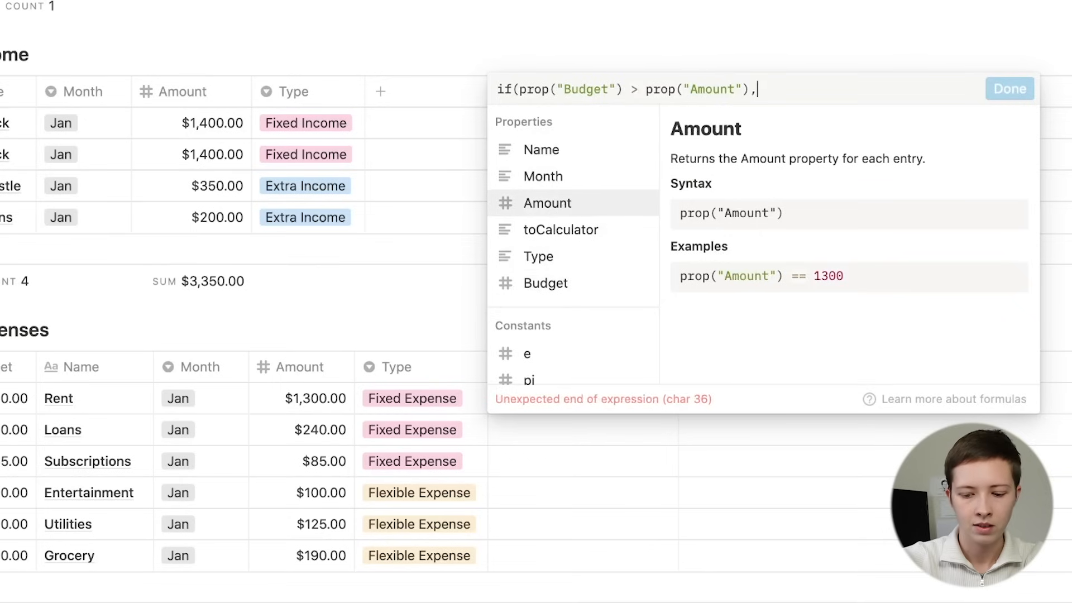
{"action": "type", "text": "\"In"}
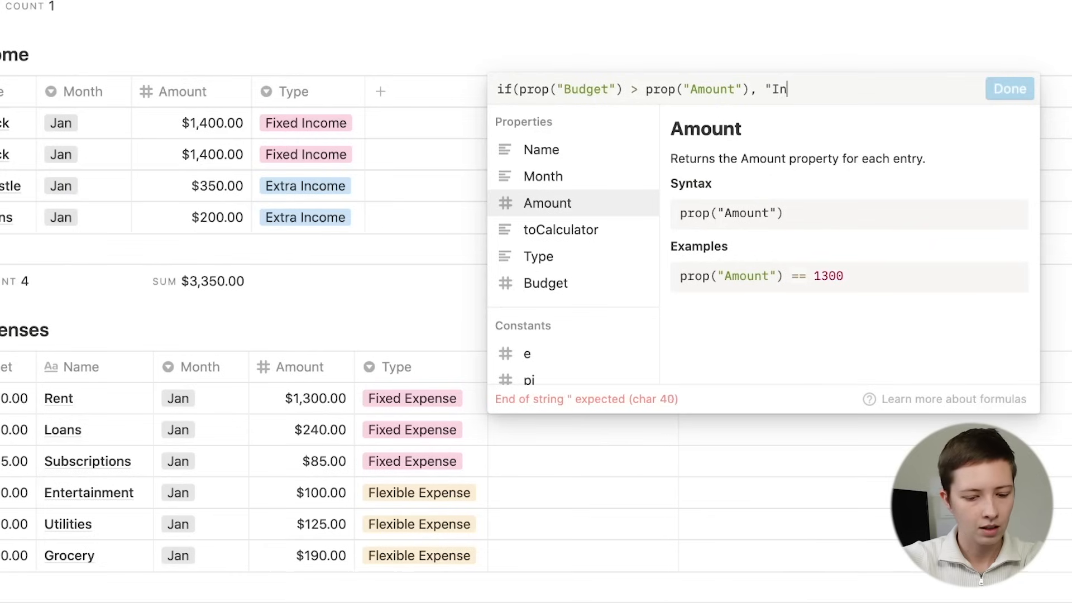
{"action": "type", "text": "Budget\""}
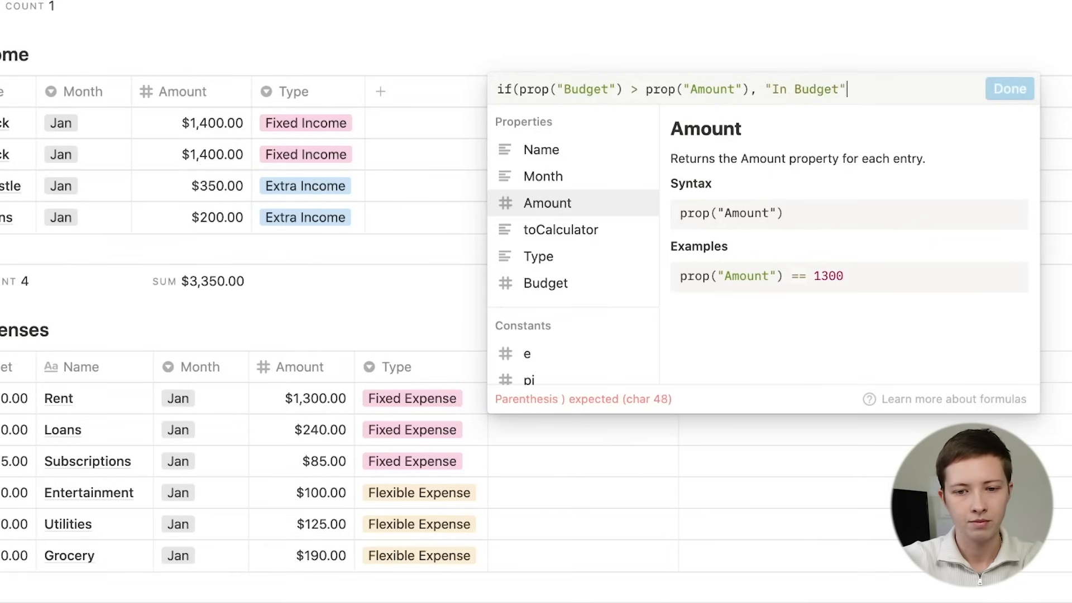
{"action": "type", "text": ", \""}
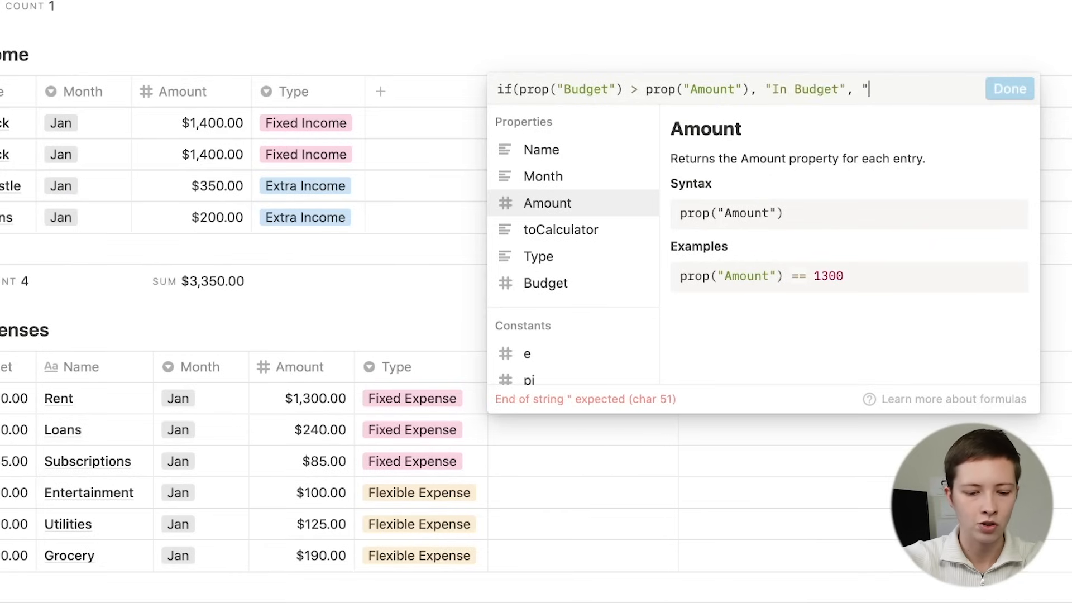
{"action": "type", "text": "Over B"}
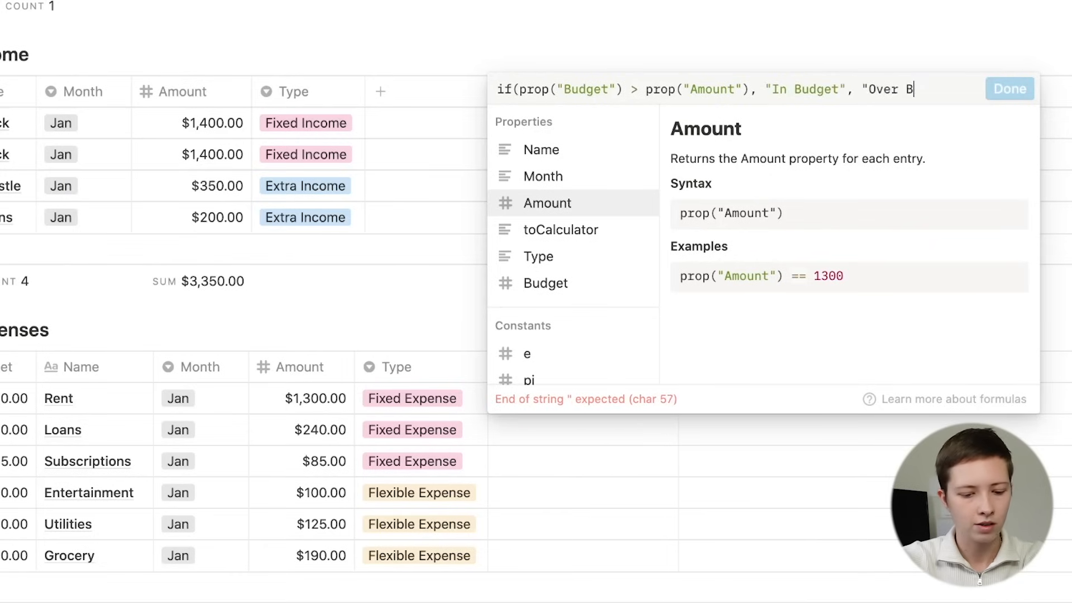
{"action": "type", "text": "udget\")"}
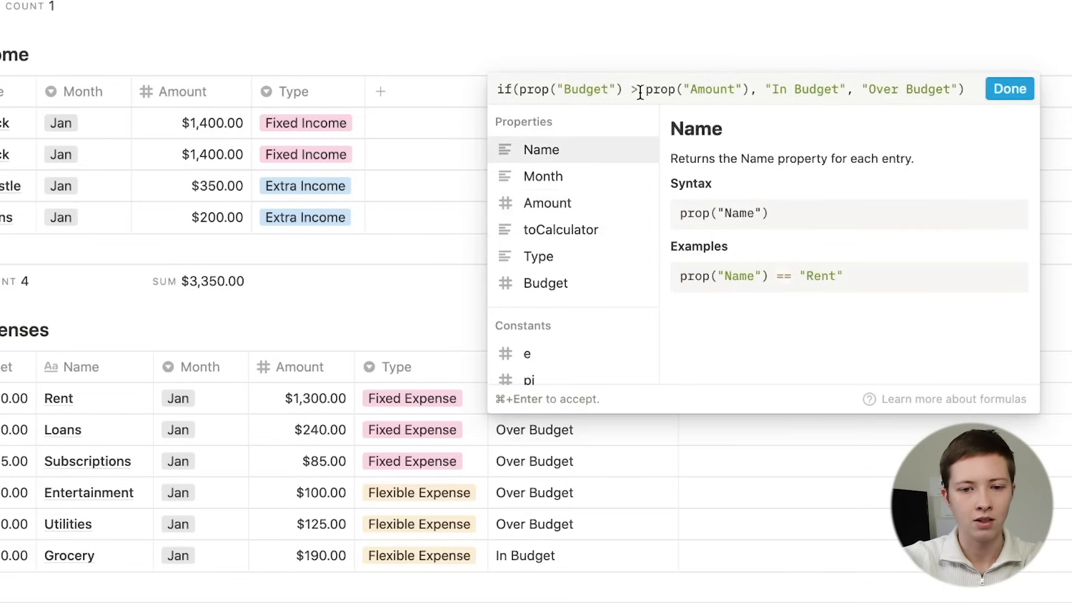
{"action": "type", "text": "="}
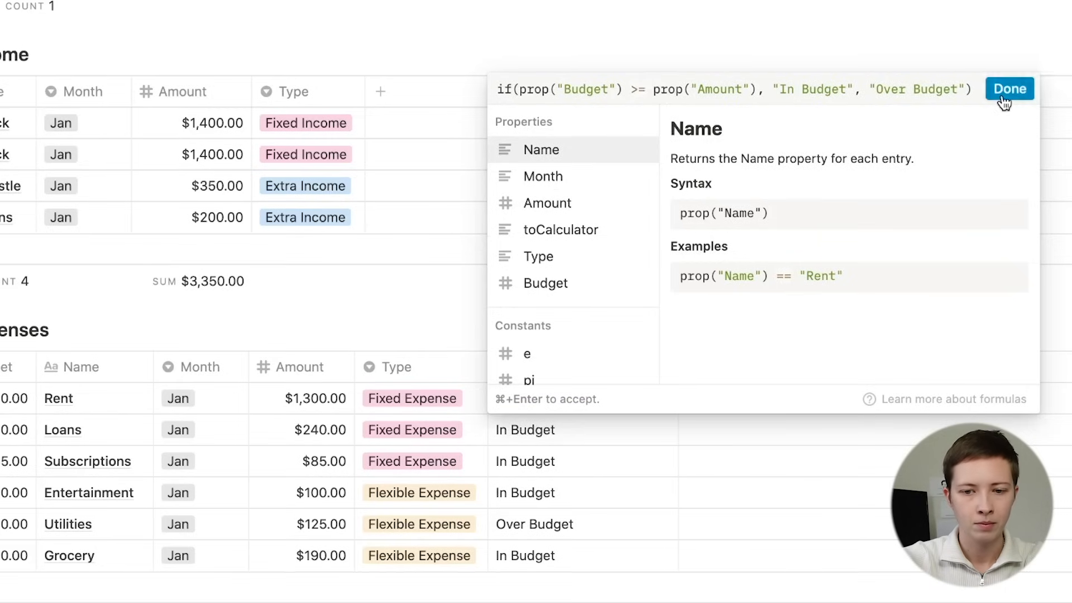
{"action": "left_click", "coordinate": [1010, 88]}
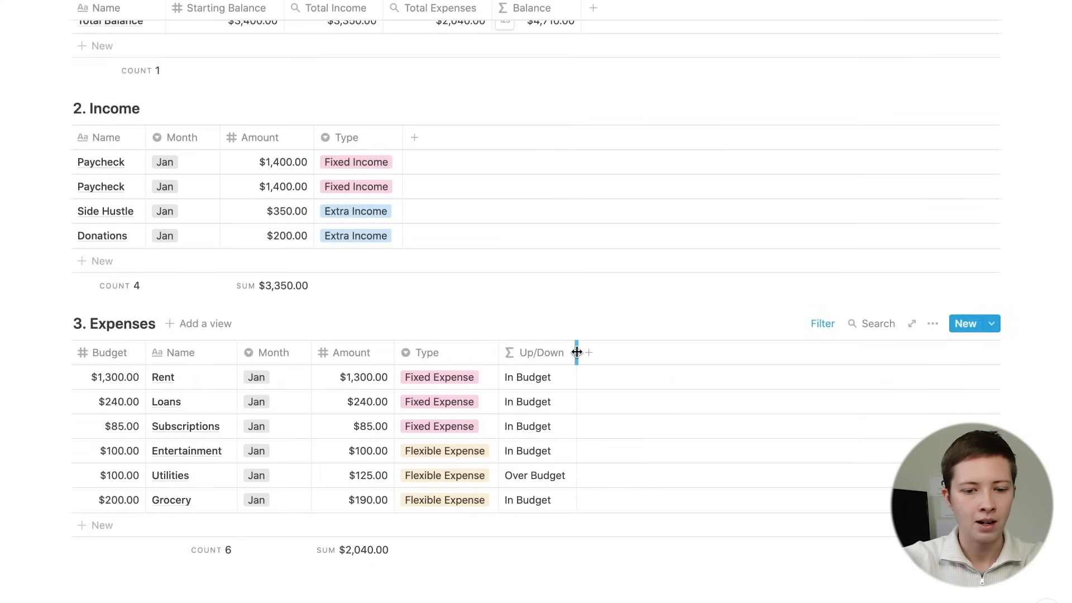
{"action": "mouse_move", "coordinate": [470, 371]}
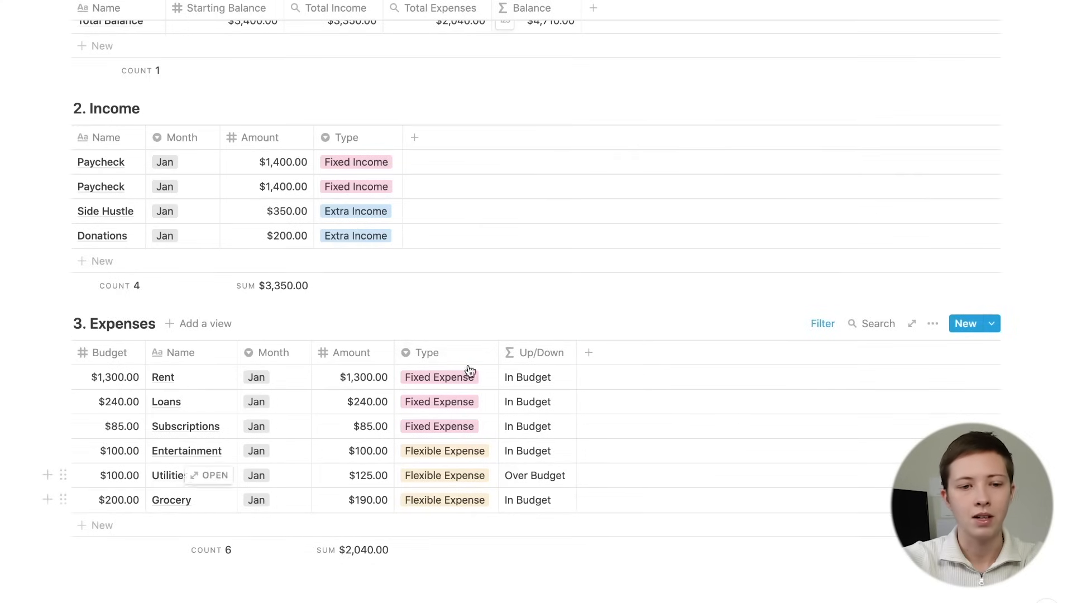
{"action": "scroll", "scroll_direction": "down", "scroll_amount": 3}
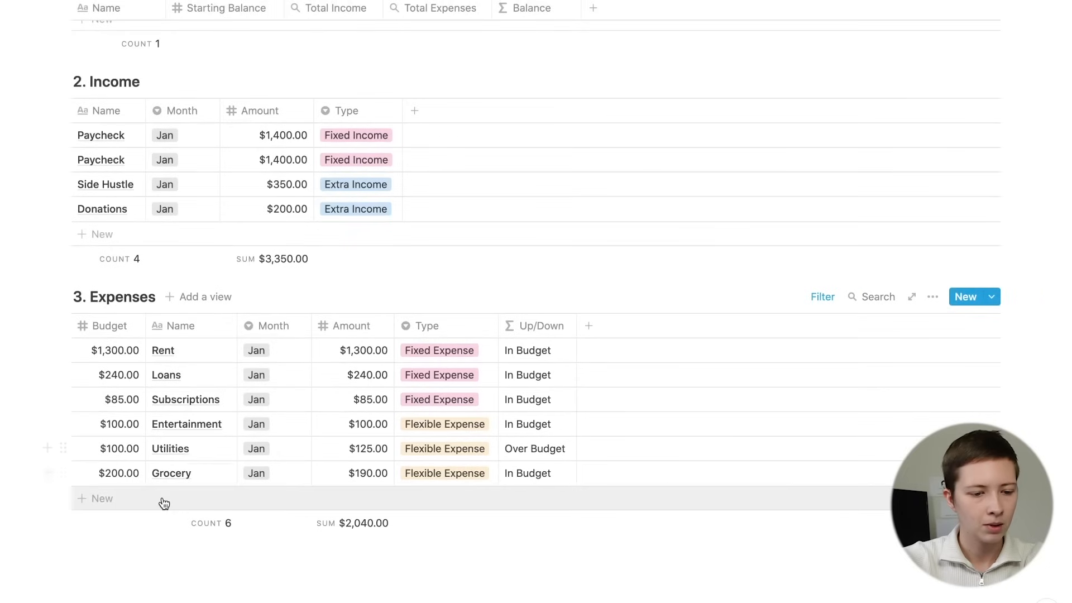
Add a blank expense row and begin the Up/Down formula with if(empty(
{"action": "left_click", "coordinate": [101, 498]}
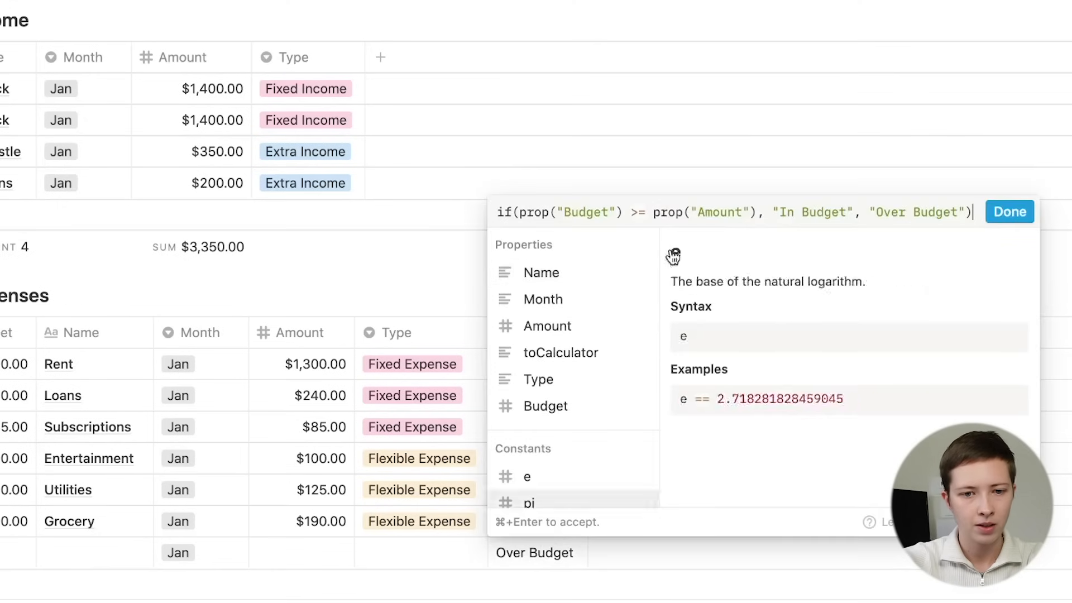
{"action": "type", "text": "if("}
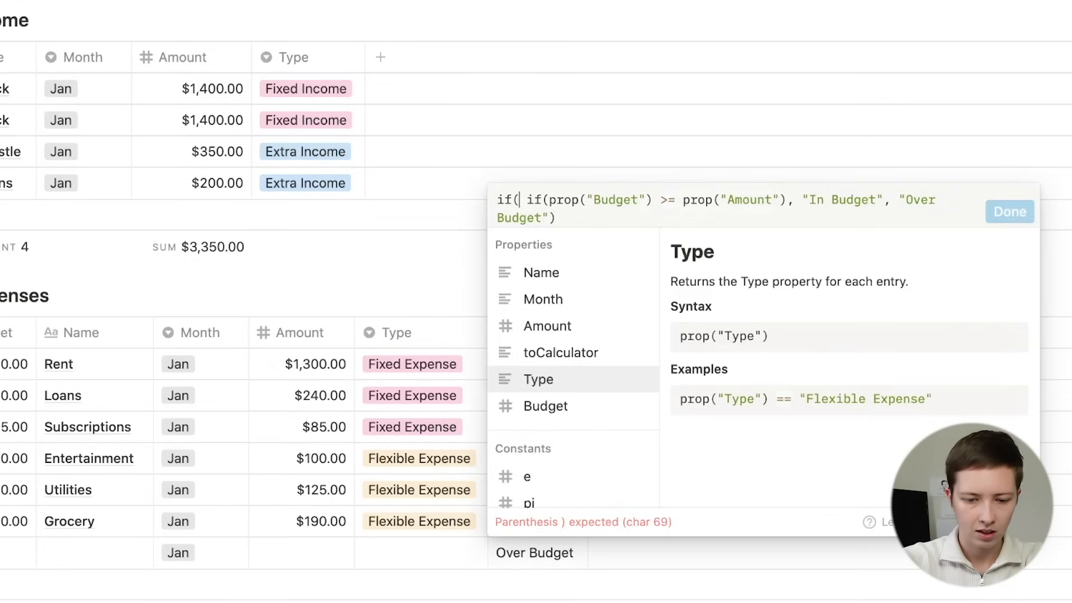
{"action": "type", "text": "empy"}
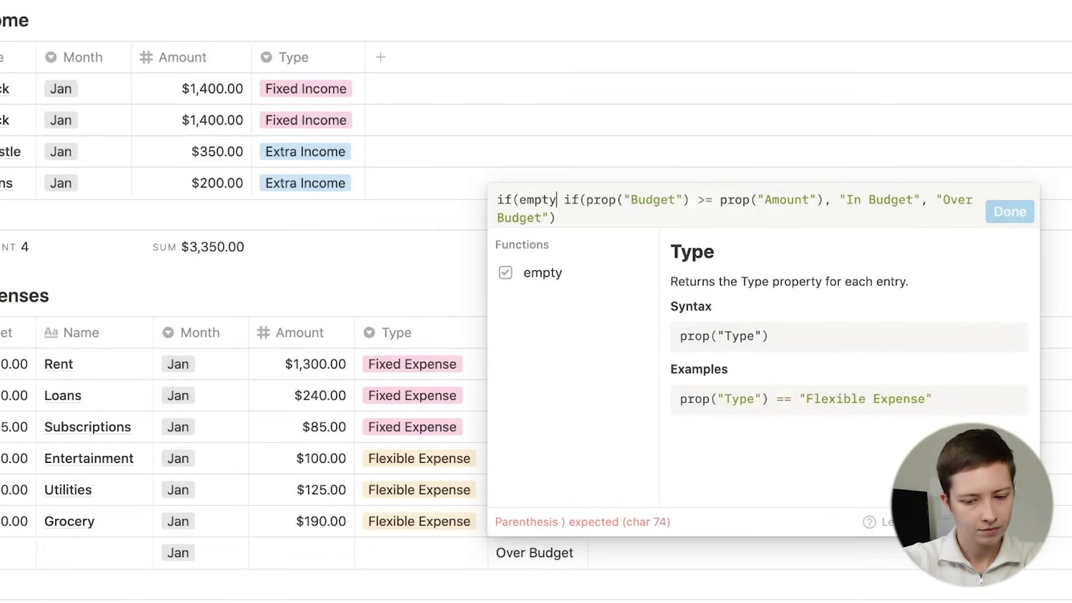
{"action": "type", "text": "("}
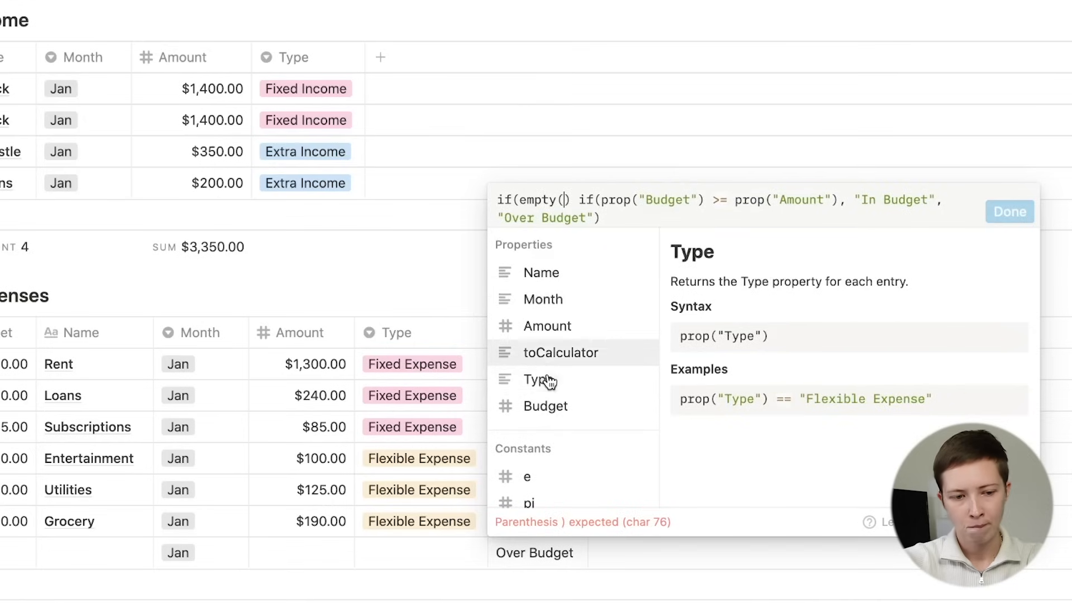
Complete the check as empty(Budget) or empty(Amount) returning "", with balanced parentheses
{"action": "left_click", "coordinate": [546, 406]}
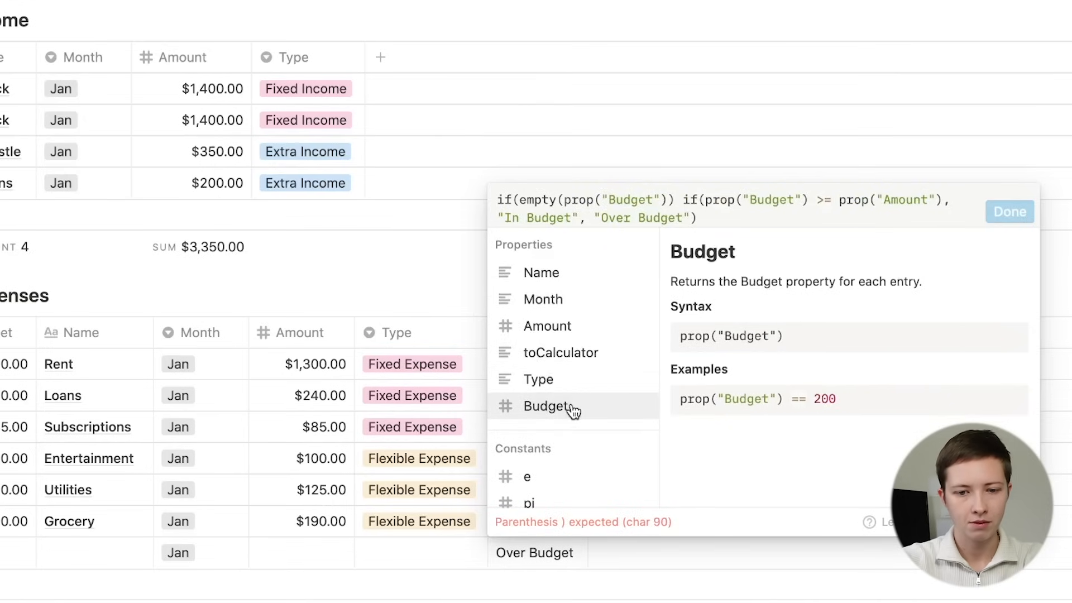
{"action": "type", "text": "or empty"}
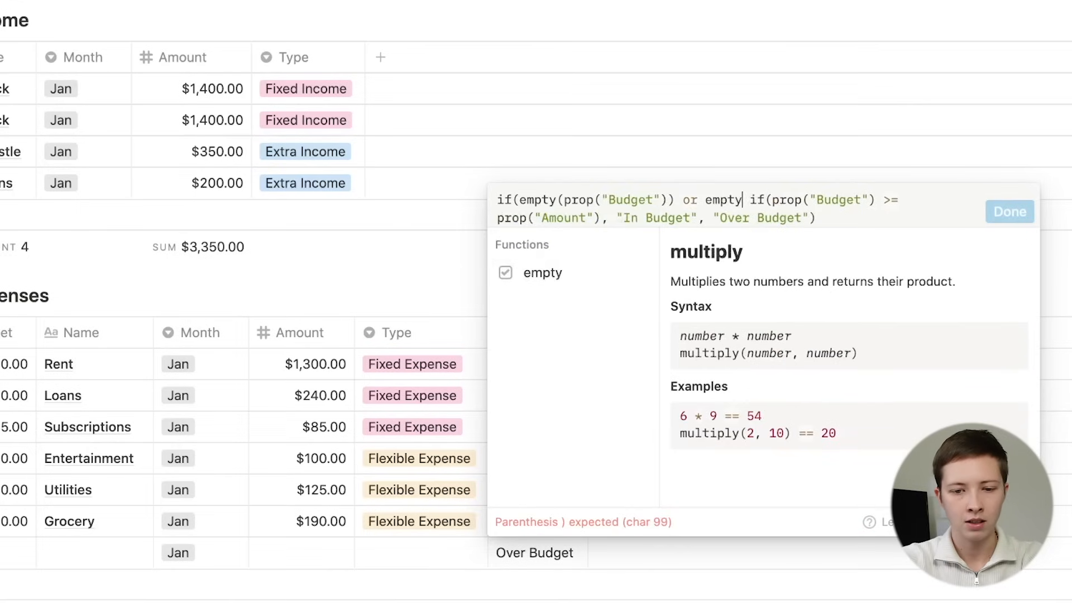
{"action": "type", "text": "()"}
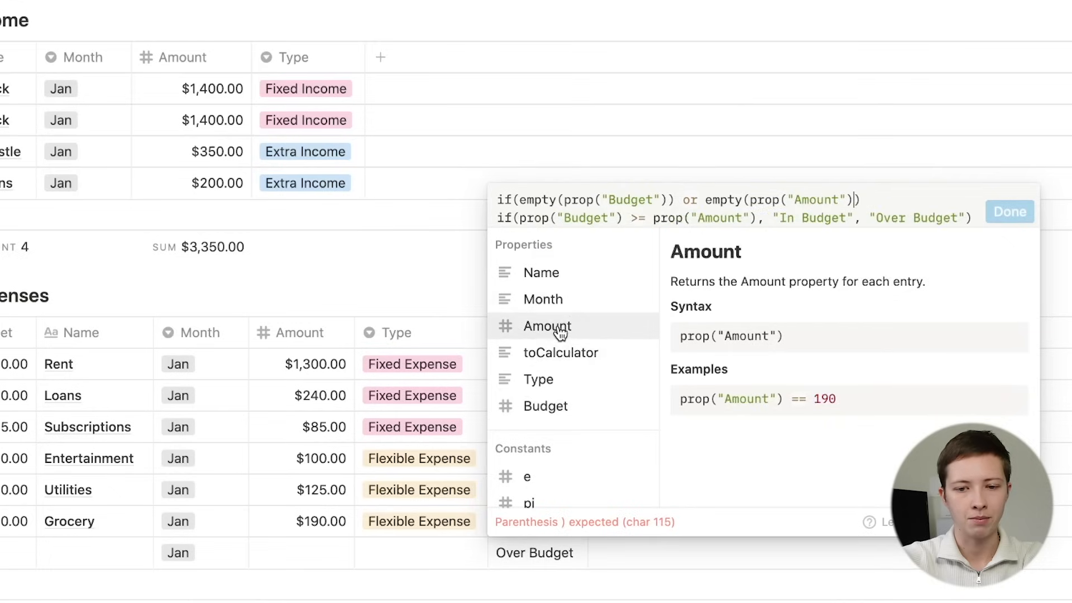
{"action": "type", "text": ", \""}
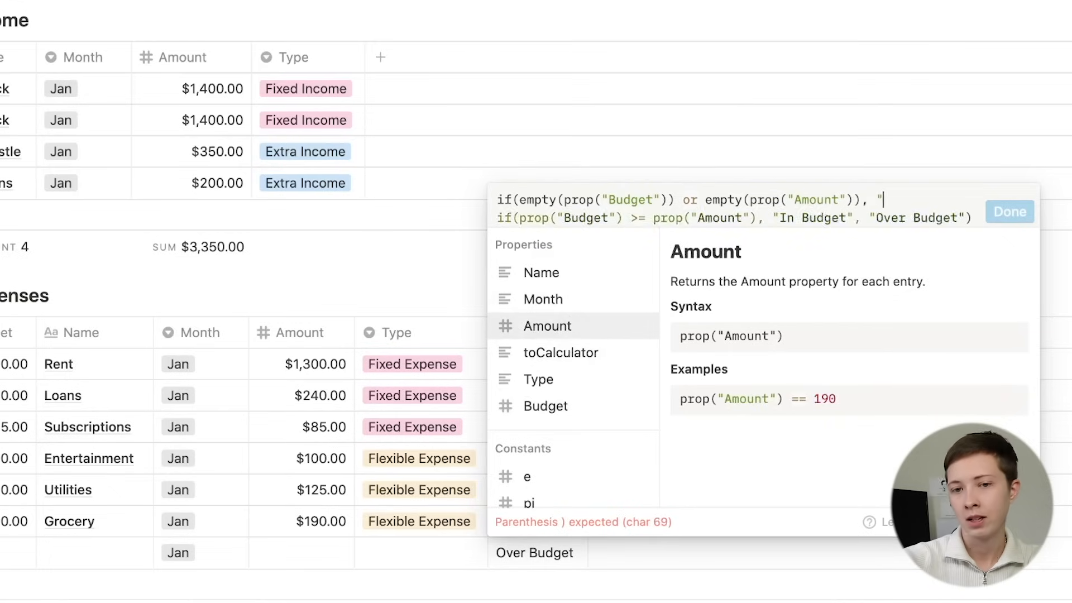
{"action": "type", "text": "\","}
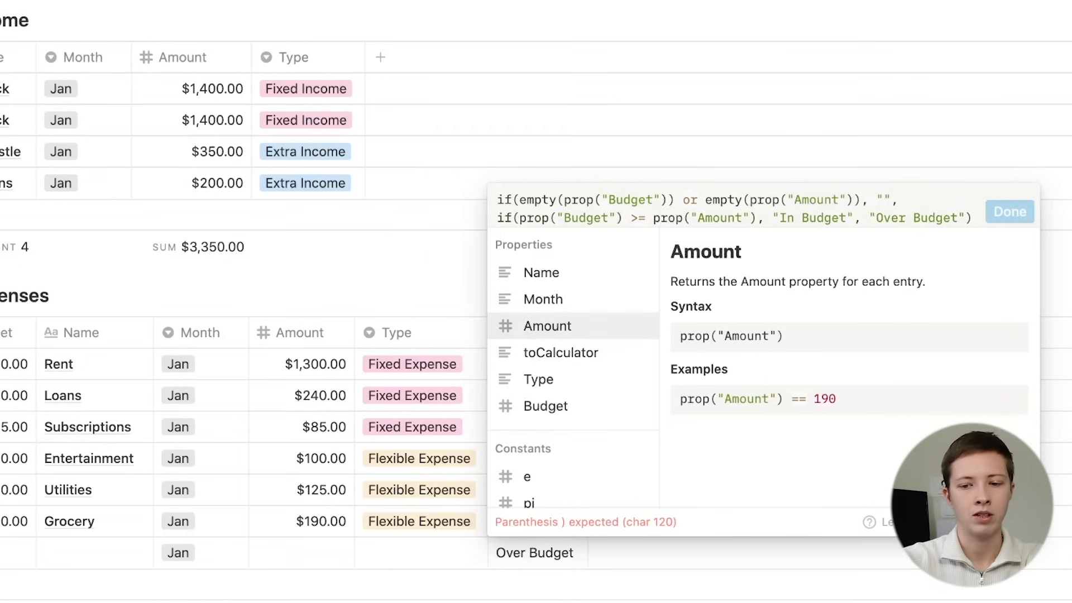
{"action": "mouse_move", "coordinate": [542, 299]}
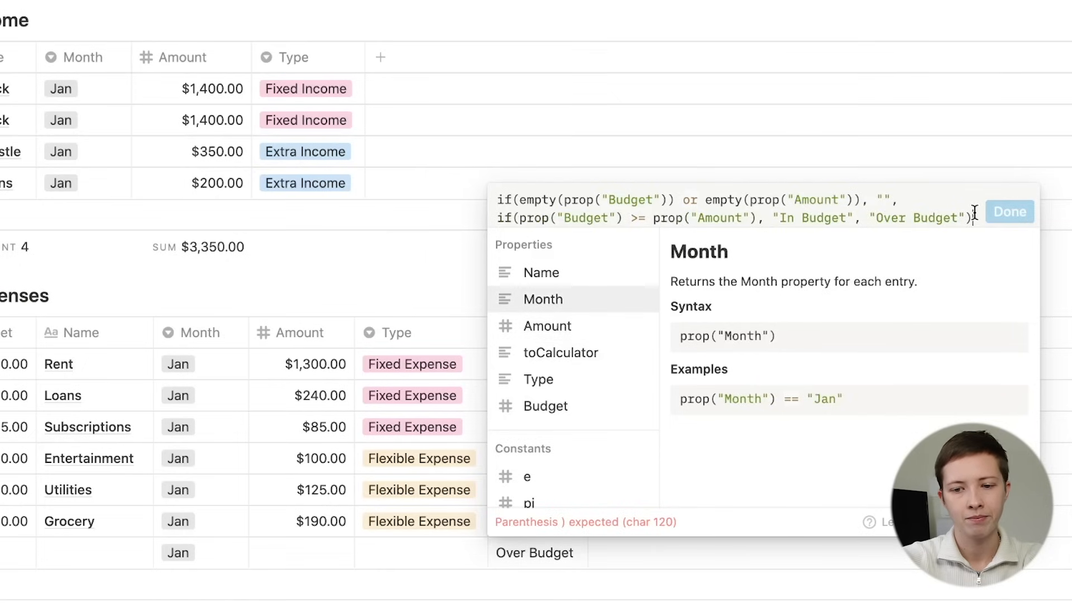
{"action": "type", "text": ")"}
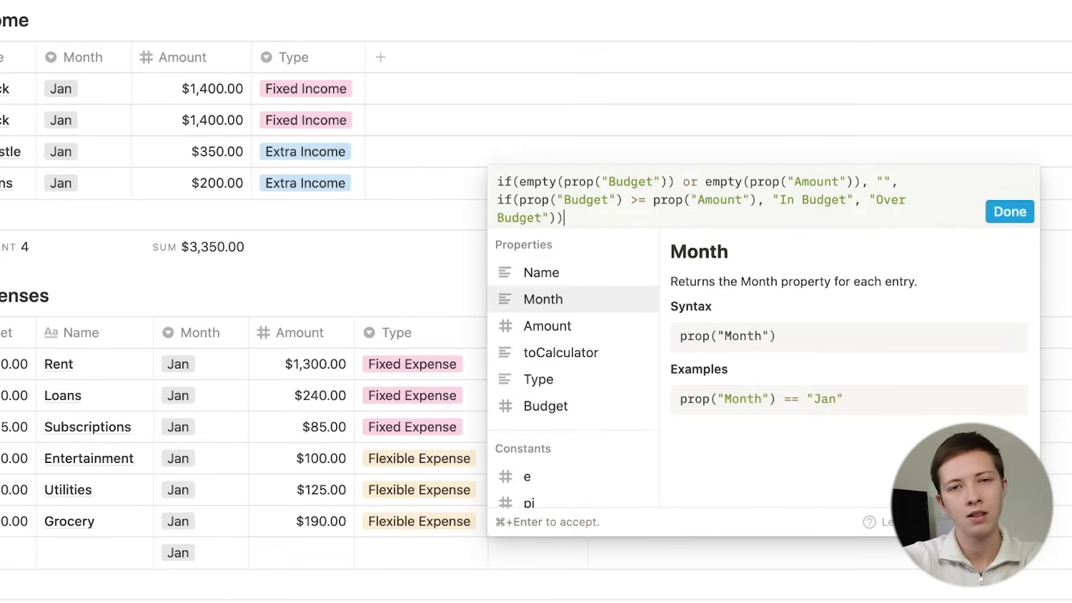
{"action": "mouse_move", "coordinate": [1035, 225]}
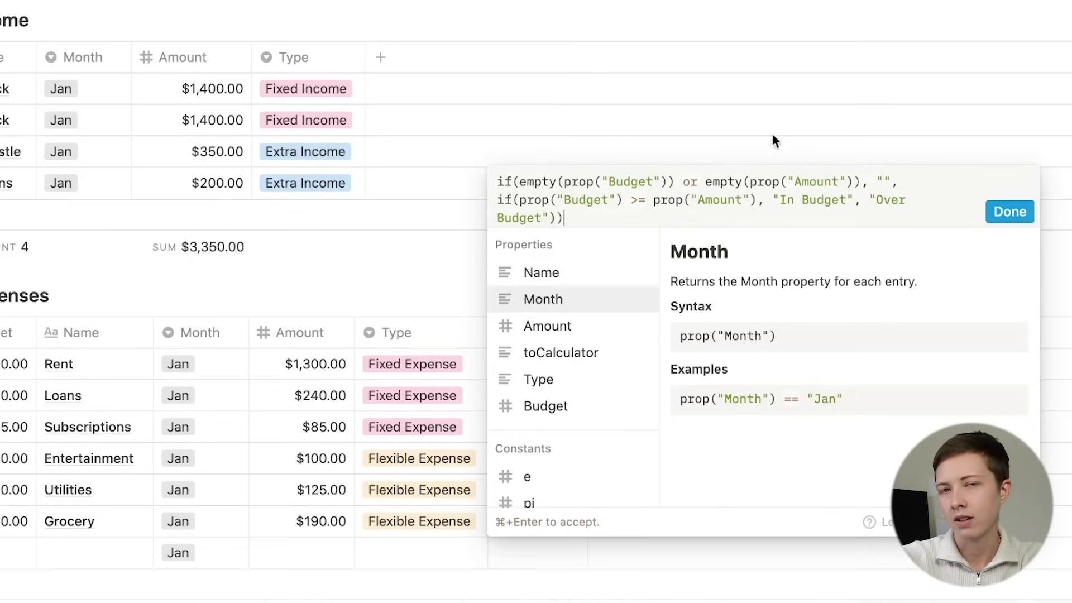
Apply the revised formula and set the $500-budget row's Amount to $600.00
{"action": "left_click", "coordinate": [1009, 212]}
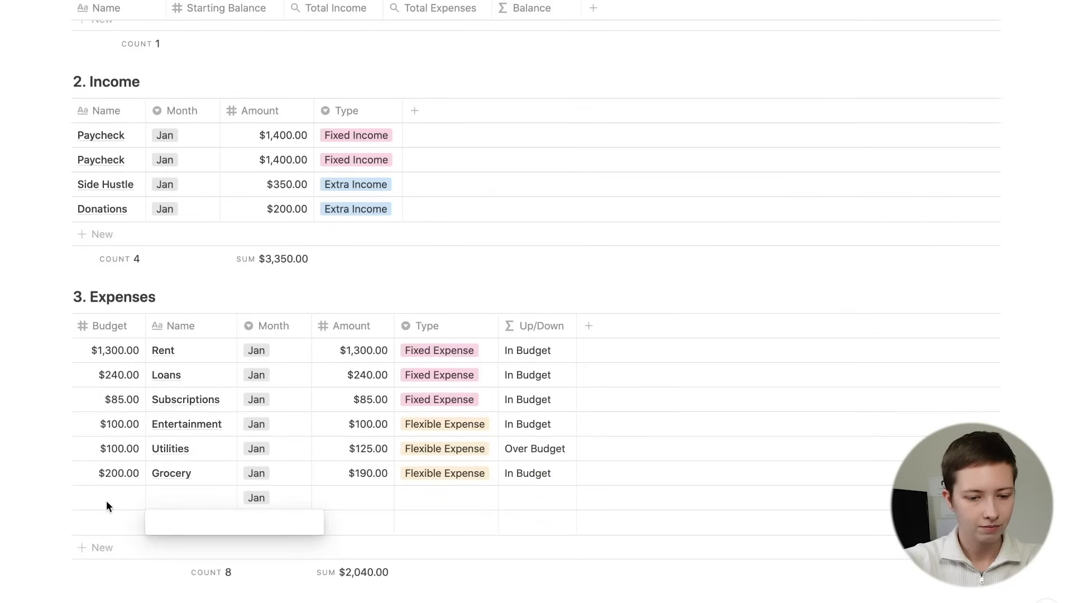
{"action": "type", "text": "100"}
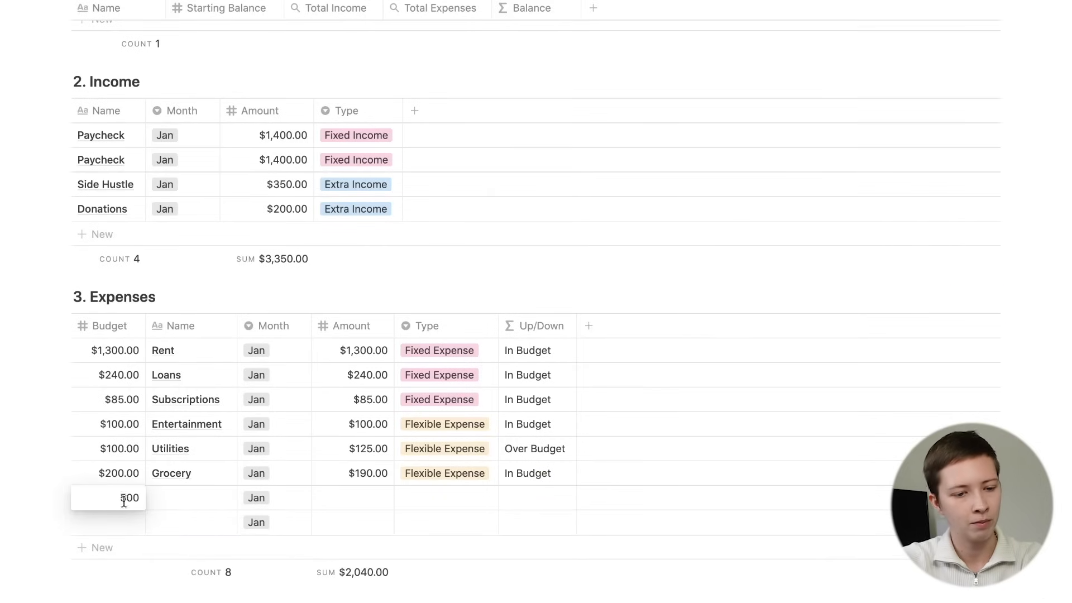
{"action": "left_click", "coordinate": [353, 498]}
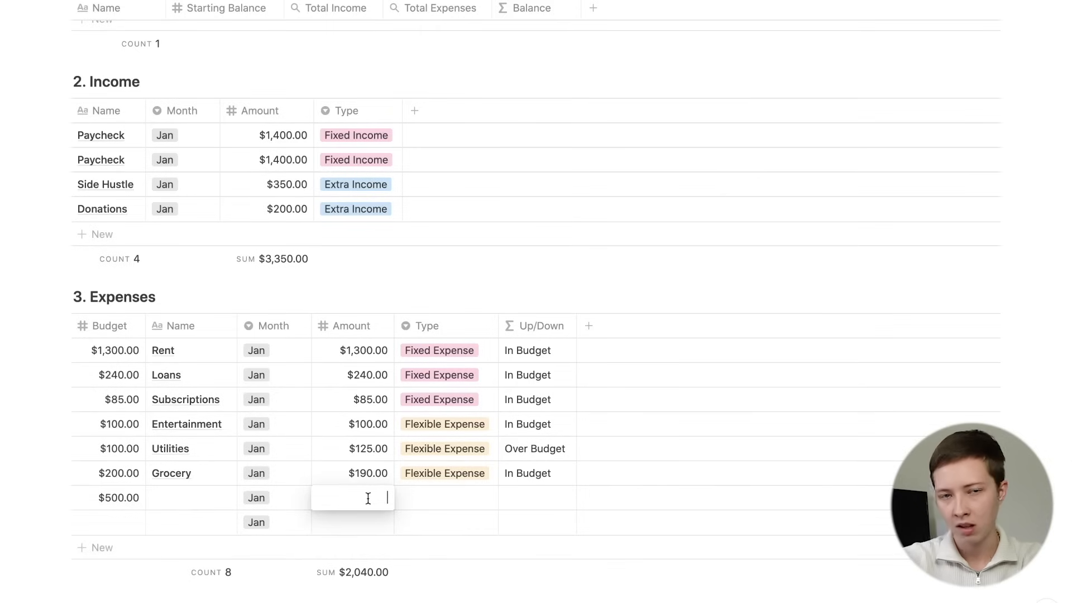
{"action": "type", "text": "200"}
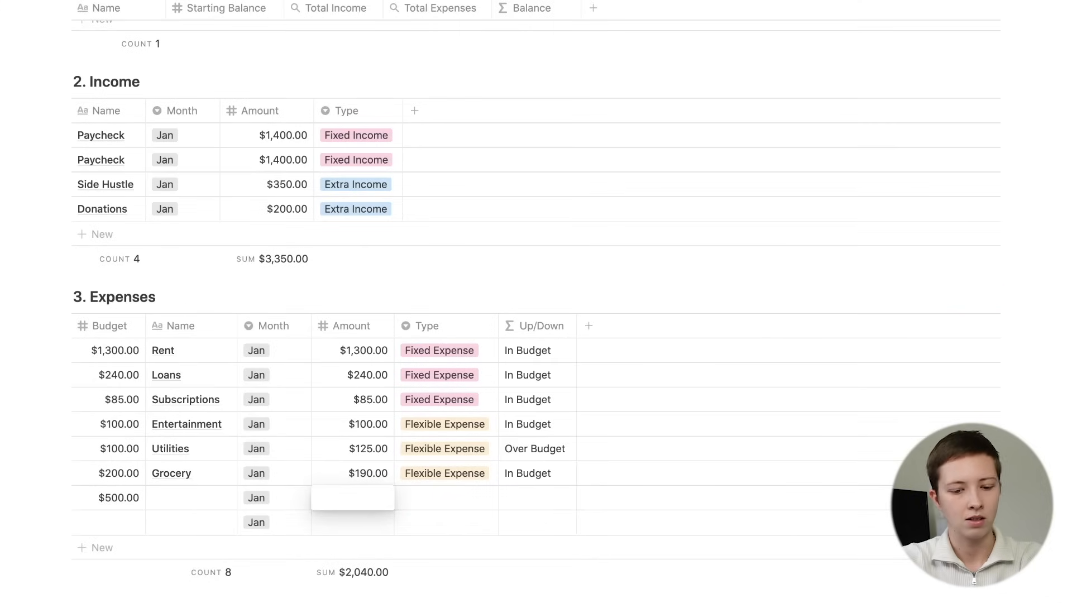
{"action": "type", "text": "600.00"}
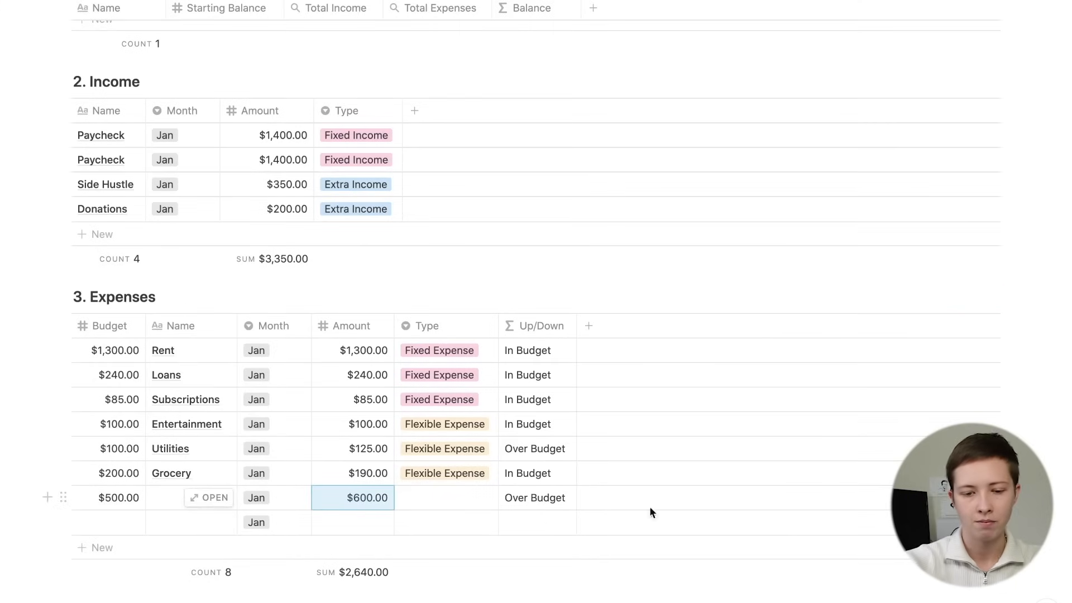
{"action": "left_click", "coordinate": [177, 226]}
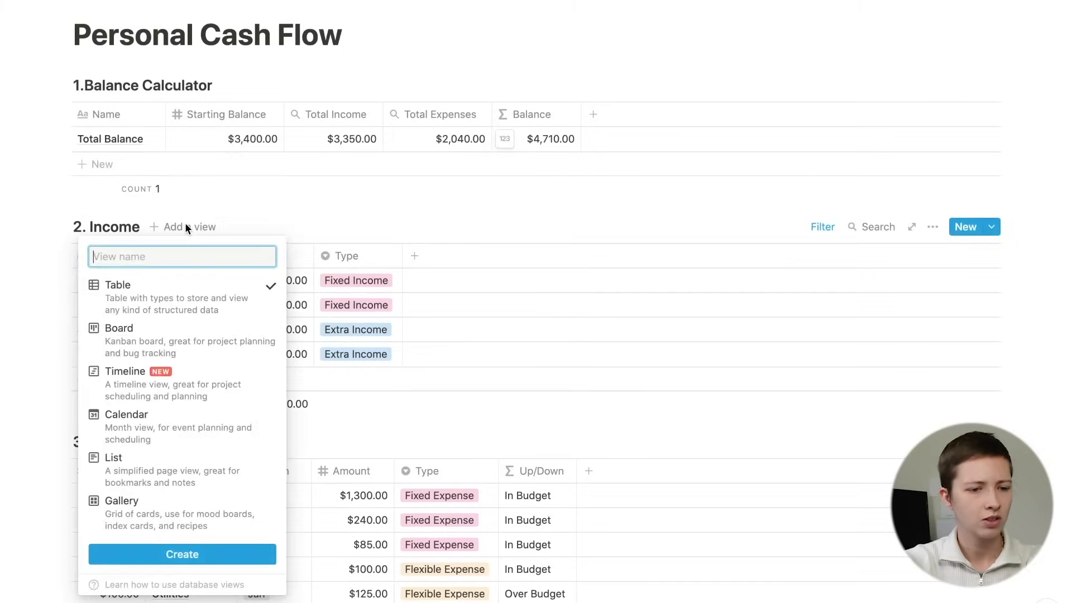
Create a February view on the Income table and rename the default view to January
{"action": "type", "text": "Feb"}
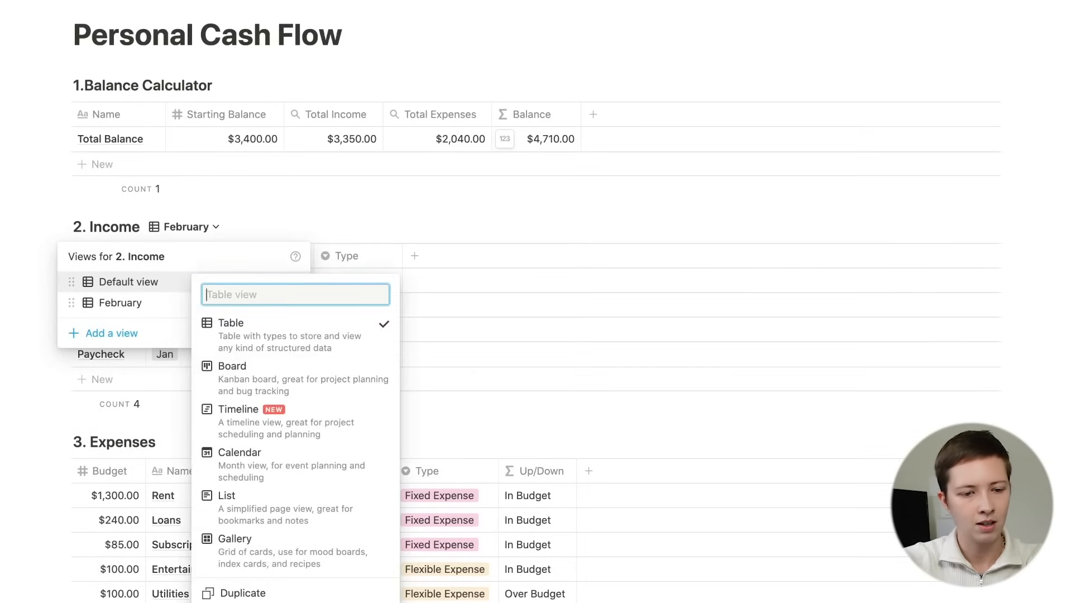
{"action": "type", "text": "January"}
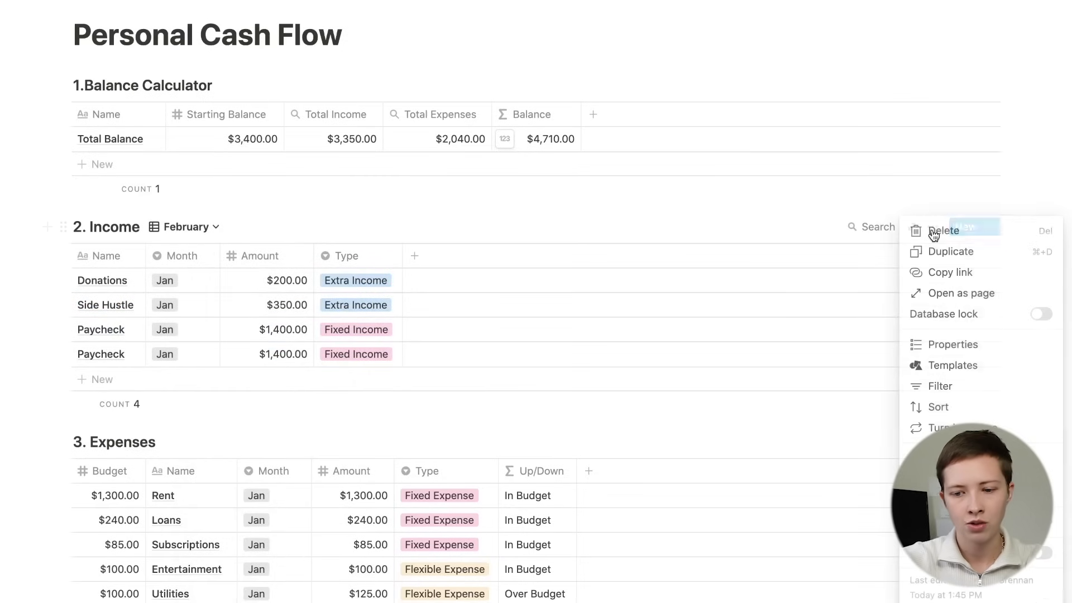
{"action": "mouse_move", "coordinate": [288, 290]}
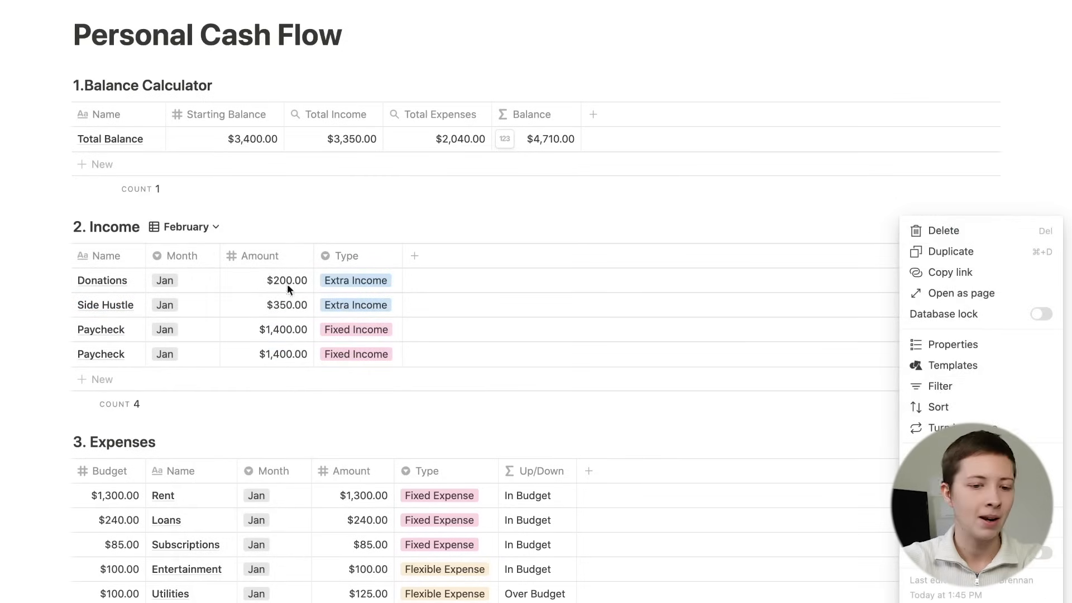
{"action": "left_click", "coordinate": [185, 227]}
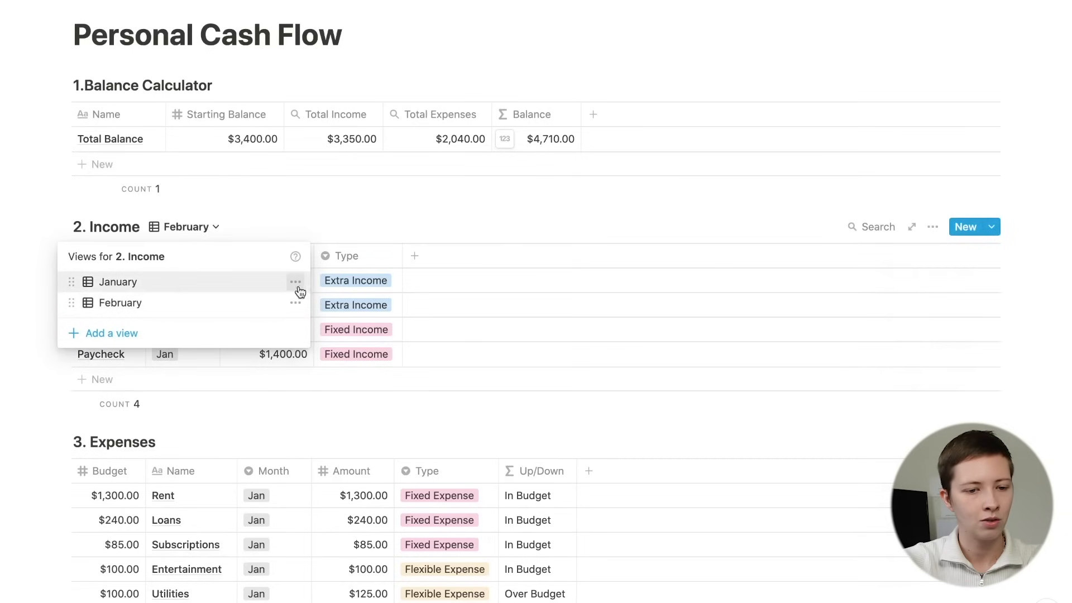
{"action": "left_click", "coordinate": [295, 282]}
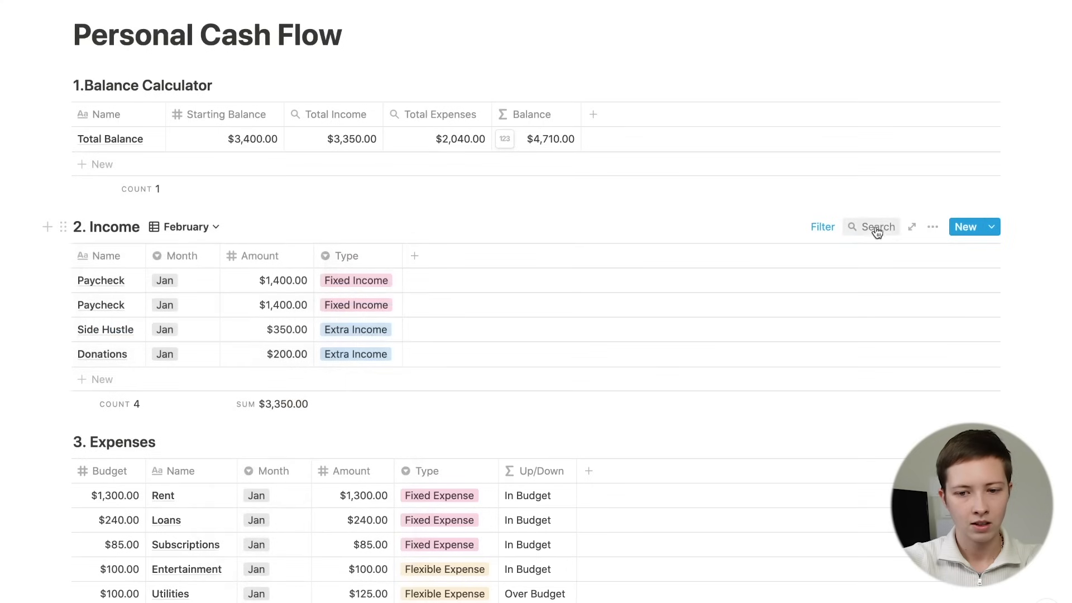
Duplicate the February view as March and change its Month filter to Mar
{"action": "left_click", "coordinate": [822, 227]}
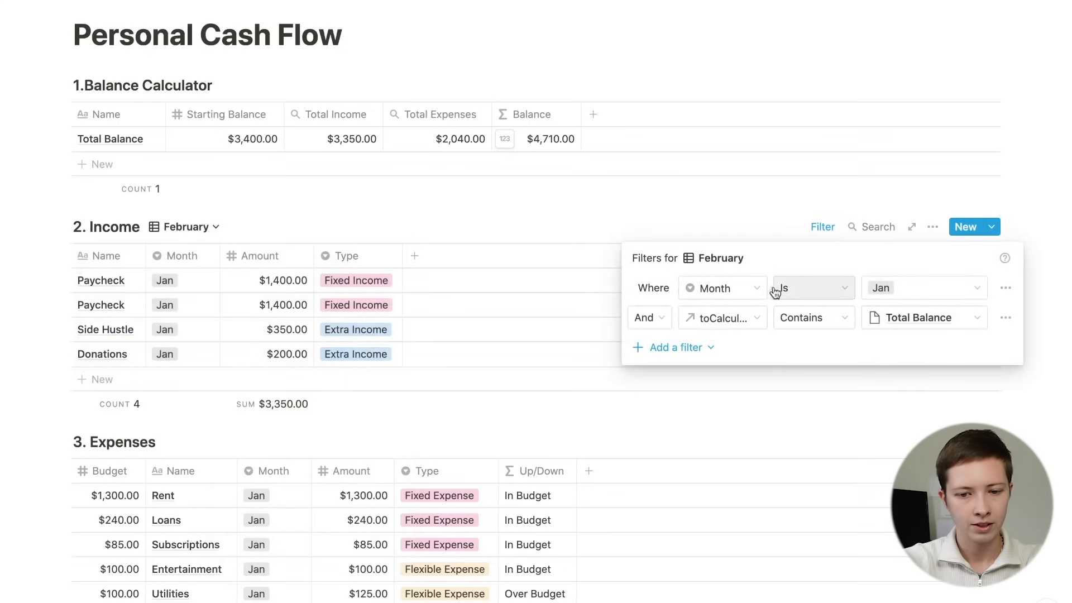
{"action": "left_click", "coordinate": [924, 288]}
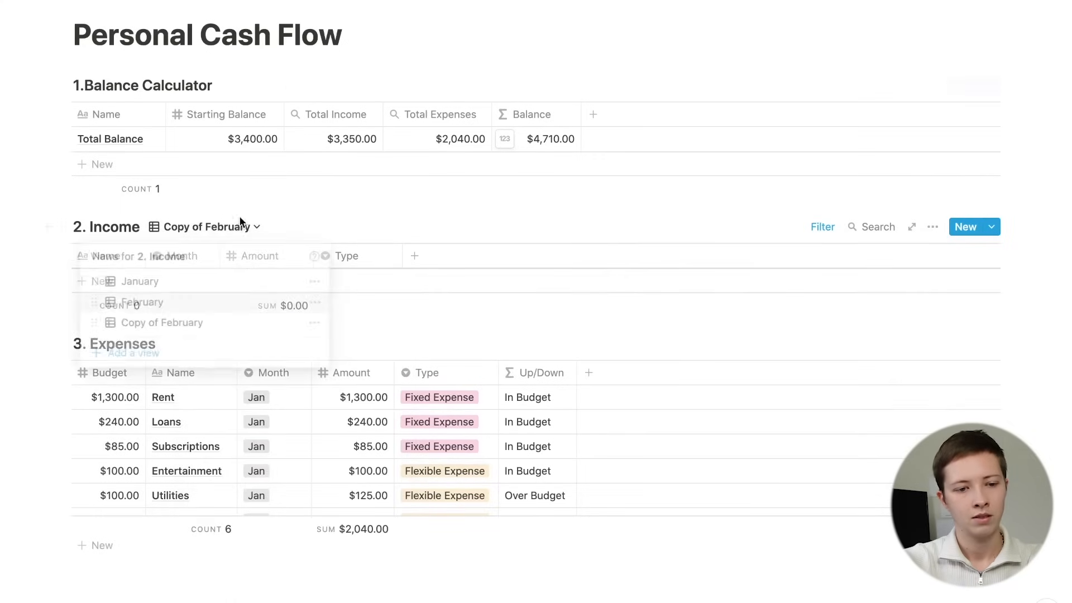
{"action": "left_click", "coordinate": [161, 323]}
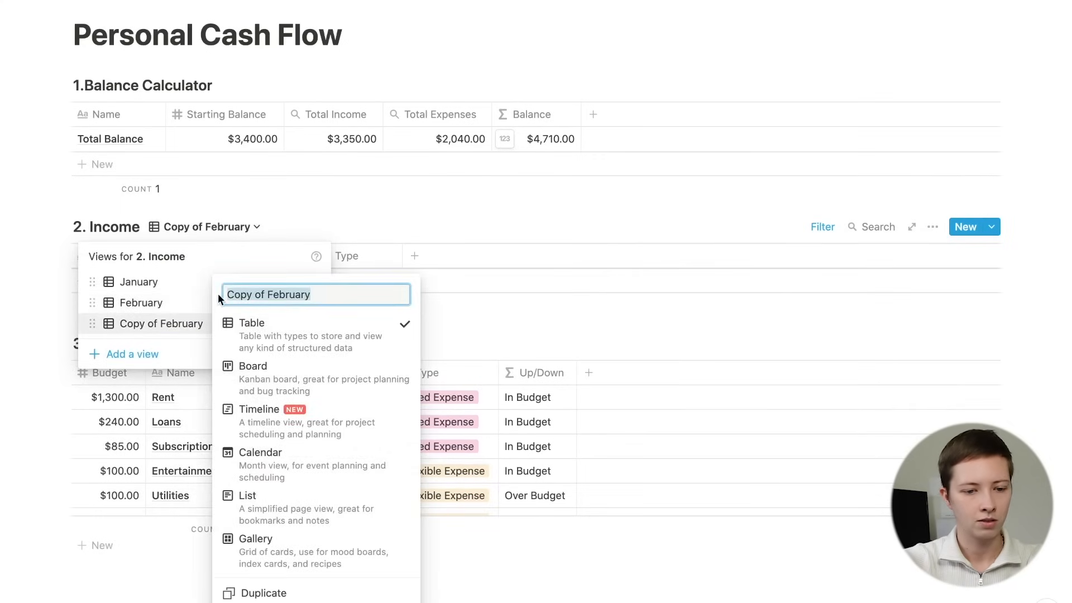
{"action": "type", "text": "March"}
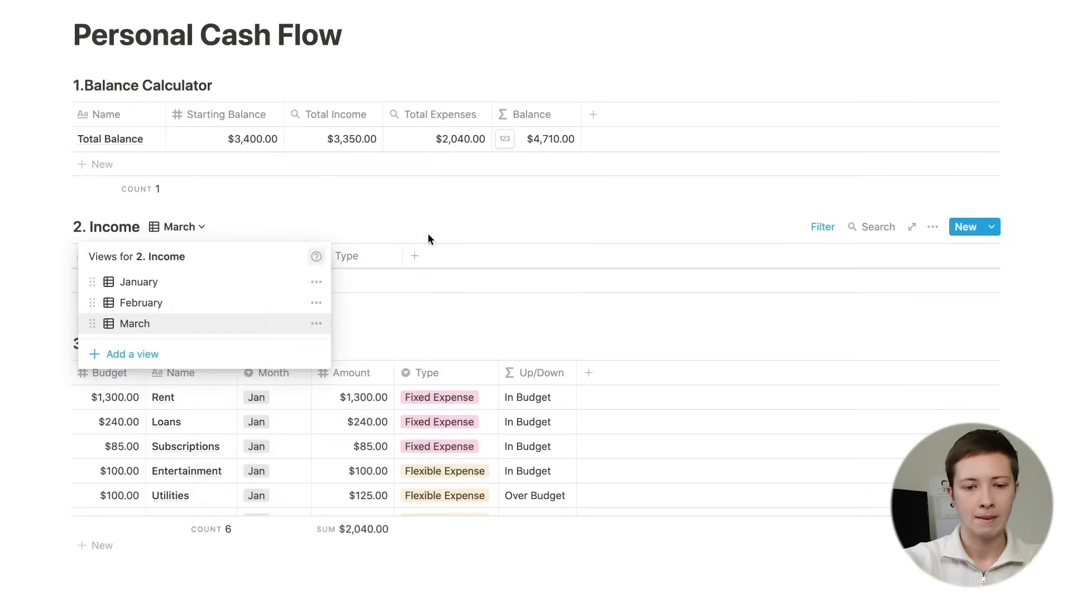
{"action": "left_click", "coordinate": [823, 227]}
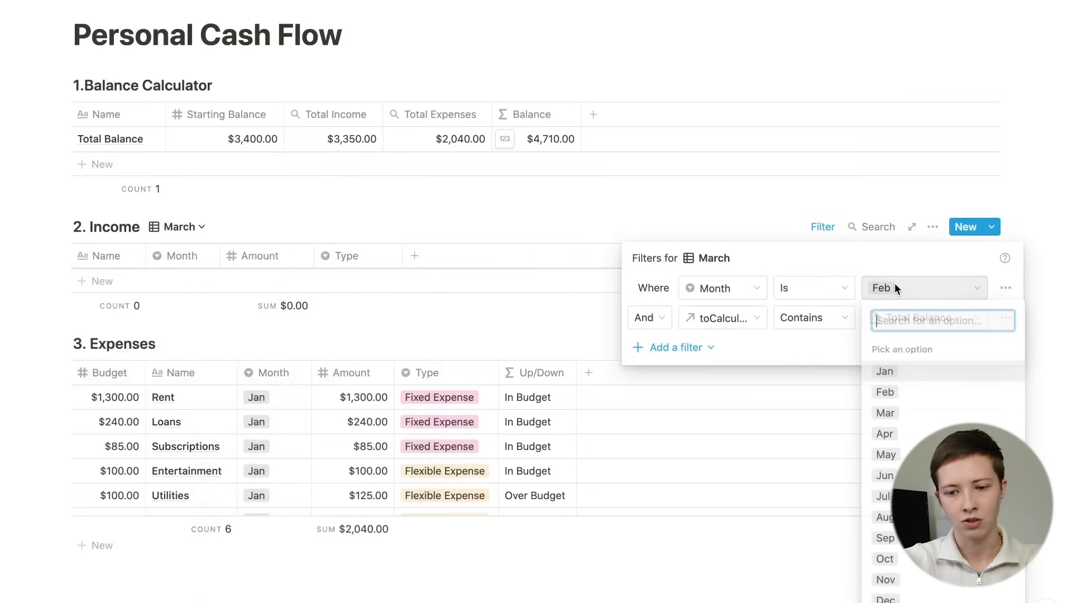
{"action": "left_click", "coordinate": [884, 413]}
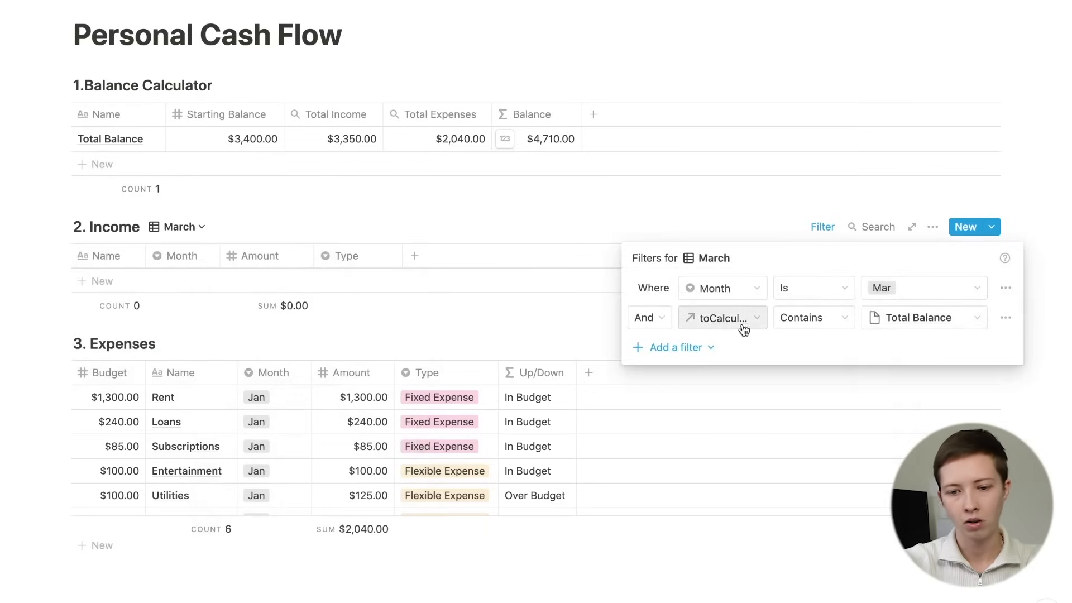
{"action": "mouse_move", "coordinate": [503, 226]}
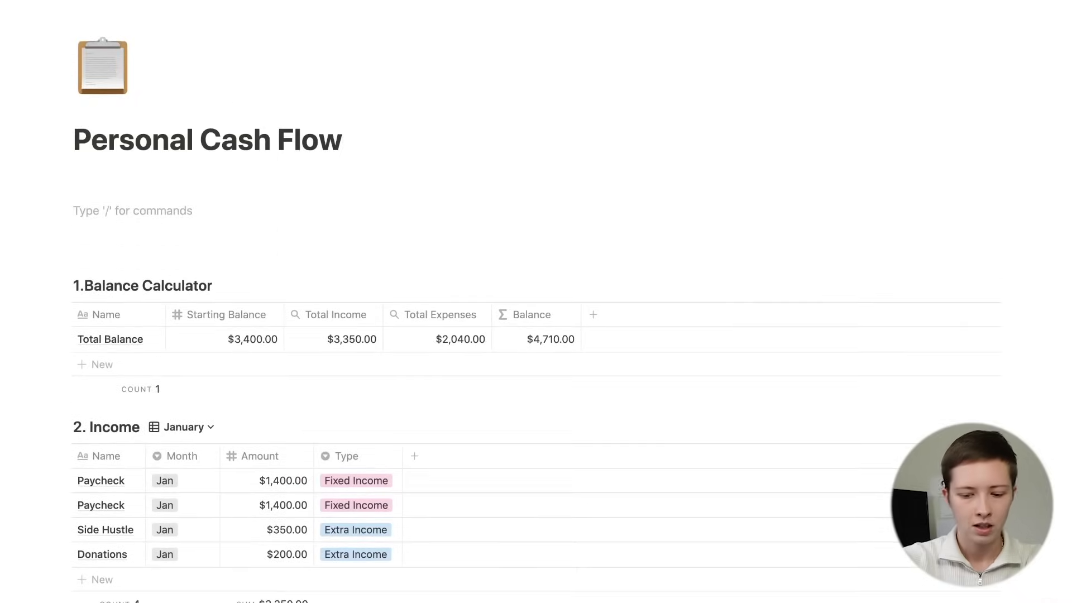
Add Income and Expenses toggles side by side and recolour the Expenses toggle
{"action": "type", "text": "/togg"}
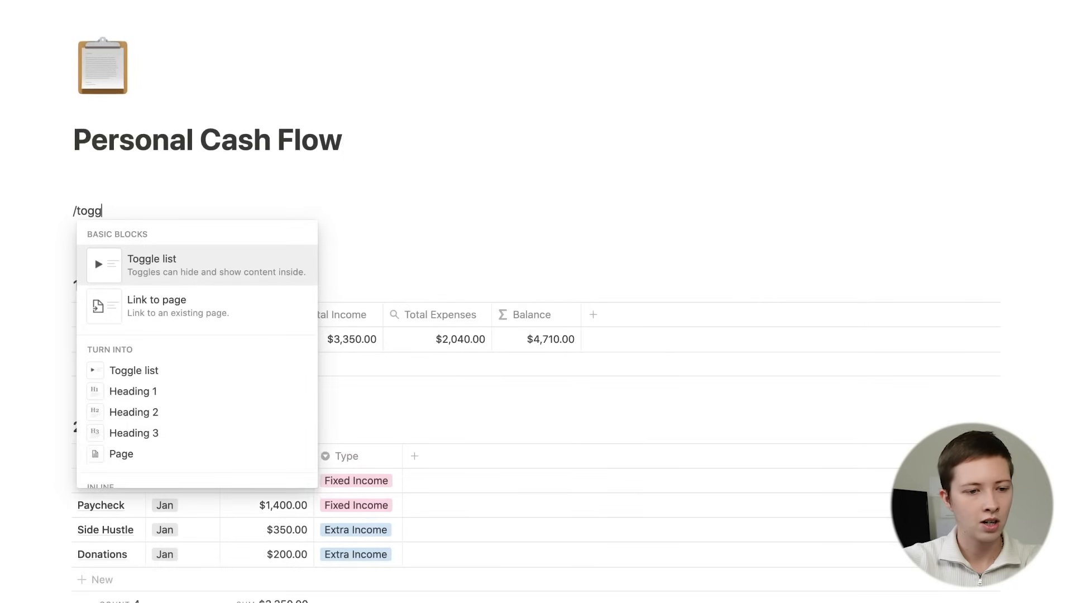
{"action": "left_click", "coordinate": [151, 265]}
{"action": "type", "text": "Expe"}
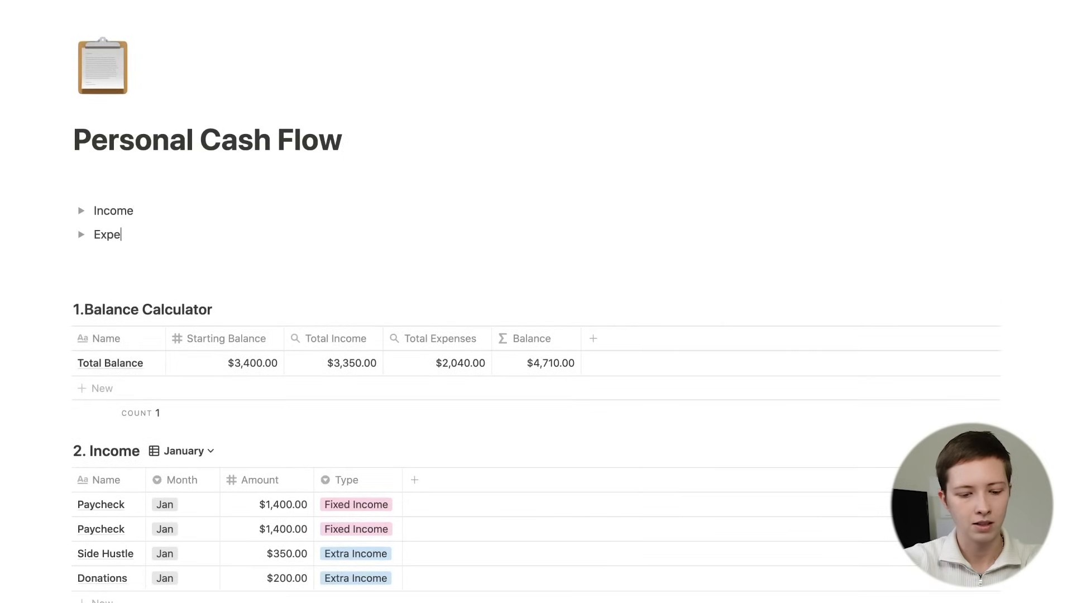
{"action": "type", "text": "nses"}
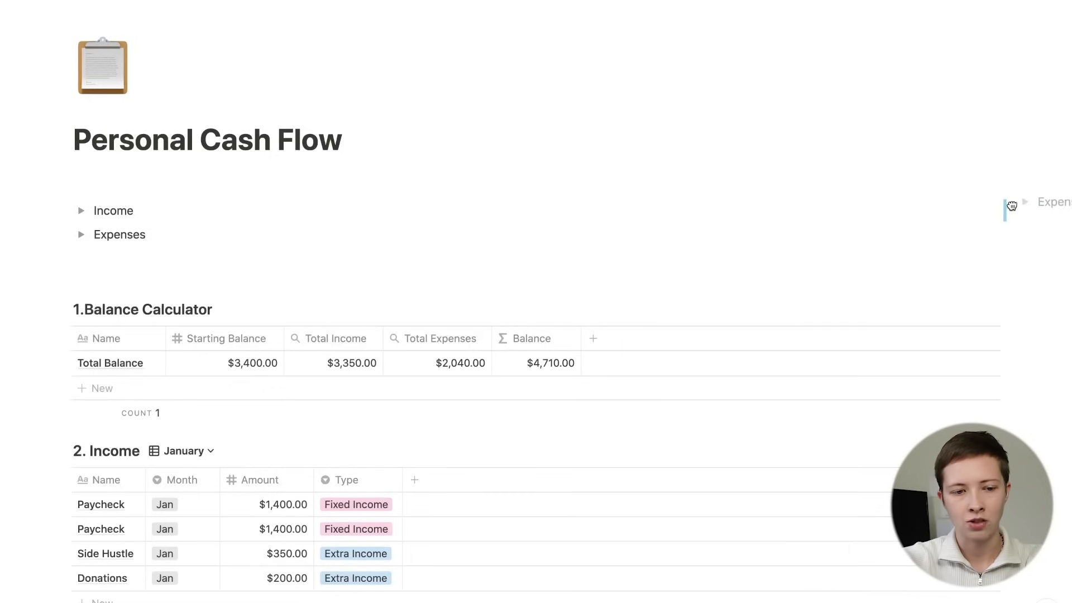
{"action": "left_click", "coordinate": [81, 211]}
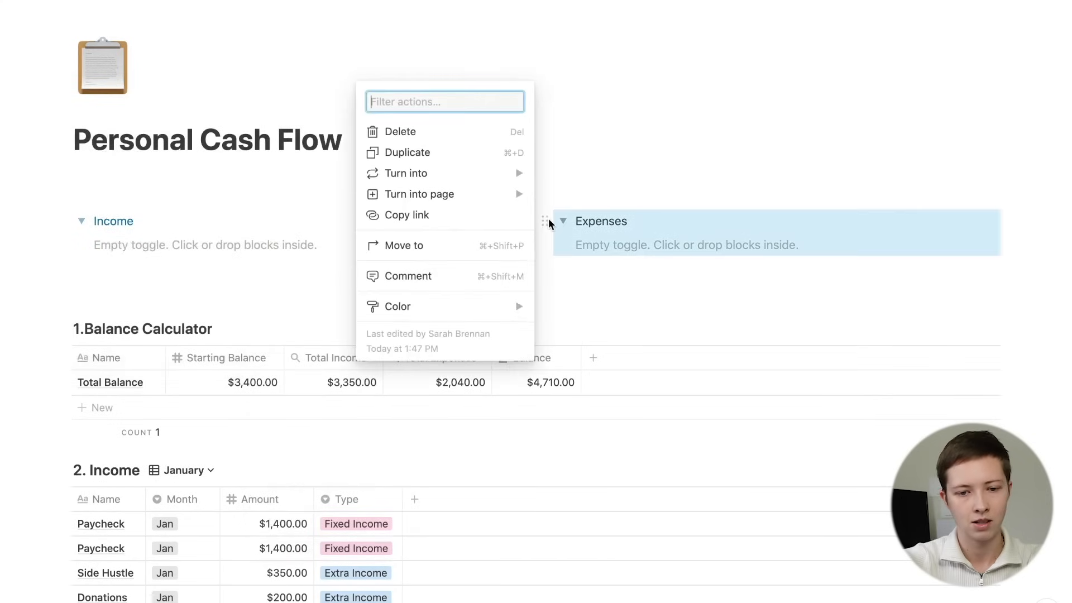
{"action": "left_click", "coordinate": [397, 306]}
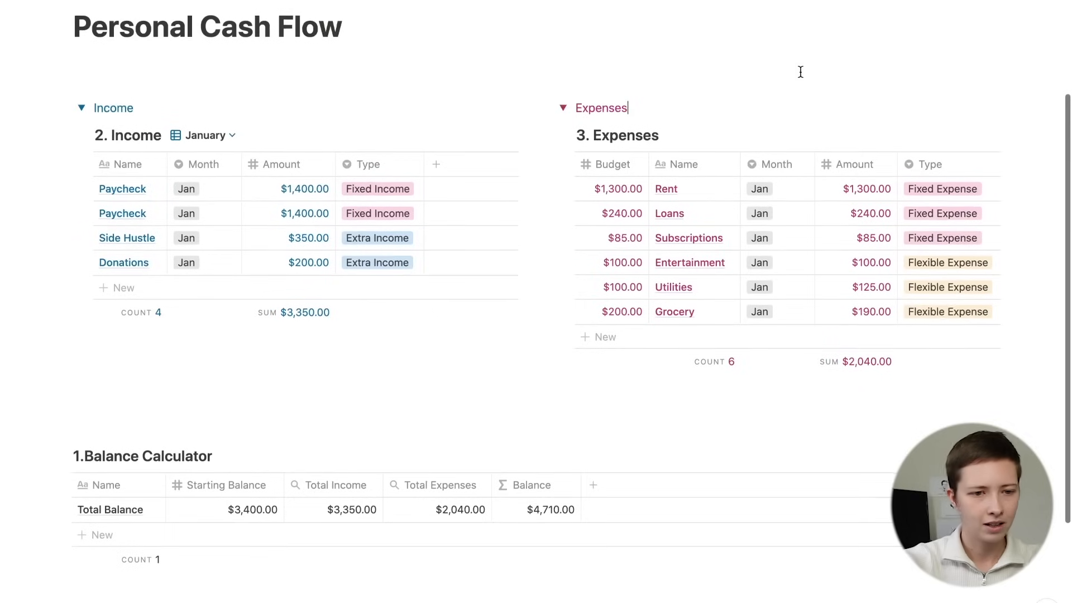
{"action": "mouse_move", "coordinate": [59, 458]}
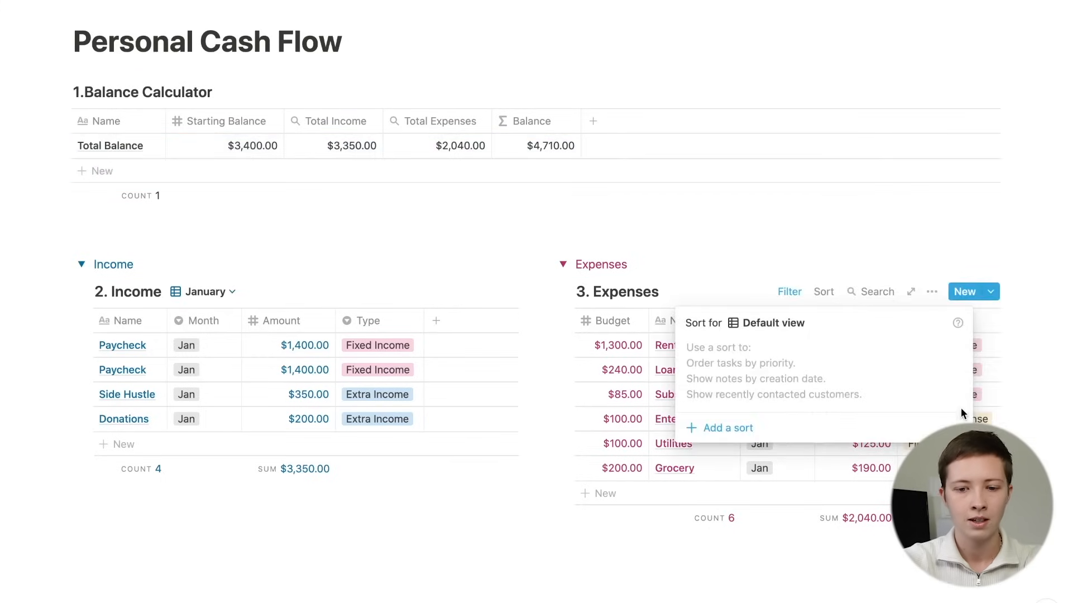
Sort the Expenses table by Type, then by Amount descending
{"action": "left_click", "coordinate": [719, 428]}
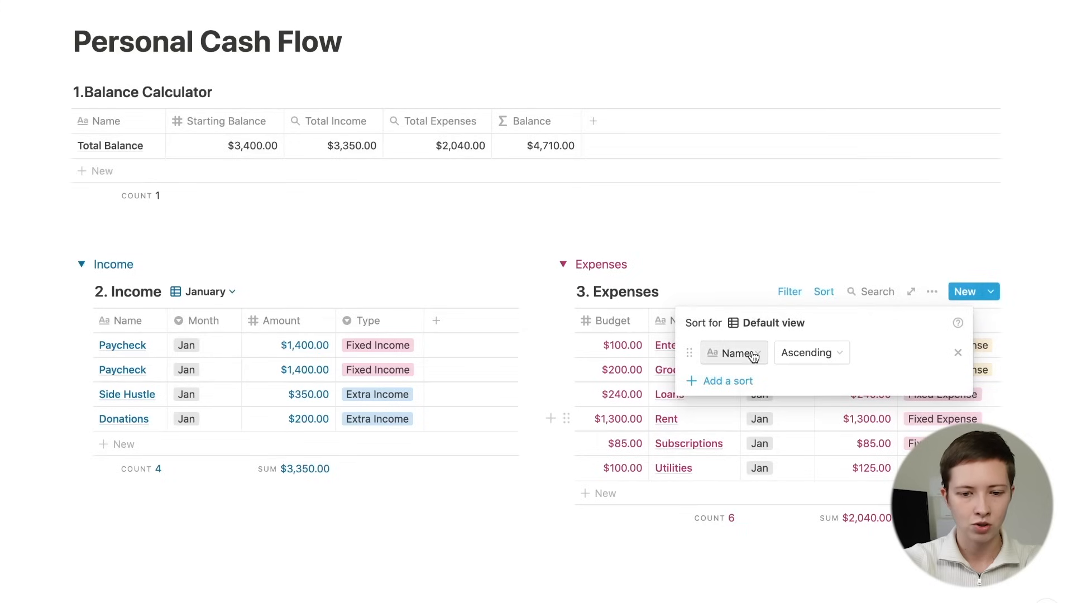
{"action": "left_click", "coordinate": [734, 353]}
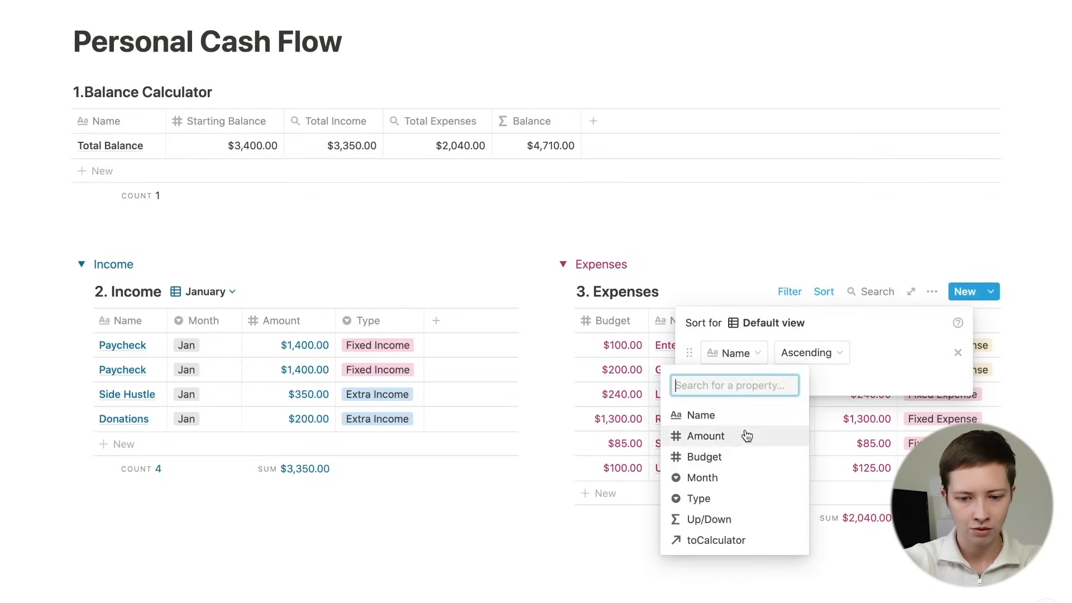
{"action": "left_click", "coordinate": [706, 436]}
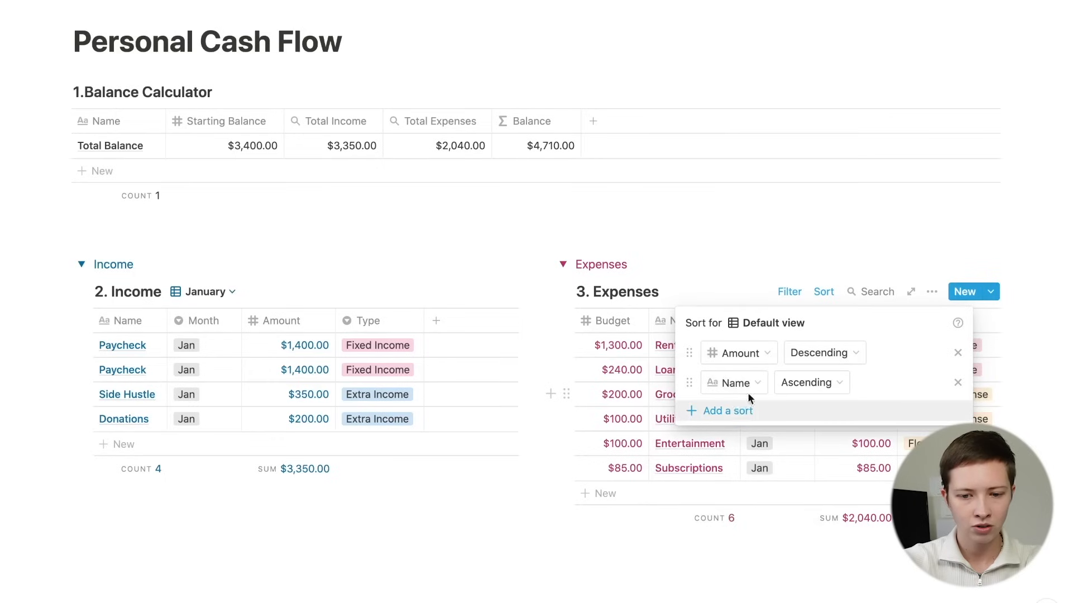
{"action": "left_click", "coordinate": [726, 411]}
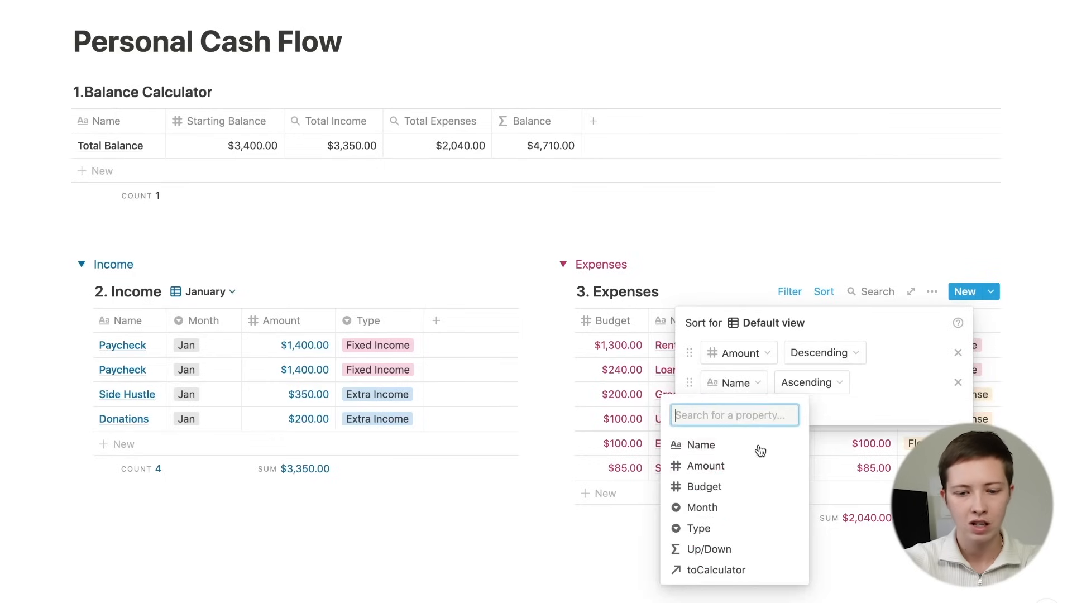
{"action": "left_click", "coordinate": [699, 528]}
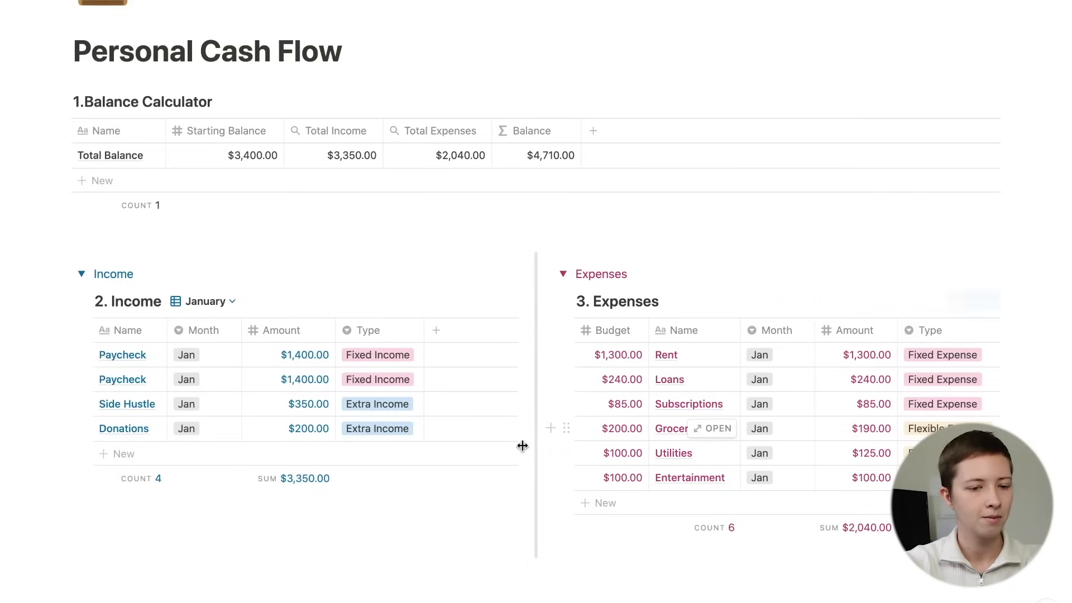
{"action": "left_click", "coordinate": [449, 302]}
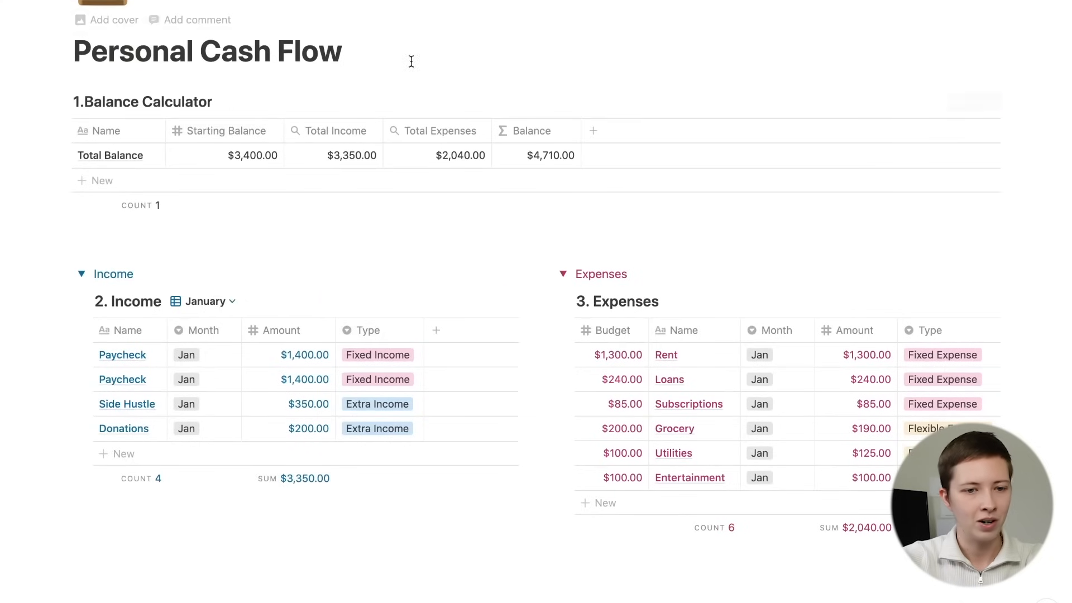
Insert the Unsplash plant-on-coins photo from a 'money' search above the Balance Calculator
{"action": "left_click", "coordinate": [211, 81]}
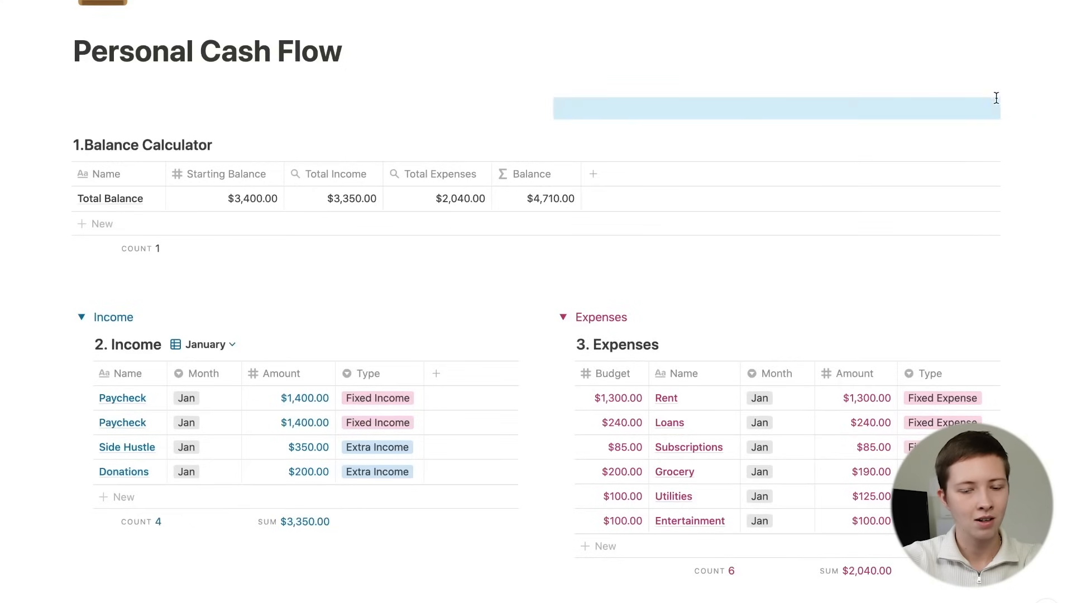
{"action": "type", "text": "/"}
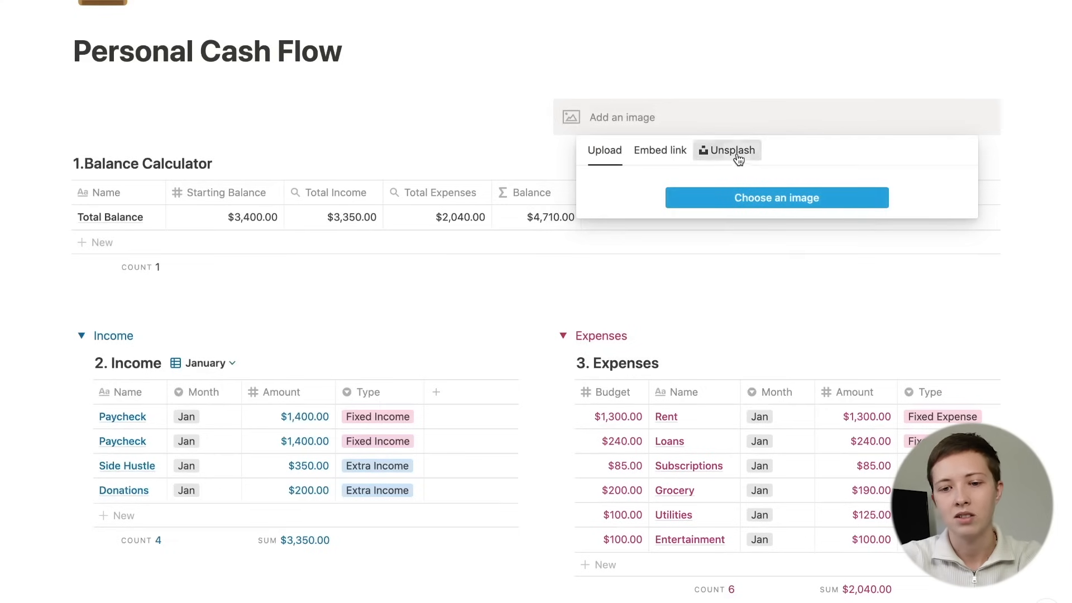
{"action": "left_click", "coordinate": [727, 150]}
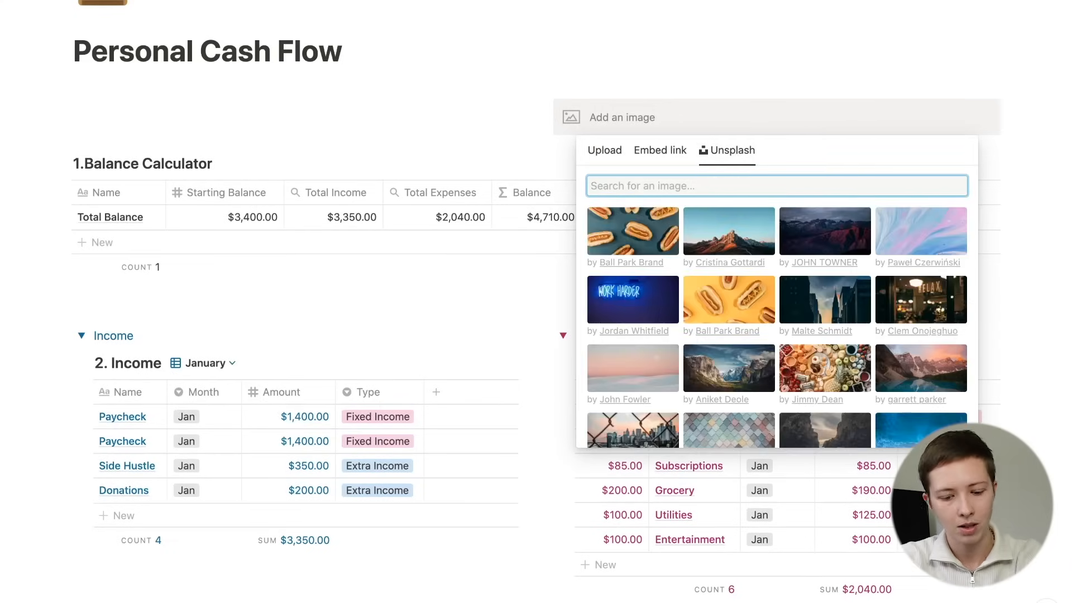
{"action": "type", "text": "money"}
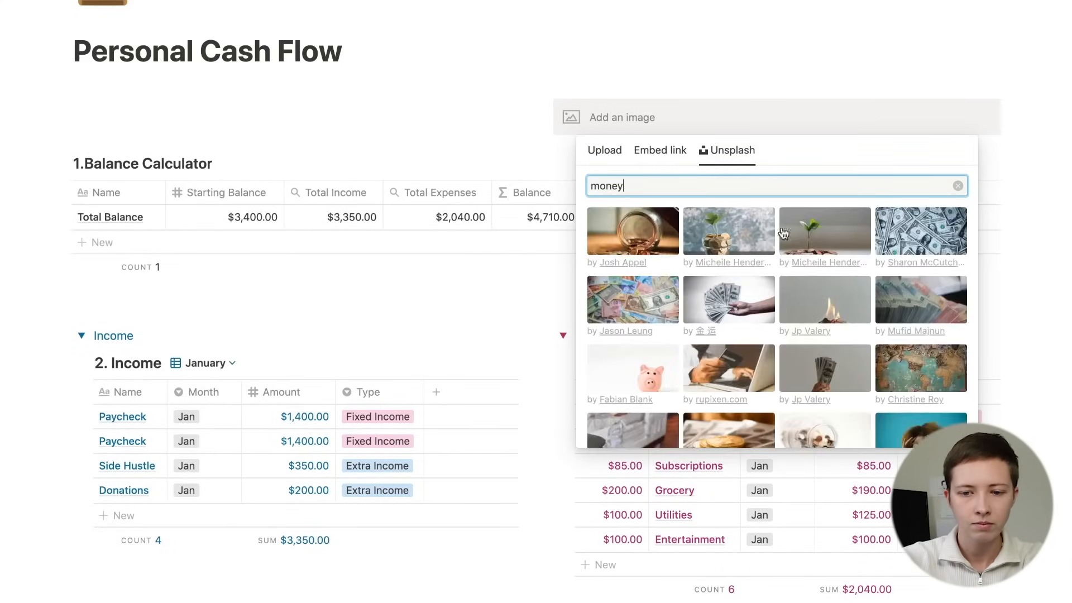
{"action": "left_click", "coordinate": [825, 231]}
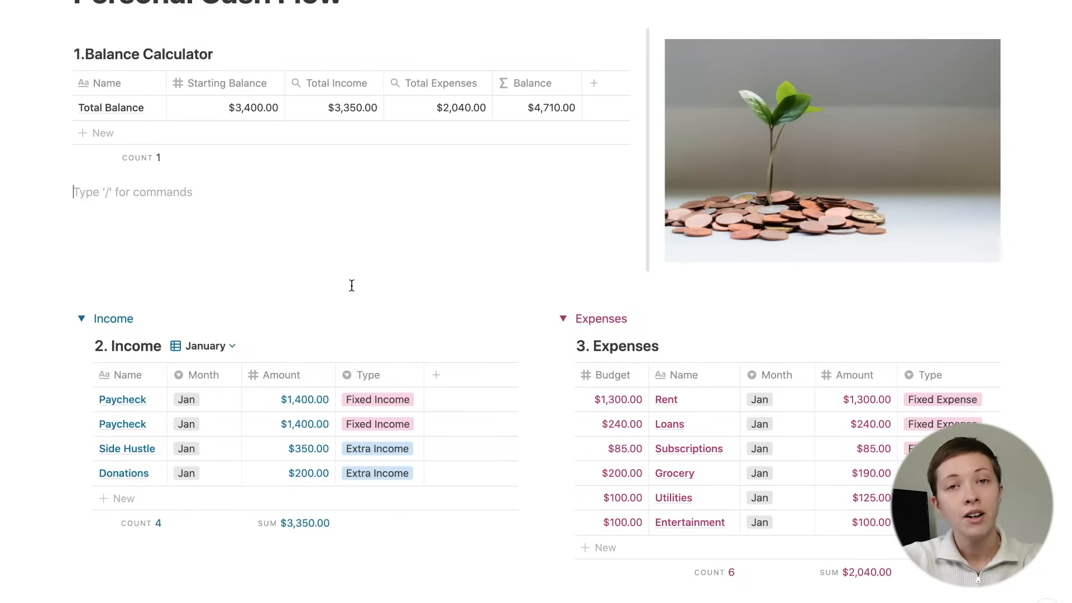
Search the Income table for 'Fixed In' to show only the two Paychecks
{"action": "scroll", "scroll_direction": "down", "scroll_amount": 3}
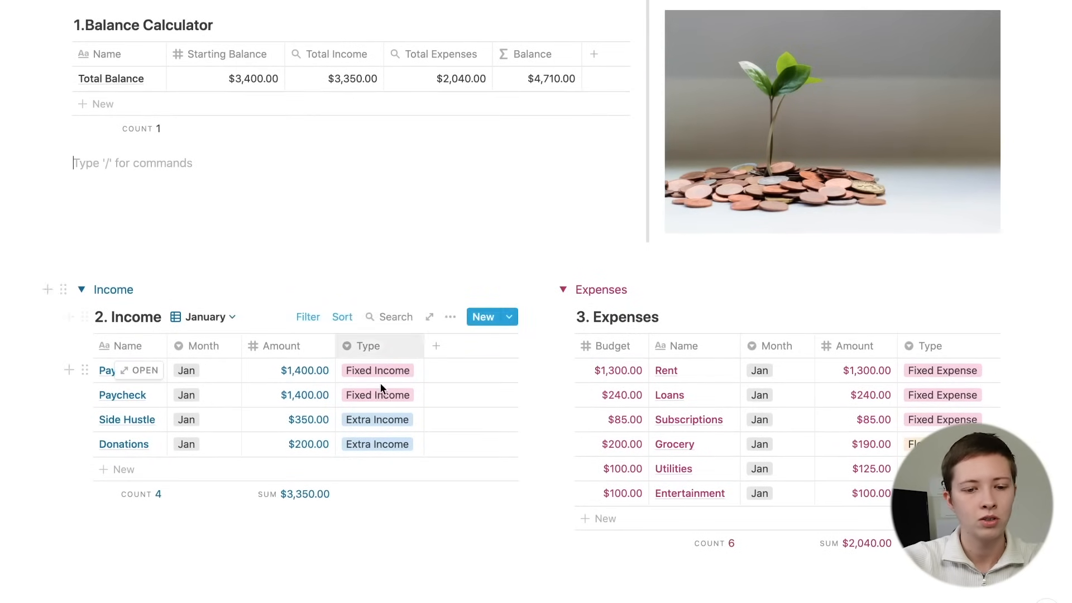
{"action": "mouse_move", "coordinate": [395, 413]}
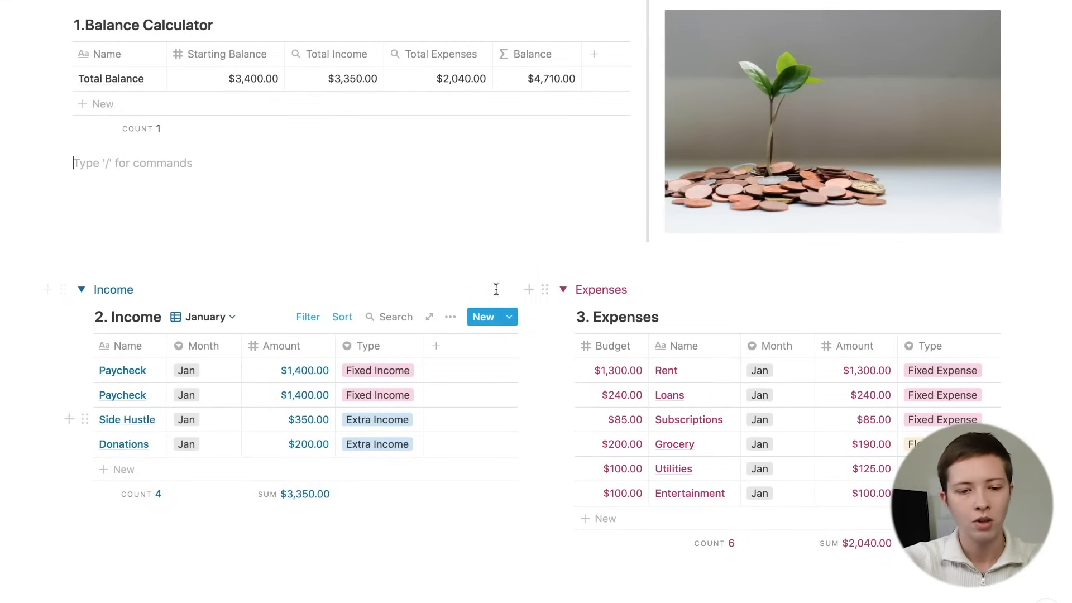
{"action": "mouse_move", "coordinate": [395, 320]}
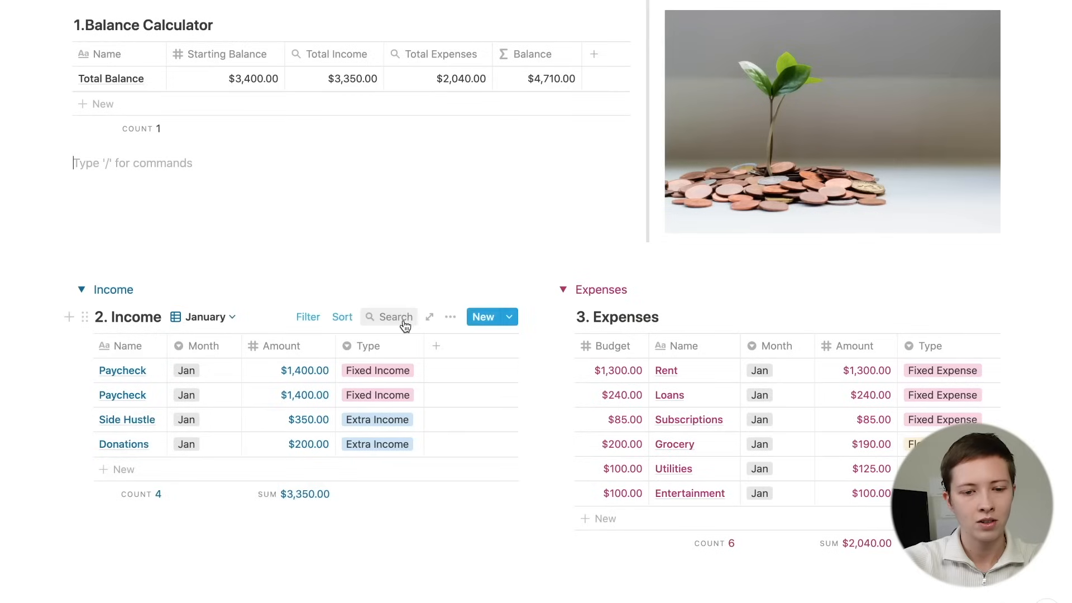
{"action": "left_click", "coordinate": [388, 317]}
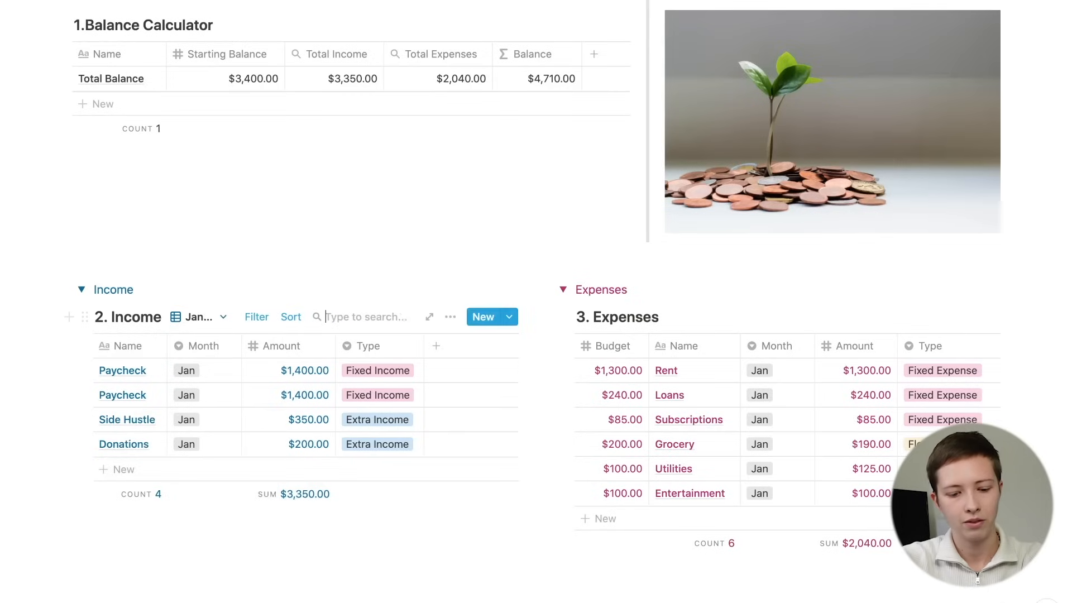
{"action": "type", "text": "Fixed Income"}
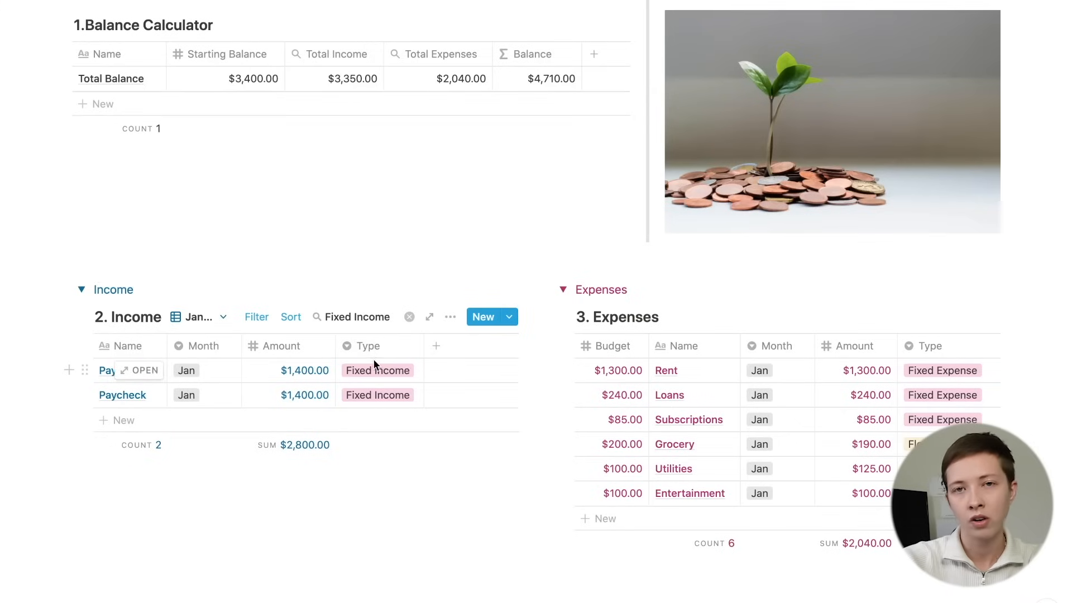
{"action": "mouse_move", "coordinate": [392, 375]}
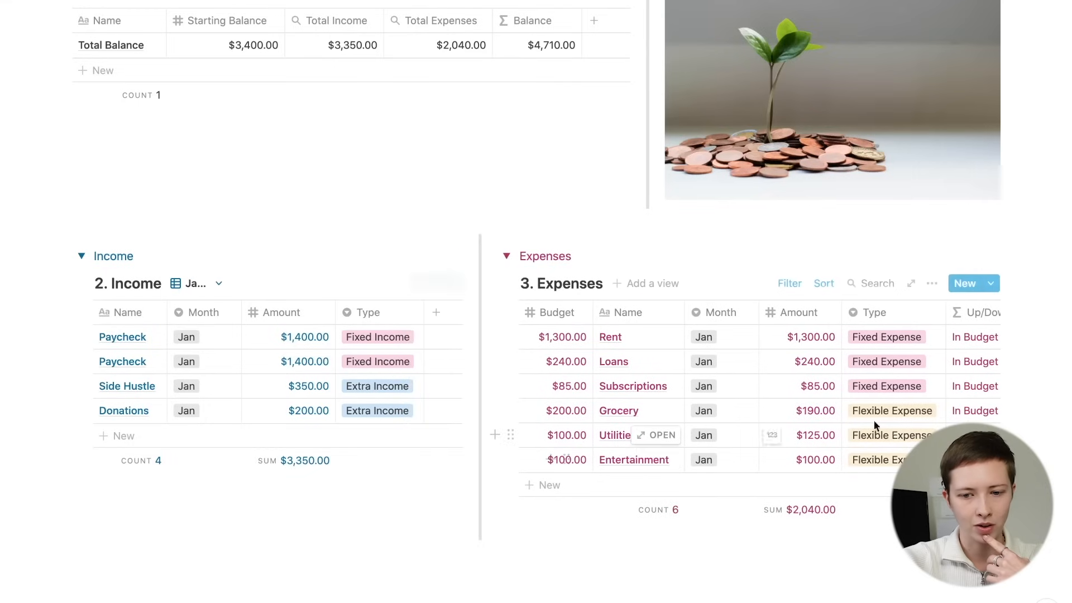
Insert a linked database view of 3. Expenses below both sections
{"action": "scroll", "scroll_direction": "down", "scroll_amount": 3}
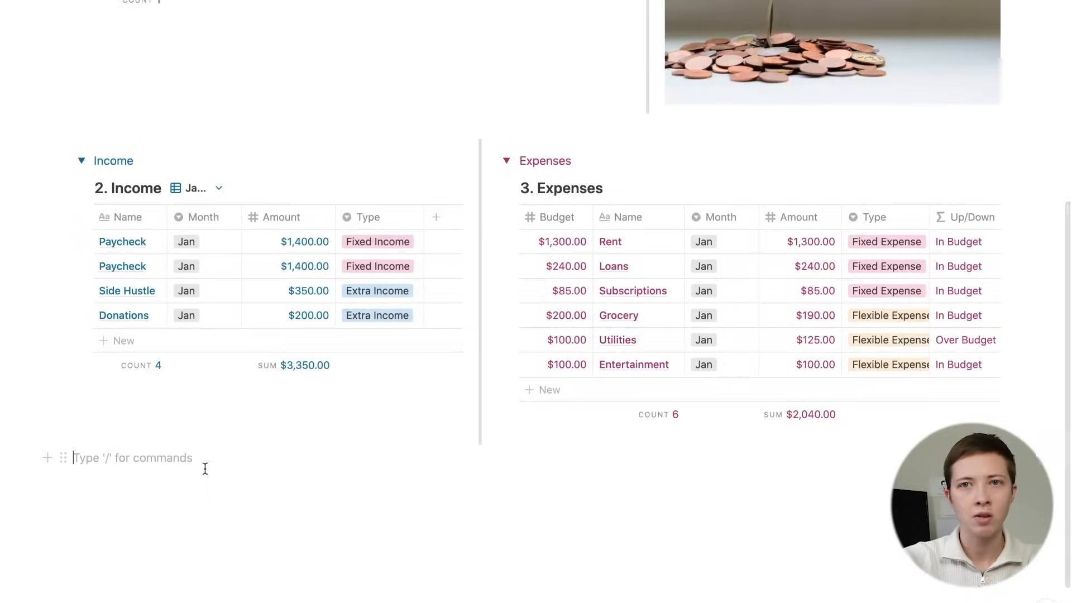
{"action": "left_click", "coordinate": [220, 188]}
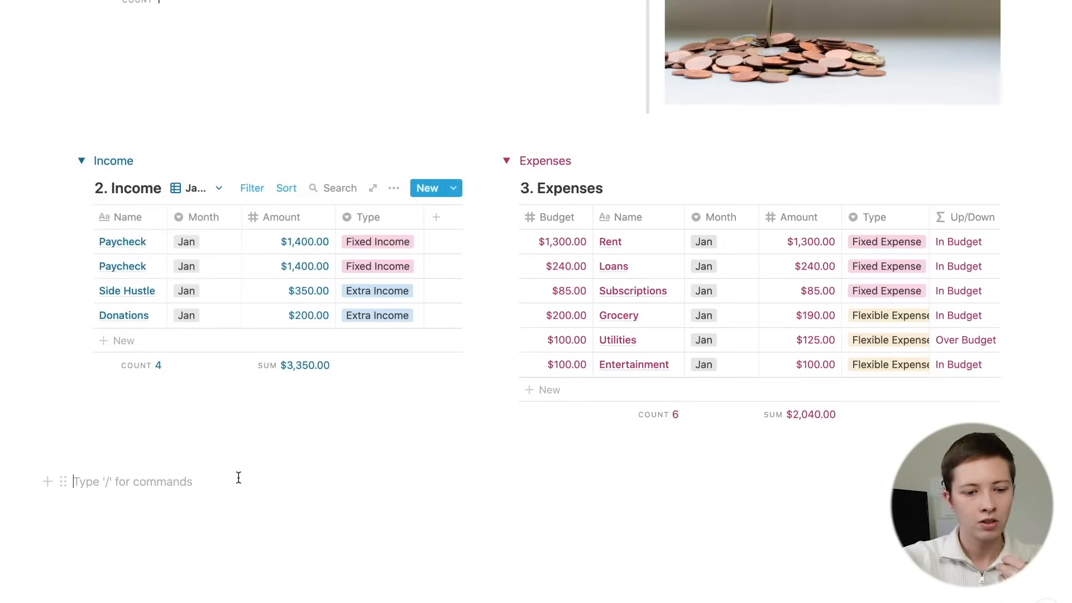
{"action": "scroll", "scroll_direction": "down", "scroll_amount": 3}
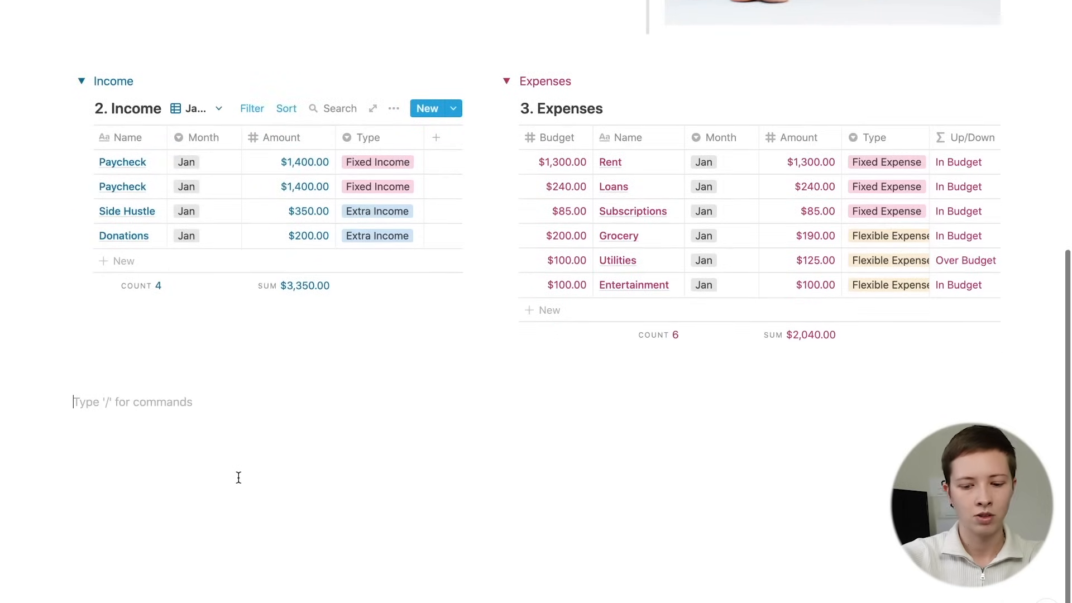
{"action": "type", "text": "/linked"}
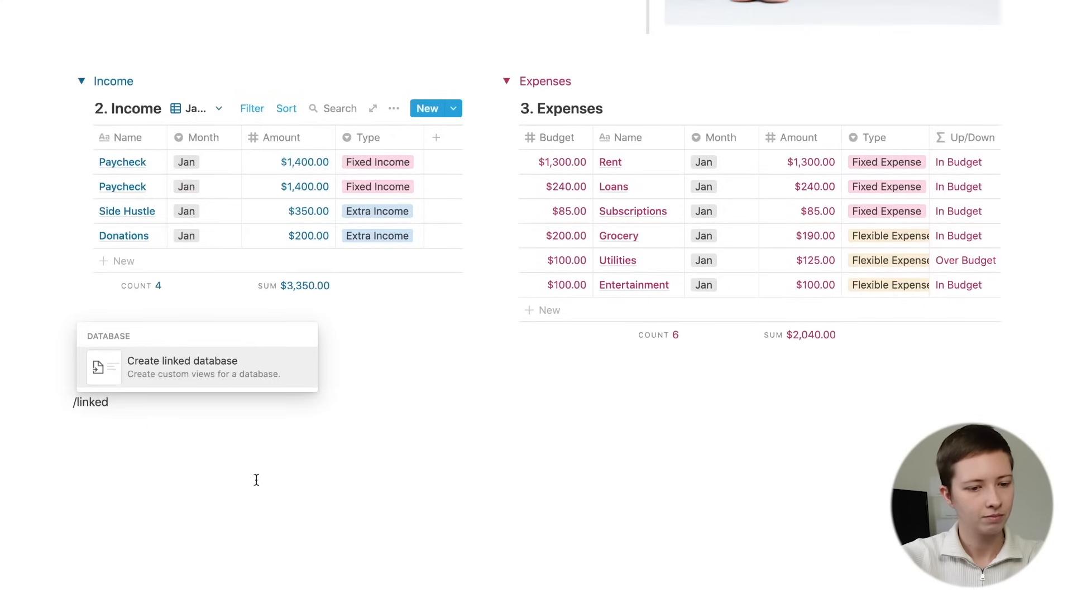
{"action": "left_click", "coordinate": [181, 367]}
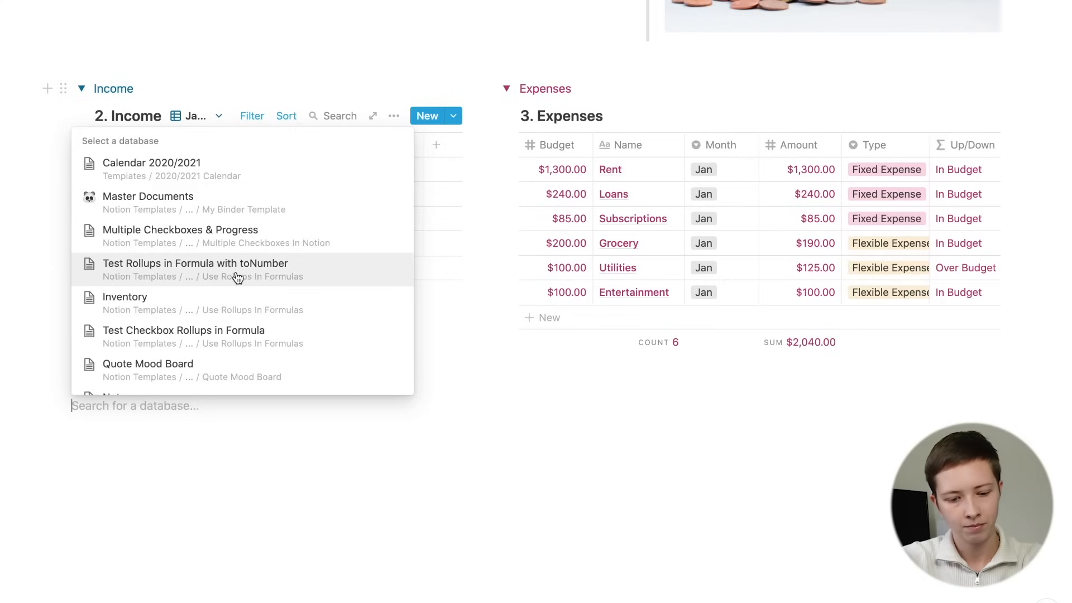
{"action": "type", "text": "3.Expense"}
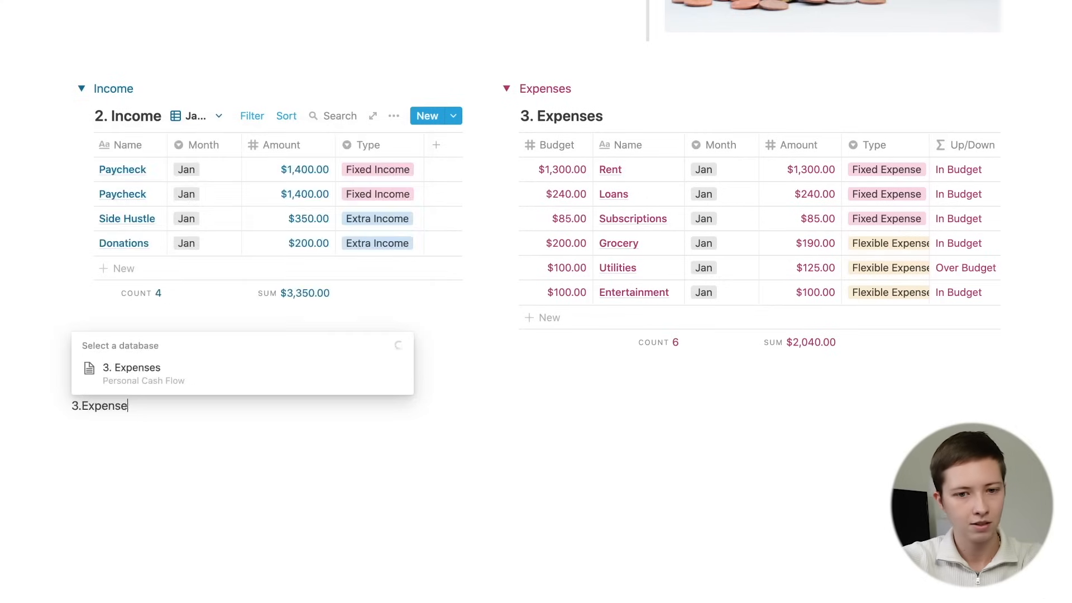
{"action": "left_click", "coordinate": [131, 368]}
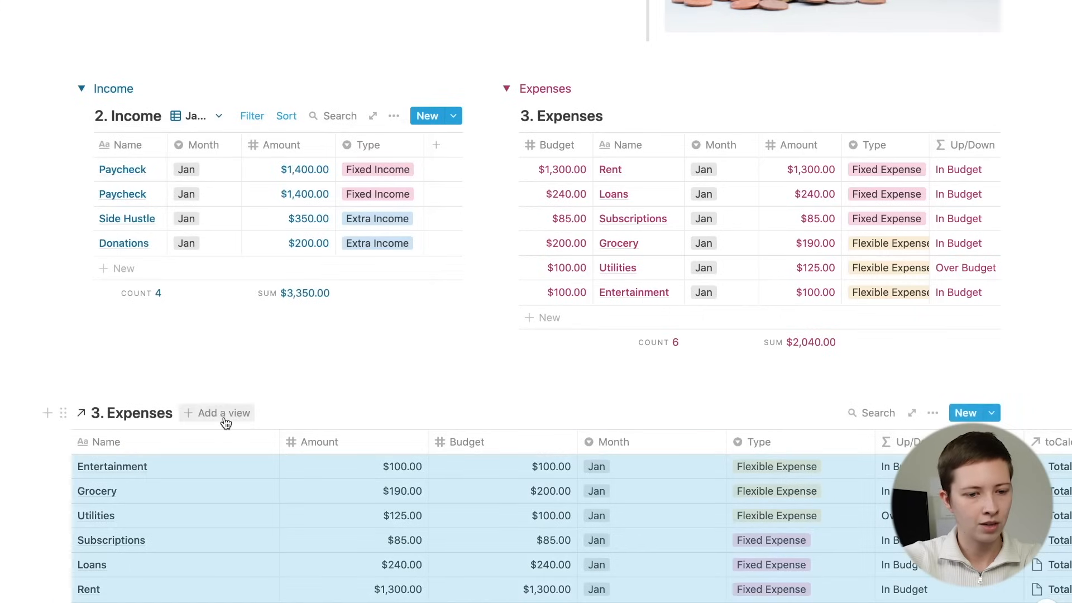
Add a Board view, delete the table view, hide No Month, and group by Month
{"action": "left_click", "coordinate": [222, 413]}
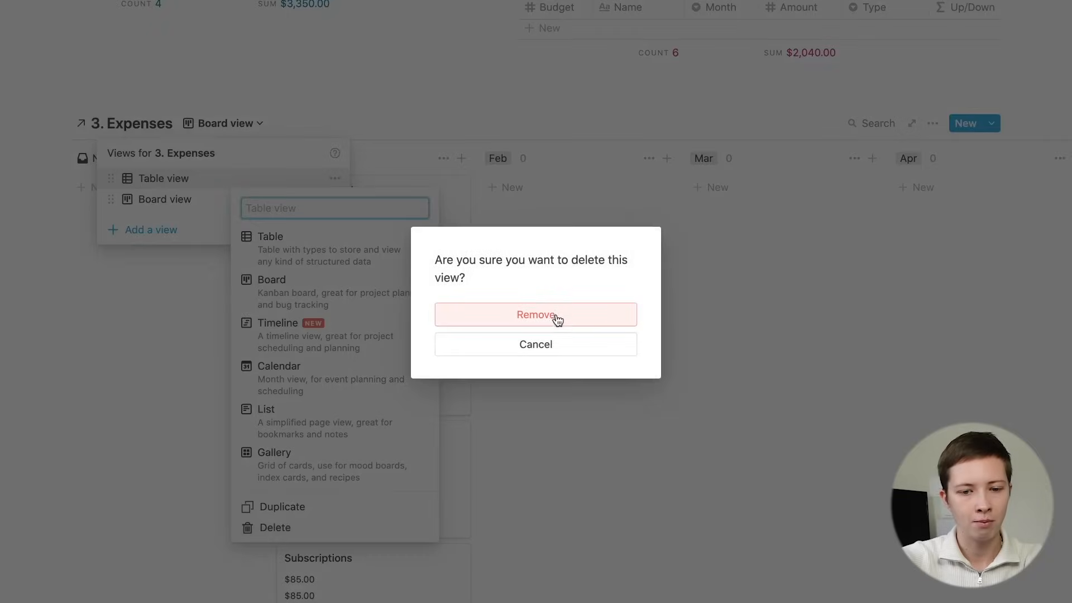
{"action": "left_click", "coordinate": [535, 315]}
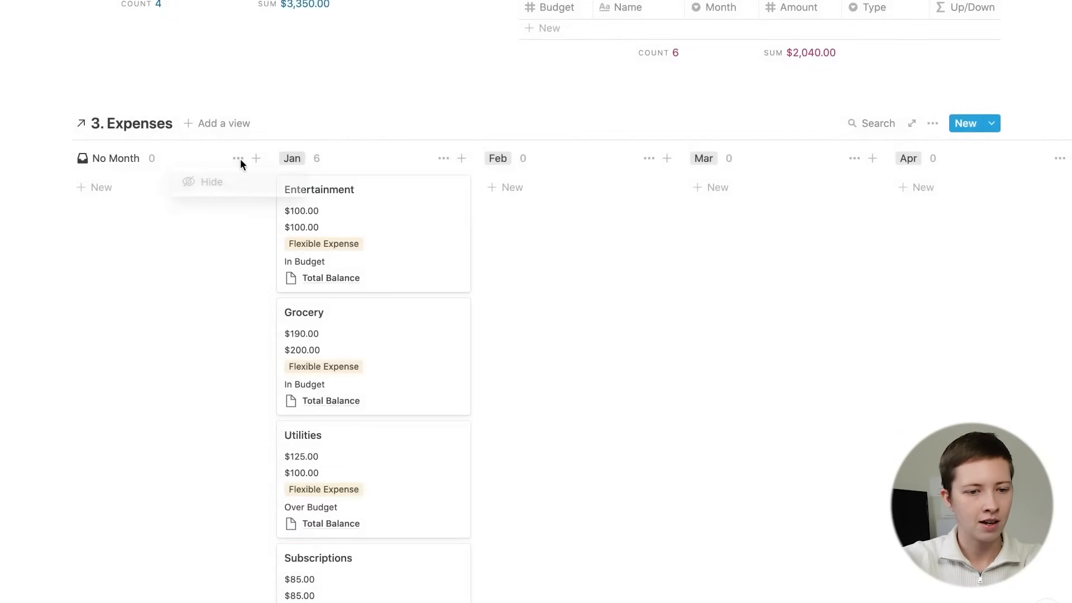
{"action": "left_click", "coordinate": [212, 182]}
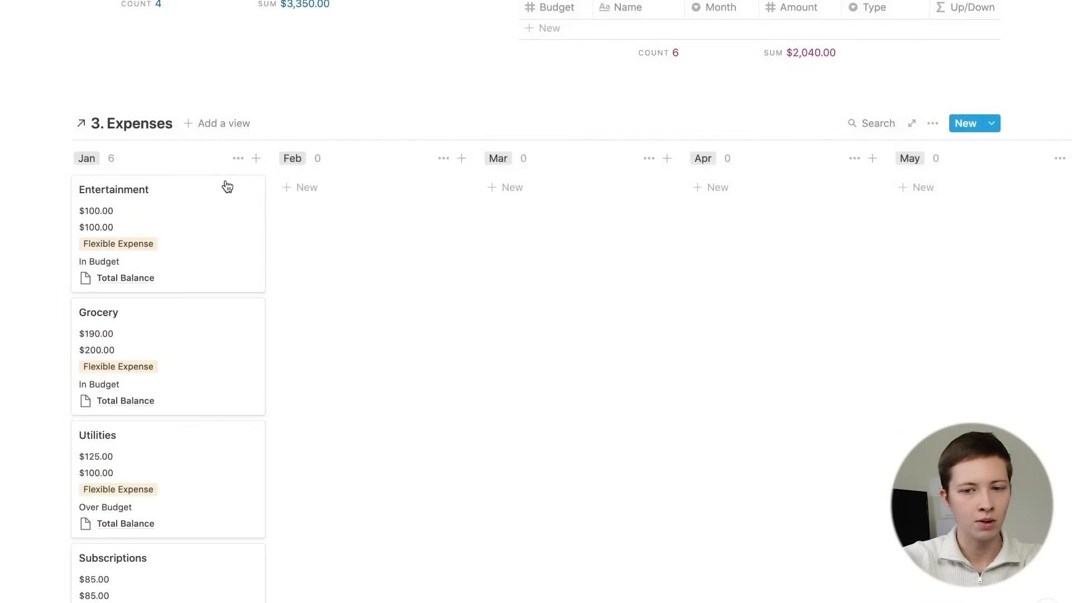
{"action": "left_click", "coordinate": [933, 123]}
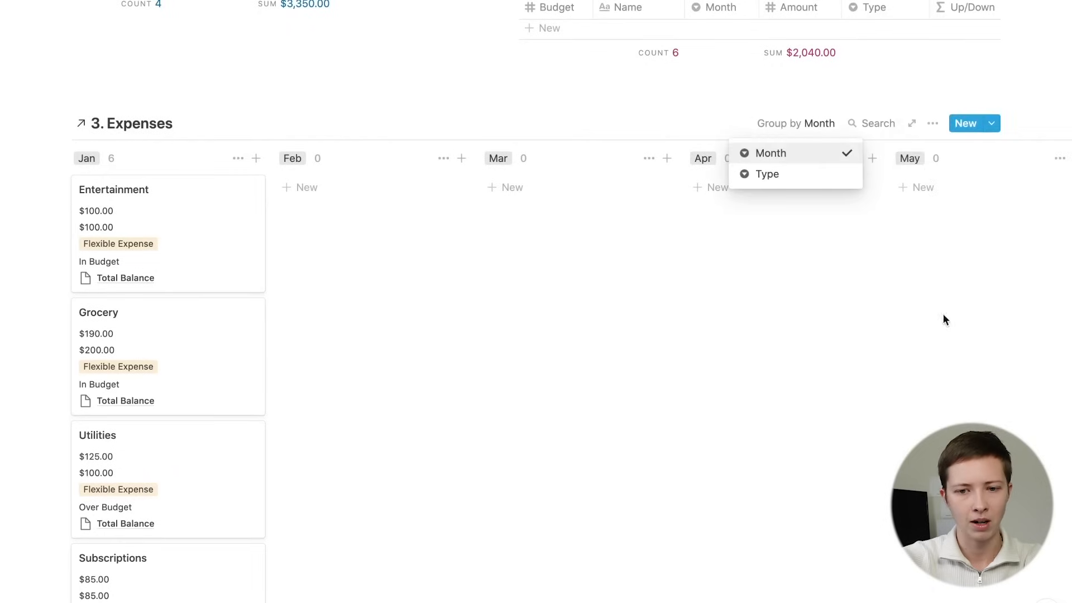
{"action": "left_click", "coordinate": [767, 173]}
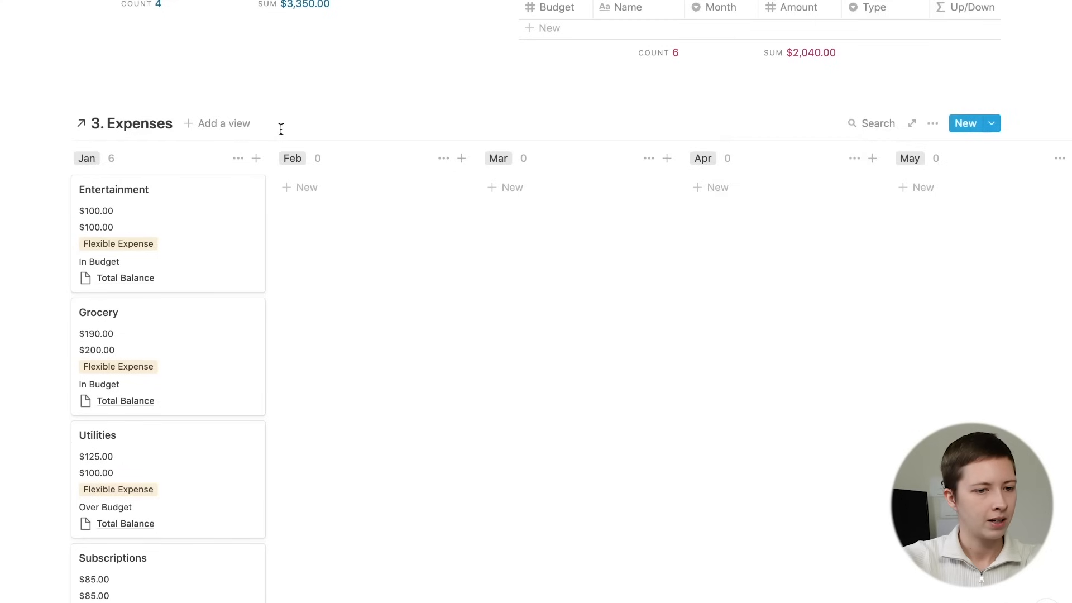
{"action": "scroll", "scroll_direction": "down", "scroll_amount": 3}
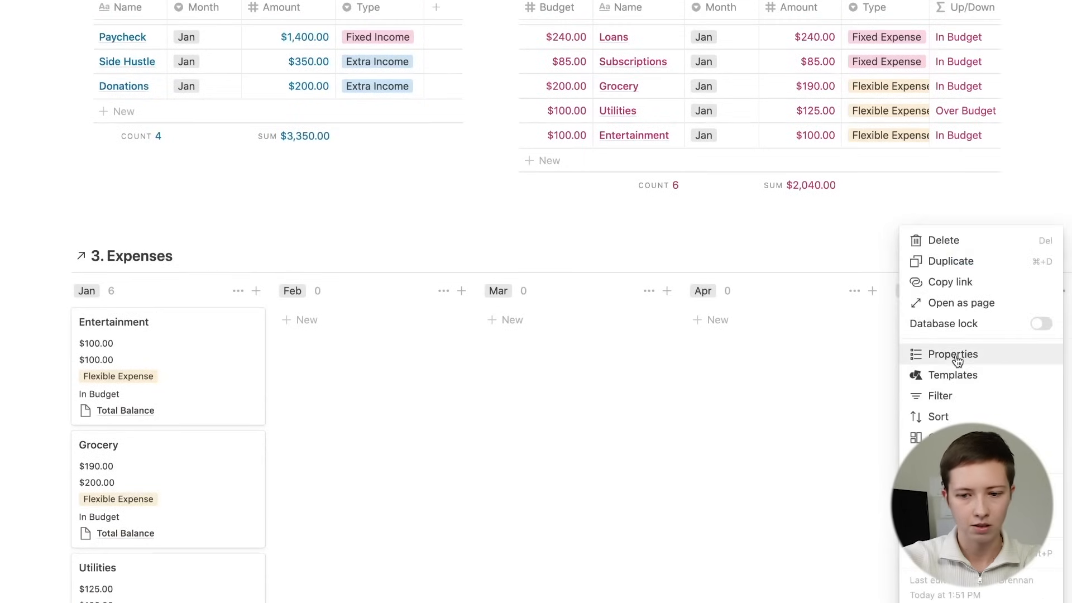
Hide Budget and toCalculator from the Expenses cards and total each month by Sum of Amount
{"action": "left_click", "coordinate": [953, 354]}
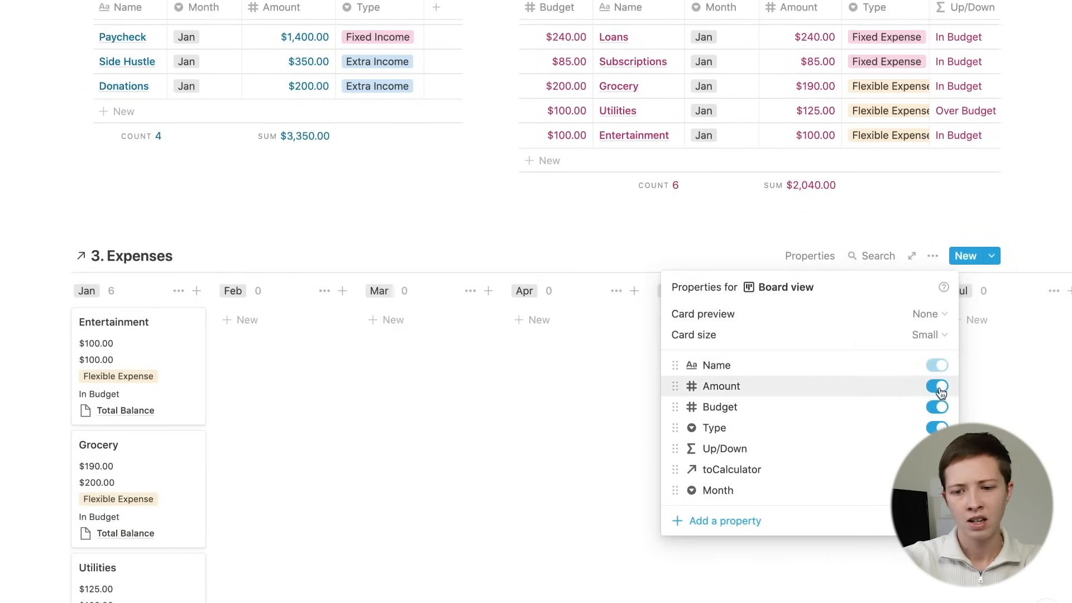
{"action": "left_click", "coordinate": [938, 406]}
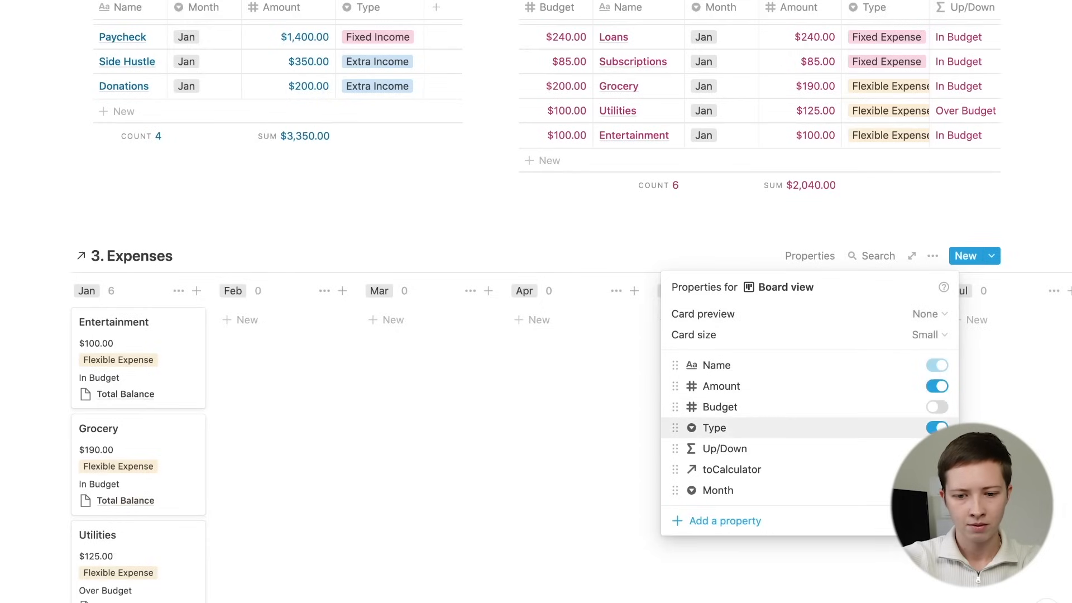
{"action": "mouse_move", "coordinate": [724, 449]}
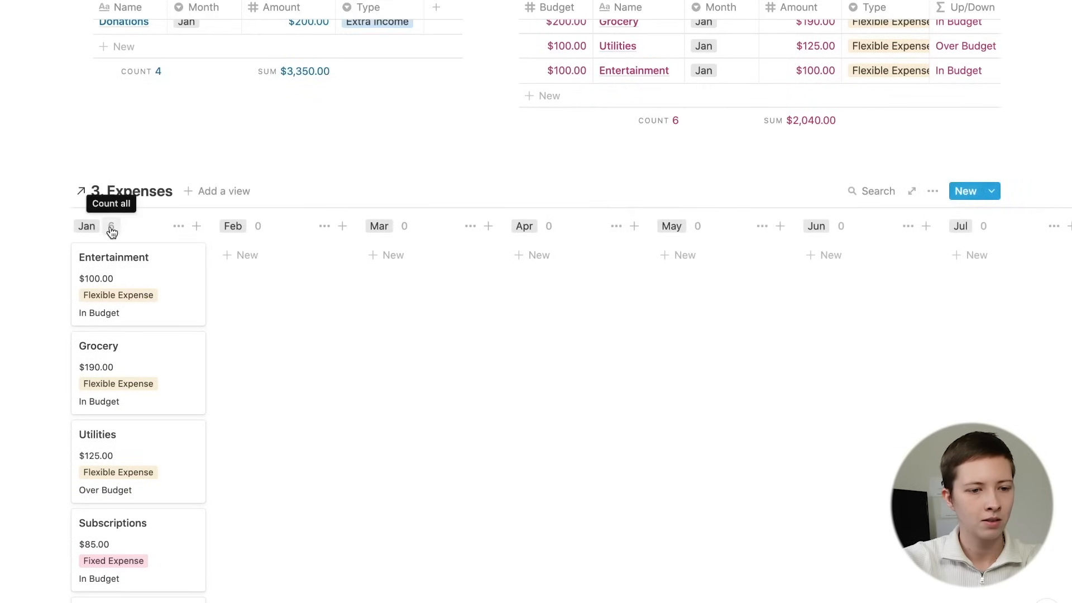
{"action": "left_click", "coordinate": [112, 227]}
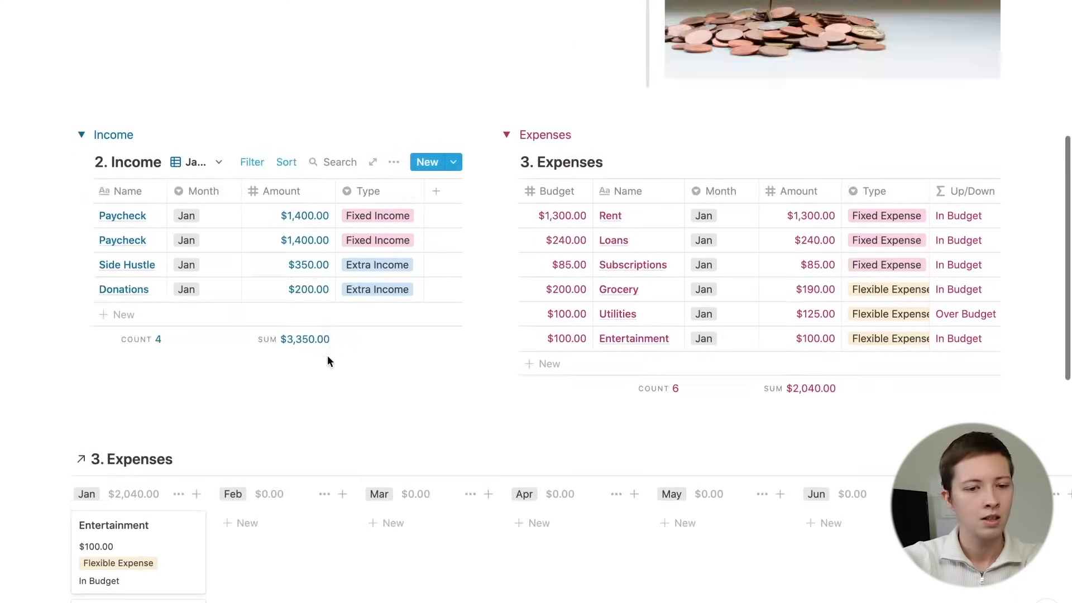
{"action": "scroll", "scroll_direction": "down", "scroll_amount": 3}
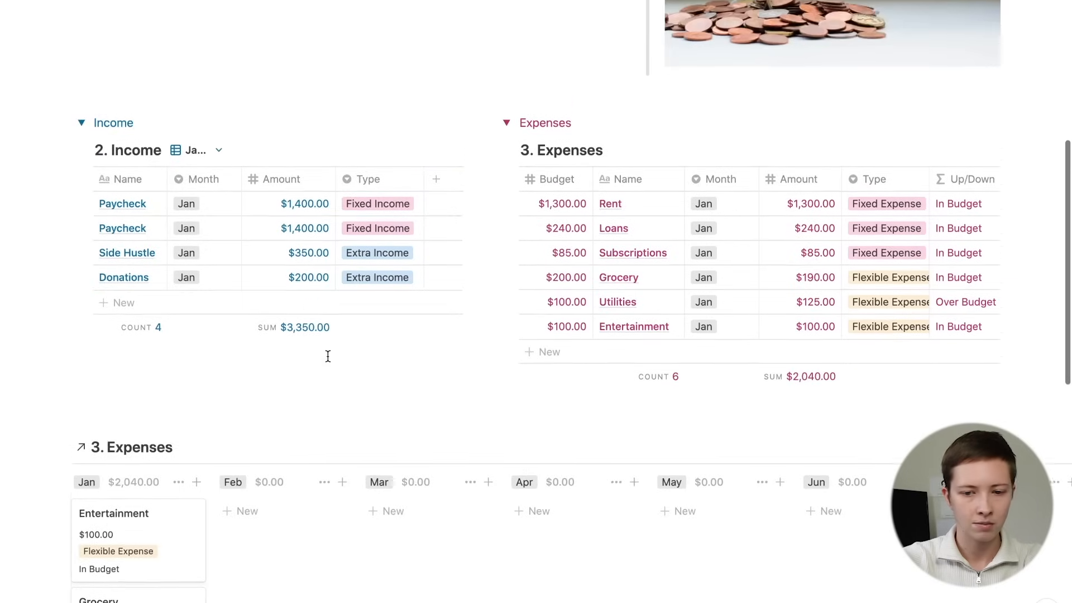
{"action": "scroll", "scroll_direction": "up", "scroll_amount": 3}
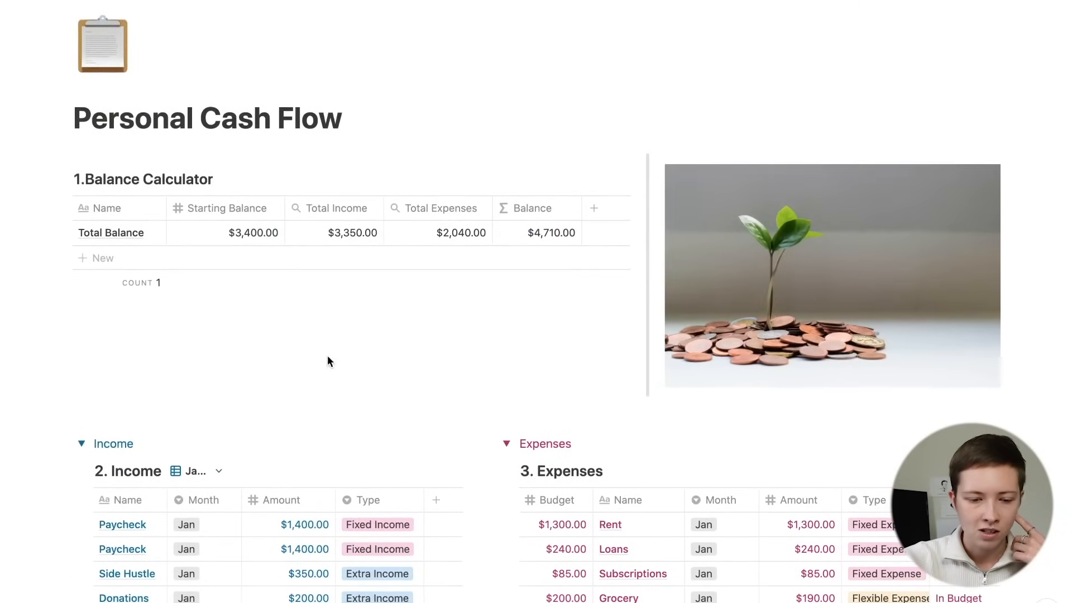
{"action": "scroll", "scroll_direction": "down", "scroll_amount": 3}
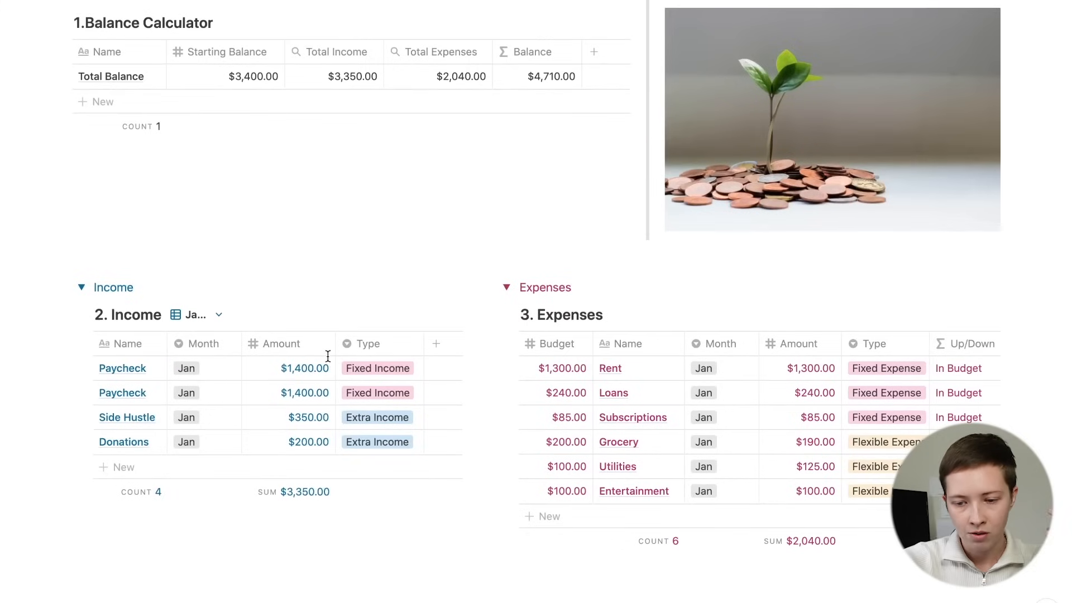